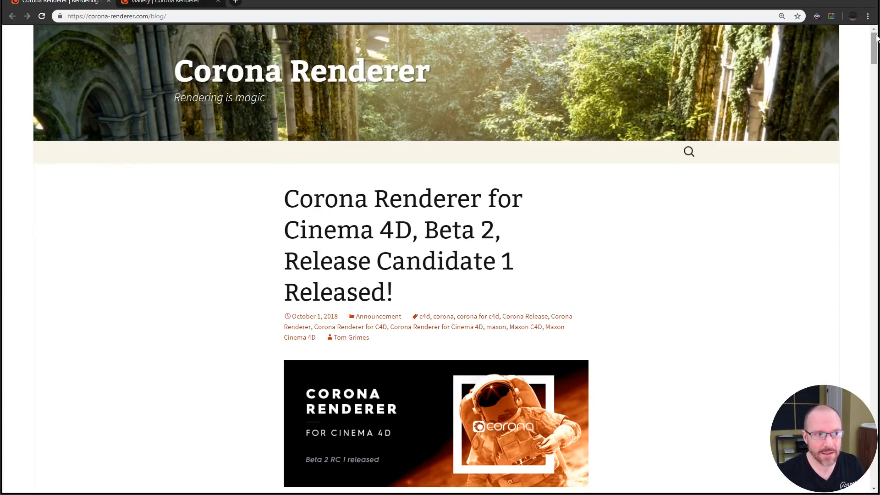
pyautogui.moveTo(273, 259)
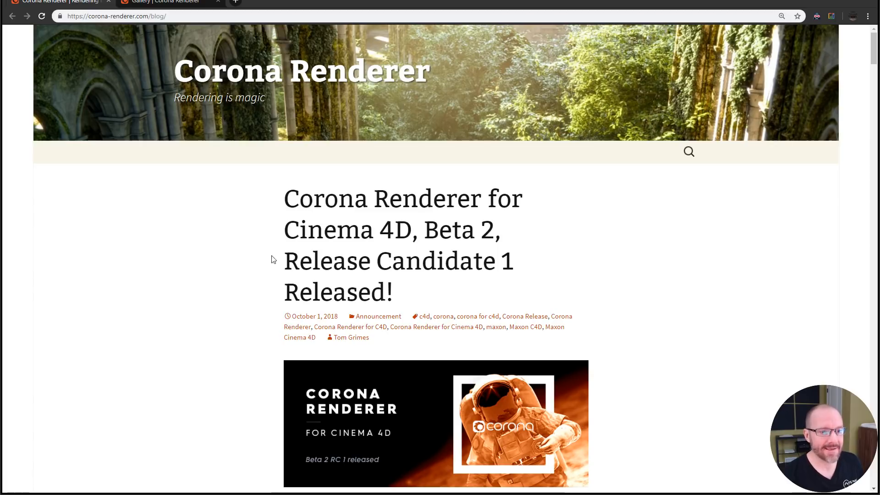
pyautogui.moveTo(406, 193)
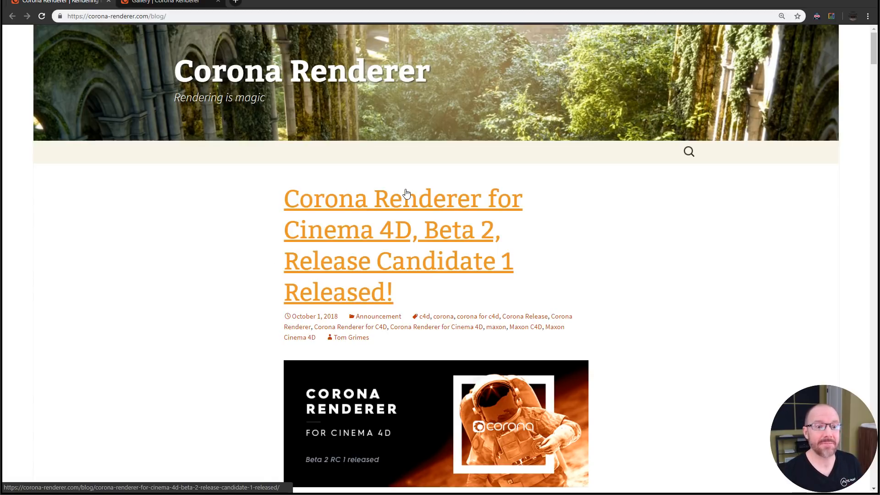
pyautogui.moveTo(397, 285)
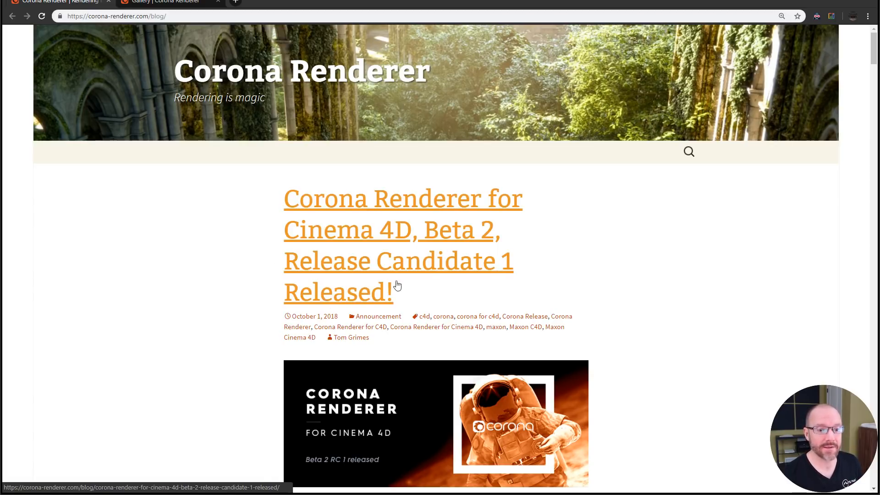
# Browse the Corona Renderer site and switch to its Gallery page of featured renders.
pyautogui.scroll(-3)
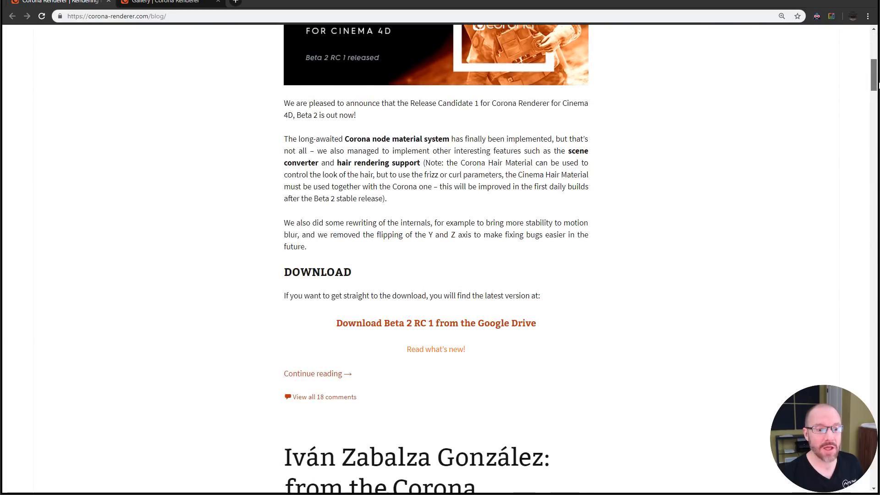
pyautogui.scroll(3)
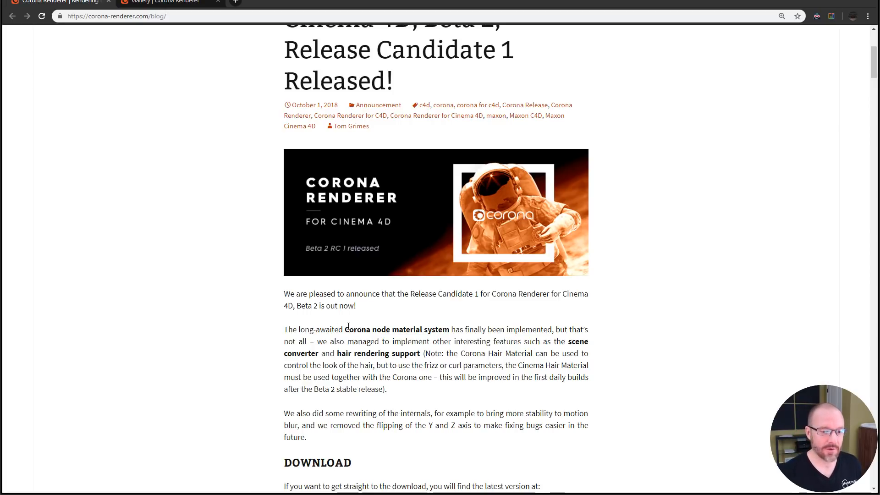
pyautogui.doubleClick(355, 329)
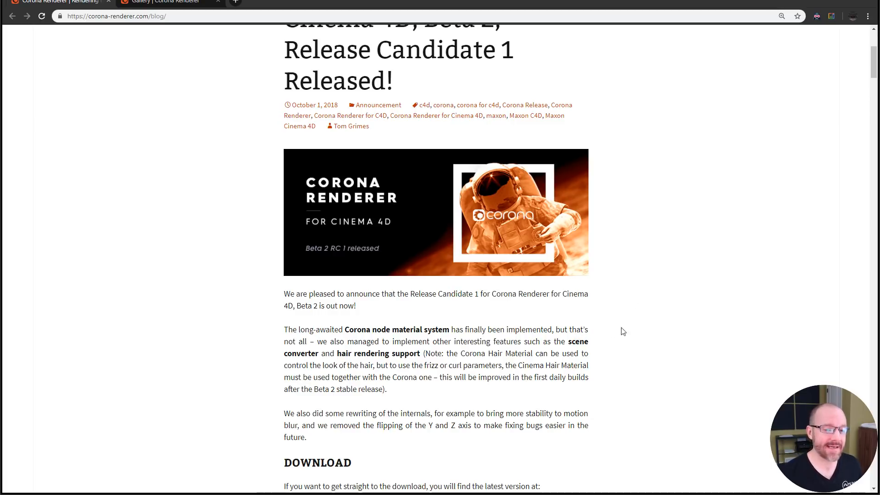
pyautogui.moveTo(613, 330)
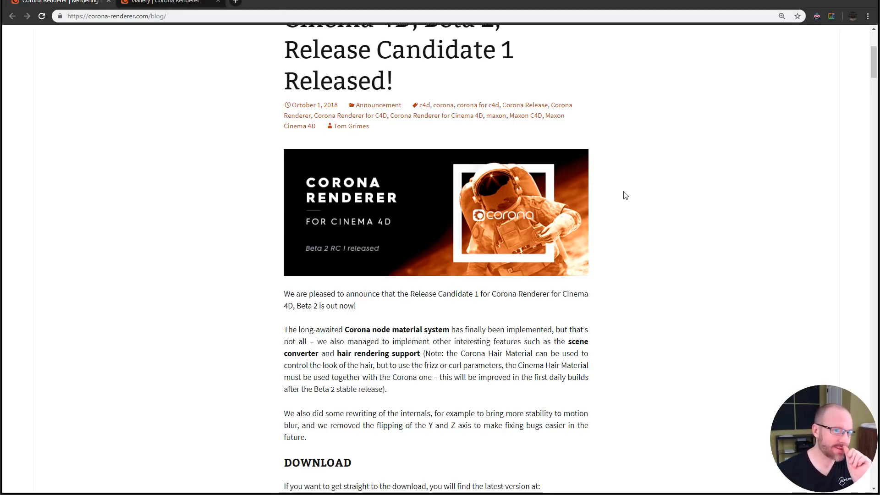
pyautogui.scroll(3)
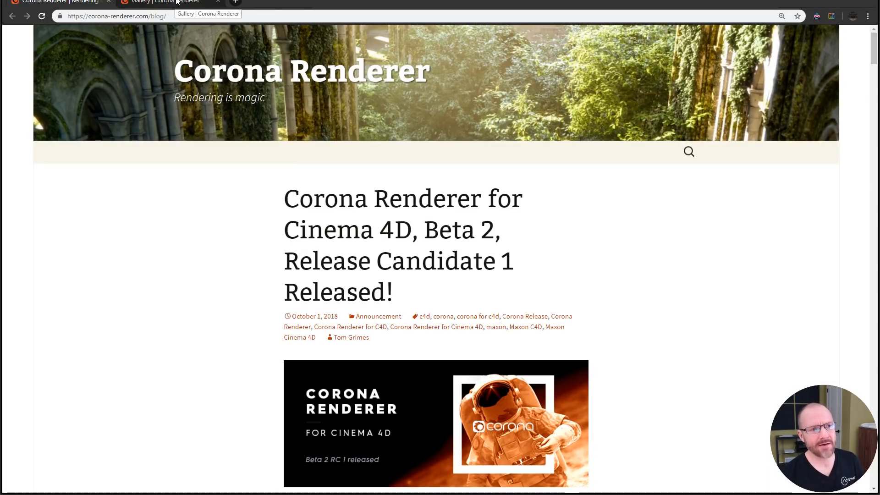
pyautogui.click(168, 2)
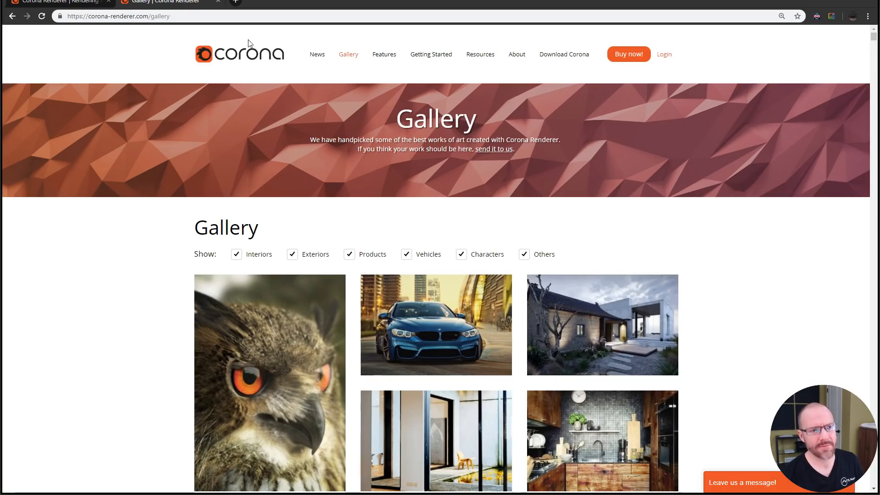
pyautogui.moveTo(365, 50)
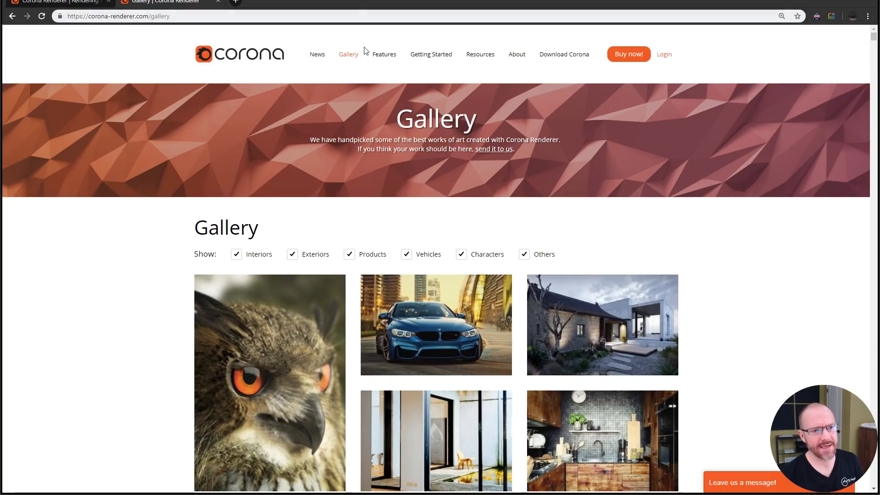
pyautogui.scroll(-3)
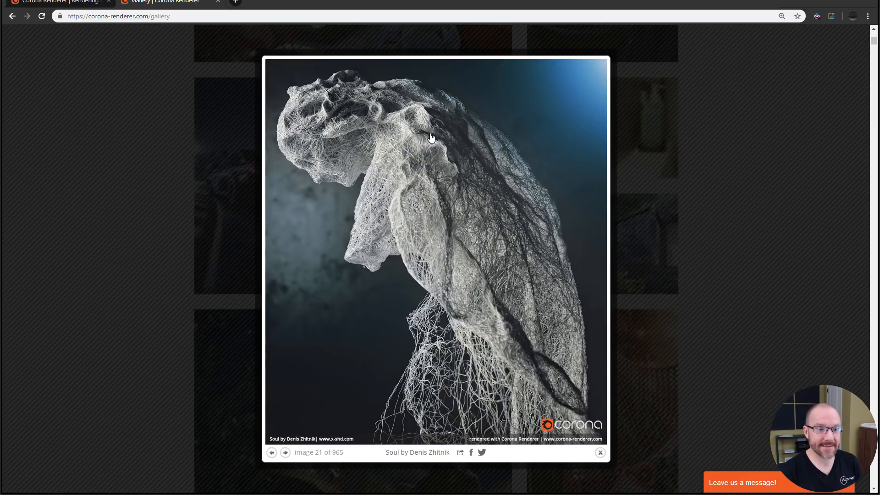
# View several gallery renders enlarged, including the car on a wet road, stepping through with the arrows.
pyautogui.click(284, 452)
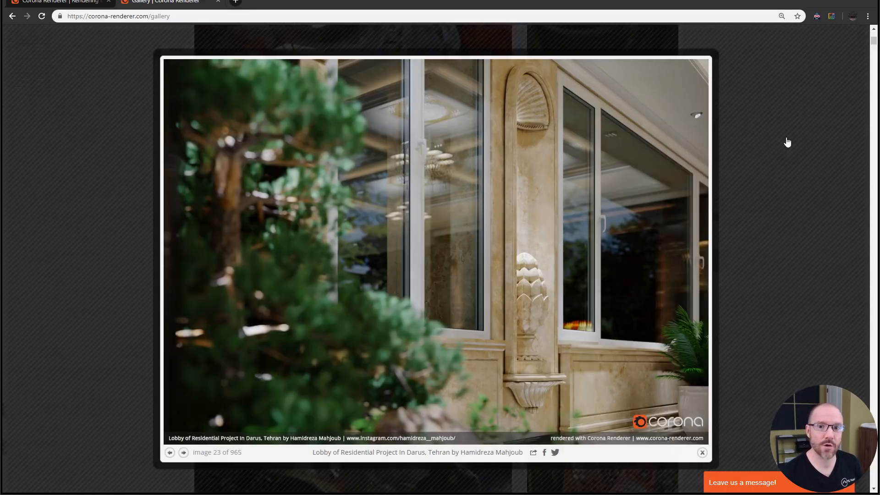
pyautogui.click(700, 452)
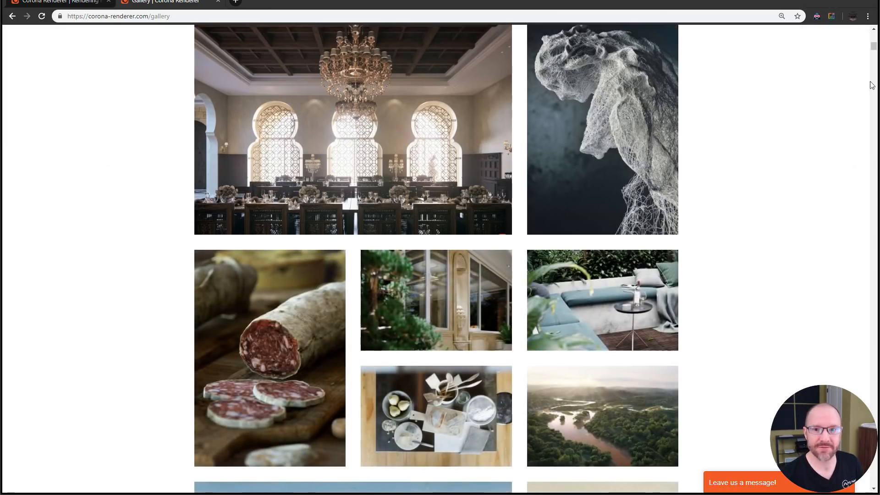
pyautogui.scroll(-3)
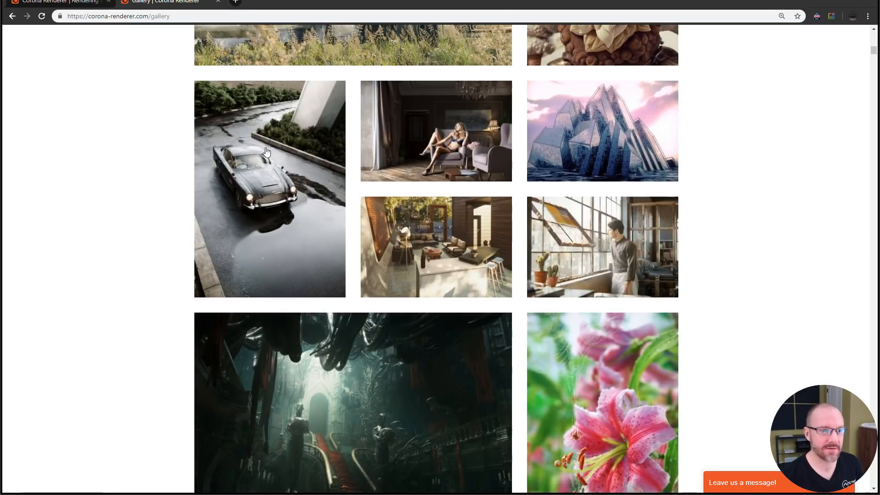
pyautogui.click(268, 187)
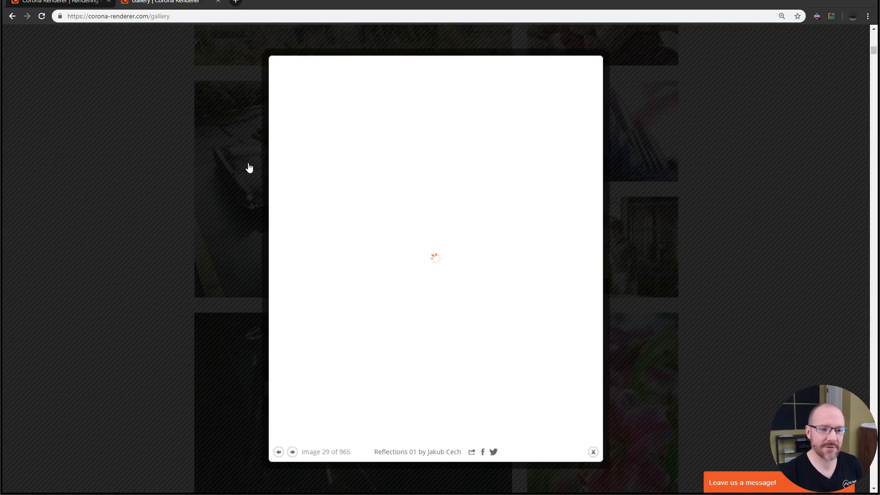
pyautogui.click(292, 452)
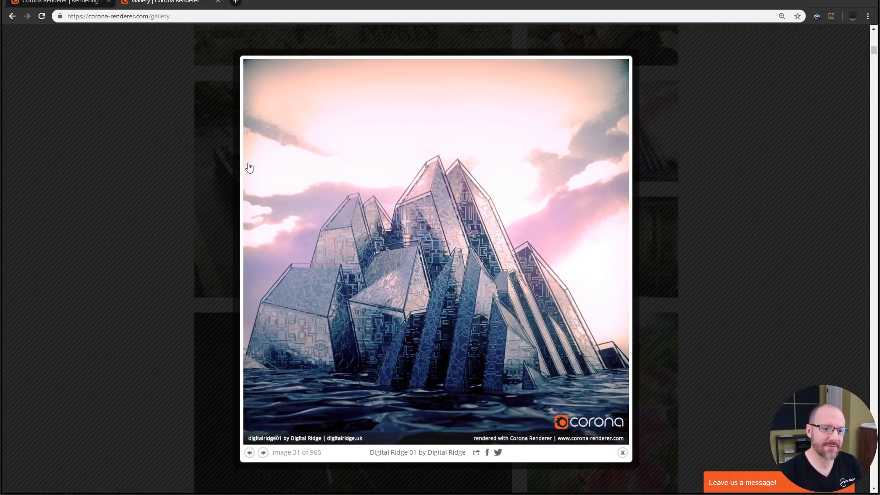
pyautogui.click(262, 452)
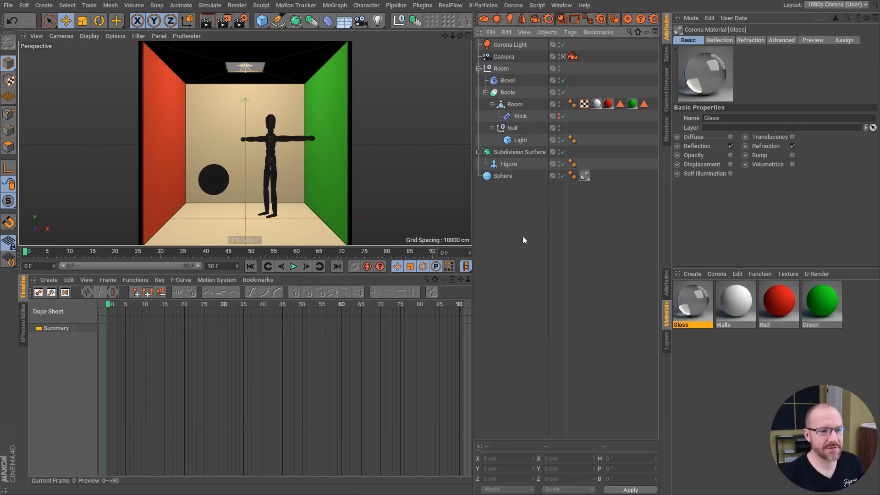
pyautogui.moveTo(536, 261)
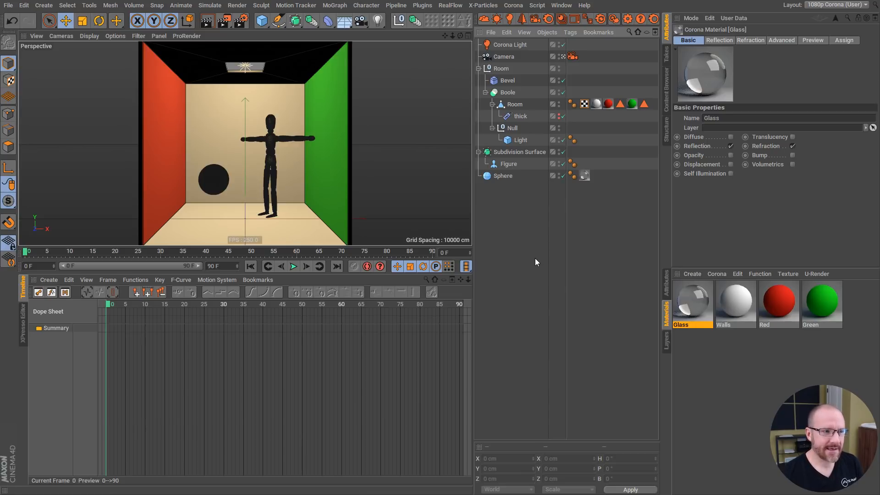
pyautogui.moveTo(531, 244)
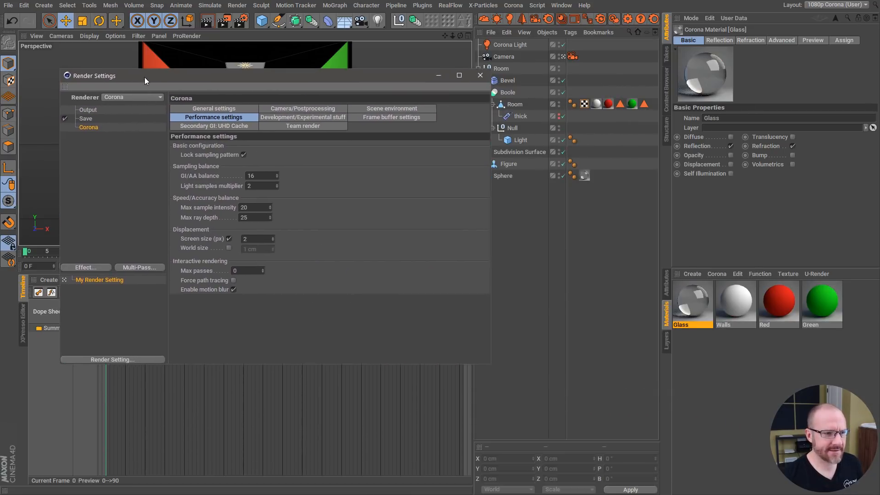
# Set Corona's interactive Max passes to 20 in the Performance settings.
pyautogui.click(89, 105)
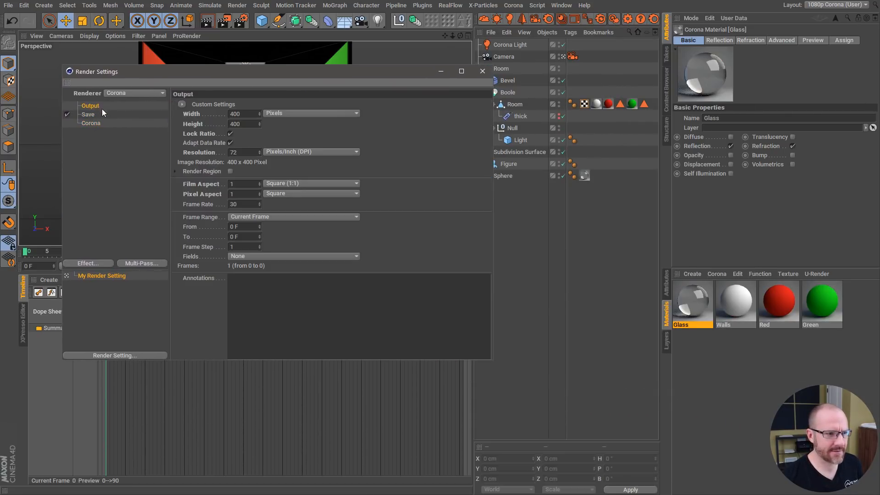
pyautogui.click(91, 122)
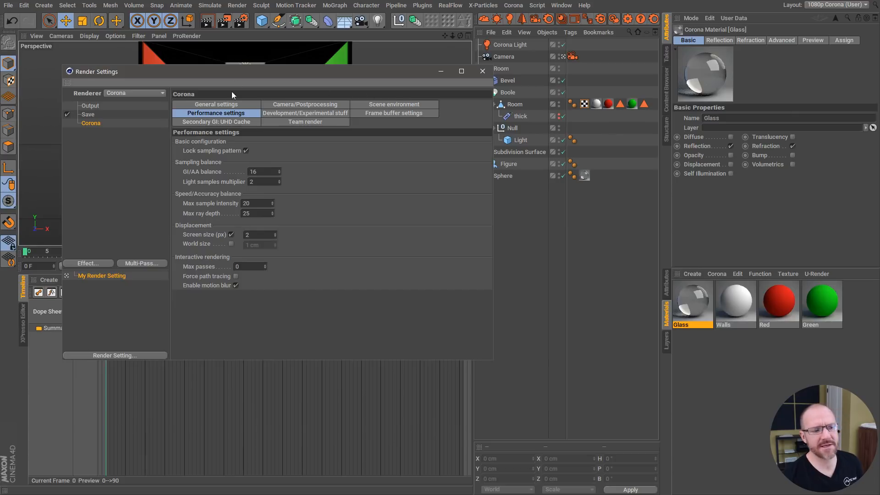
pyautogui.moveTo(274, 232)
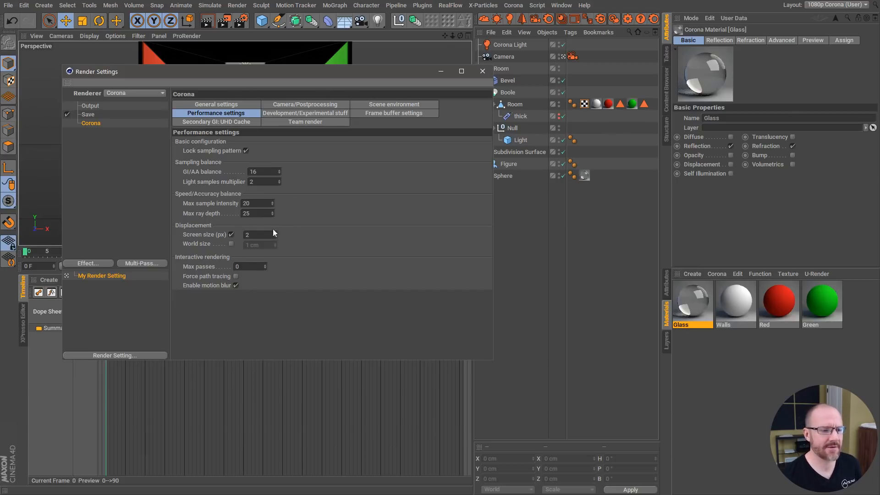
pyautogui.write('20')
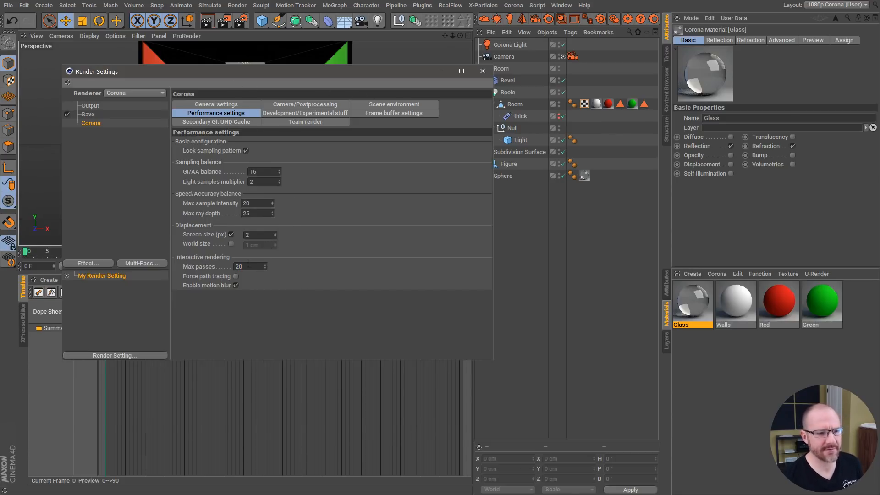
pyautogui.click(481, 72)
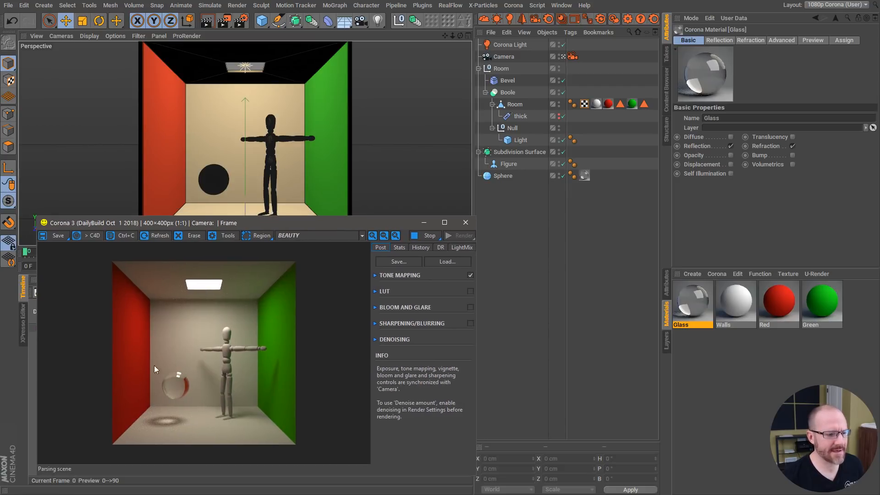
pyautogui.moveTo(312, 332)
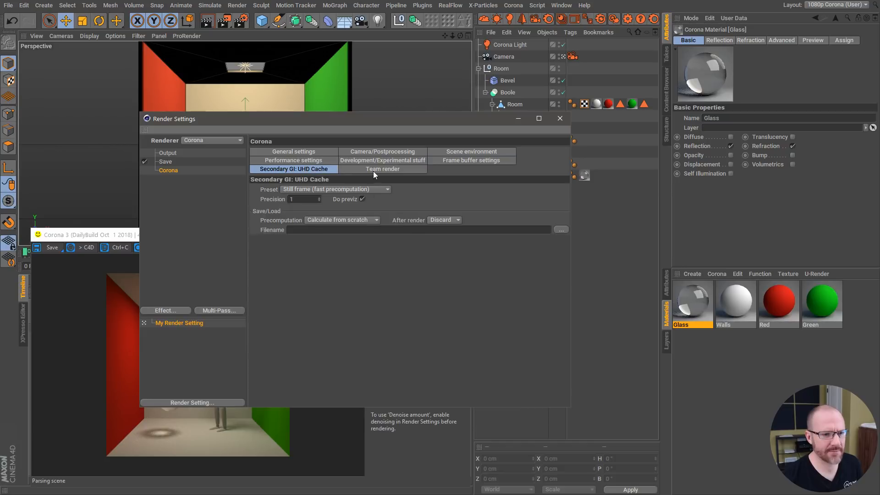
pyautogui.moveTo(455, 155)
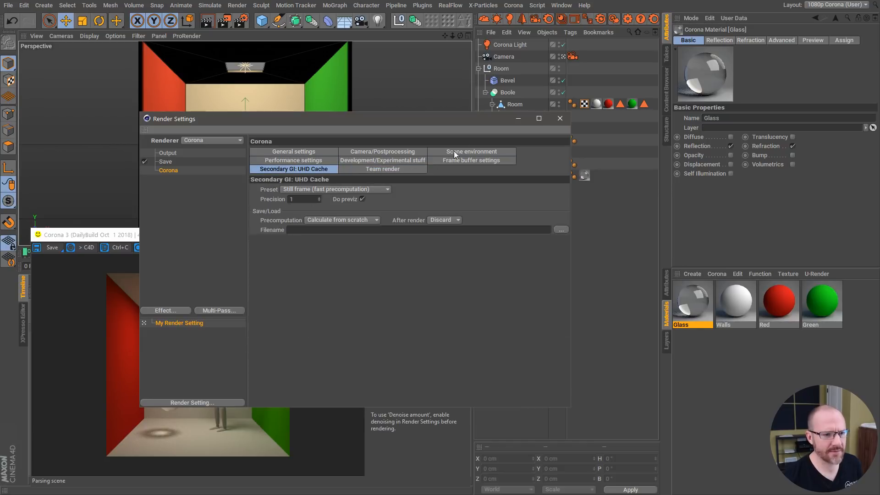
# Set Corona's denoise mode to Full denoising in the general render settings.
pyautogui.click(292, 159)
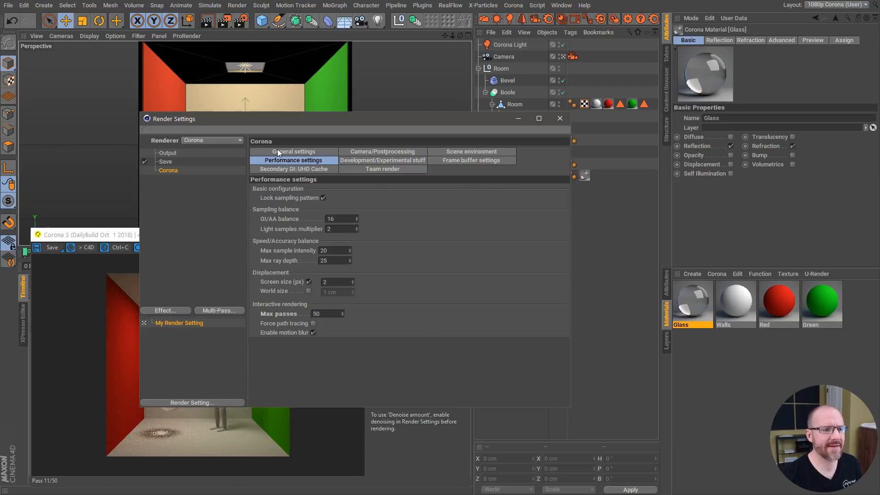
pyautogui.click(292, 151)
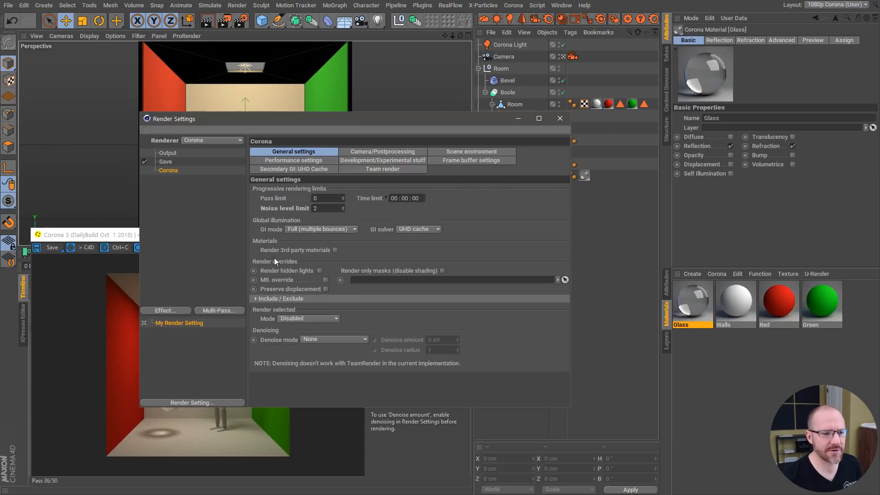
pyautogui.click(256, 299)
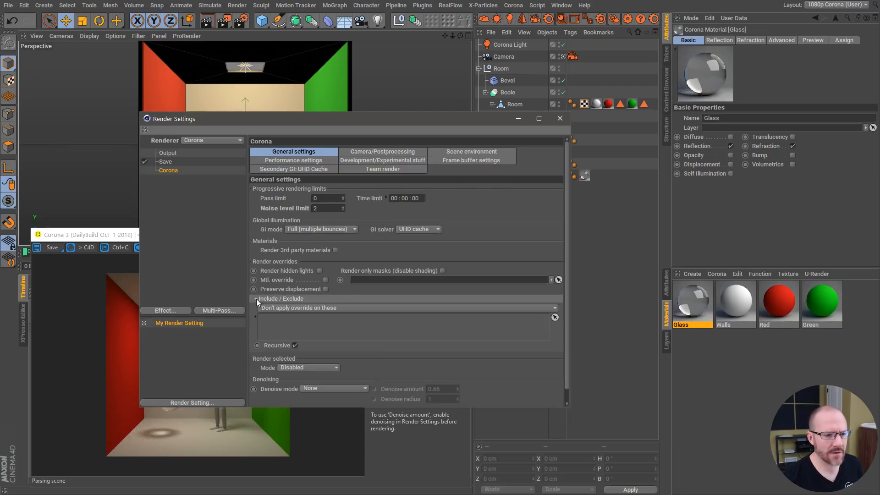
pyautogui.click(333, 339)
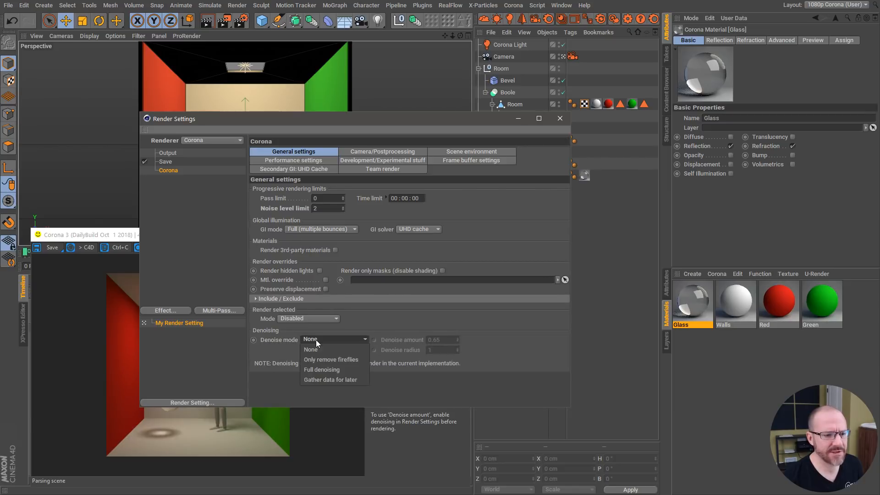
pyautogui.click(322, 370)
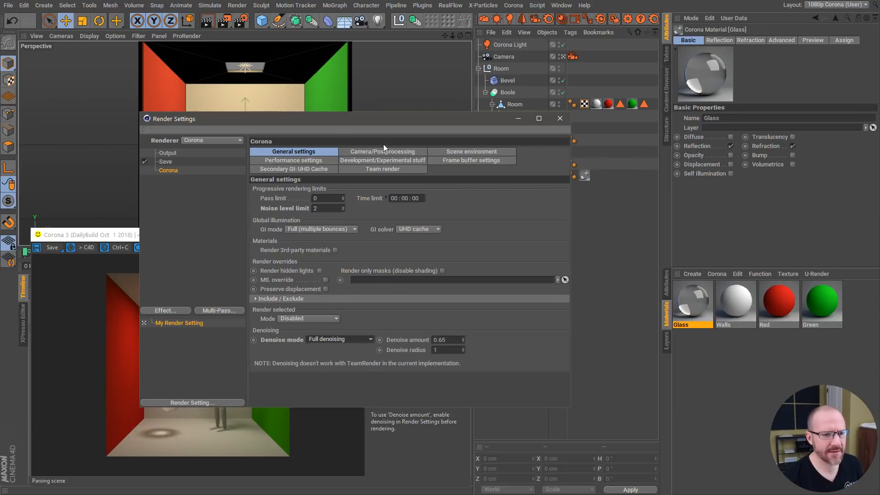
# Review the Team render and experimental Corona option tabs.
pyautogui.click(382, 169)
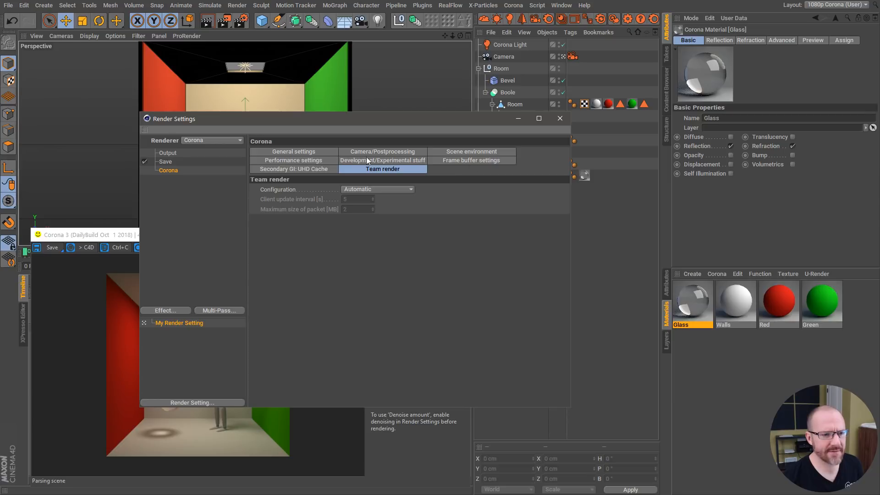
pyautogui.click(292, 160)
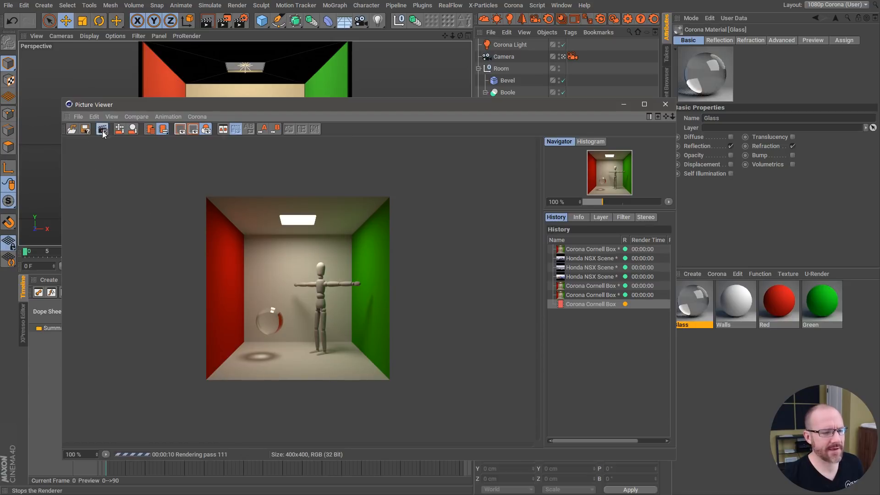
# Stop the in-progress 400 by 400 Cornell Box render in the Picture Viewer.
pyautogui.click(102, 129)
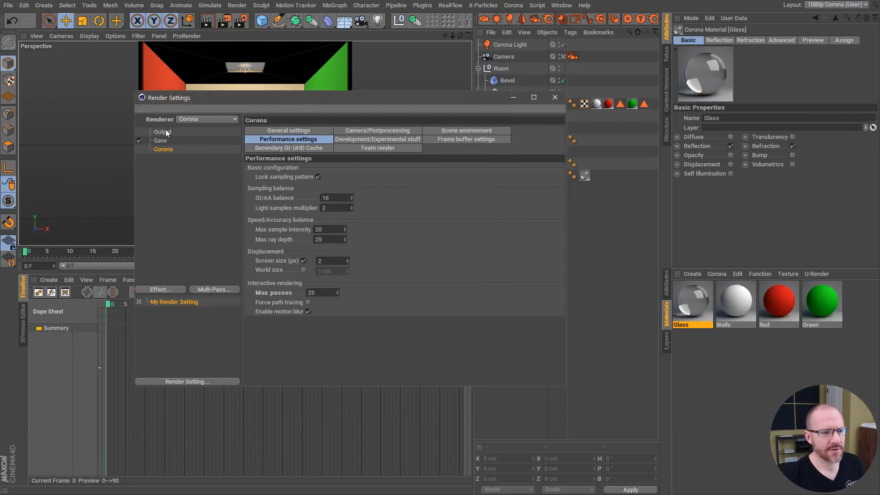
# Set the output width to 960 with Lock Ratio on, giving a 960 by 960 render size.
pyautogui.click(163, 131)
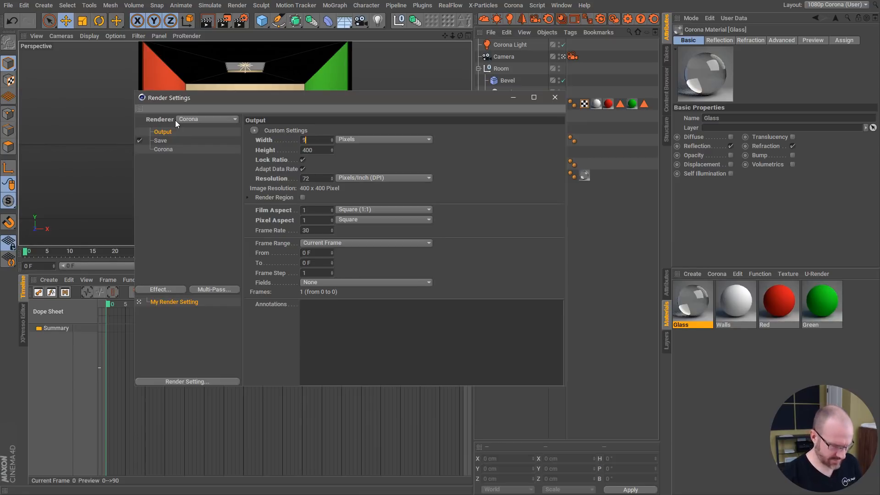
pyautogui.write('960')
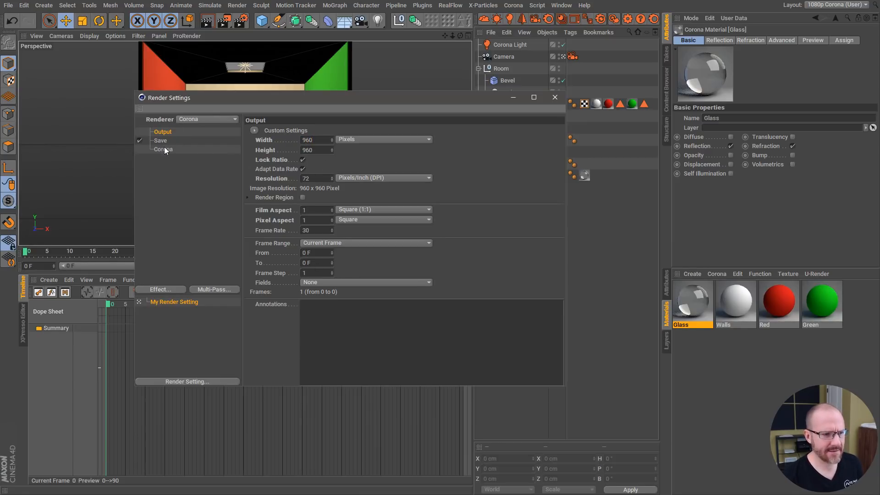
pyautogui.click(163, 149)
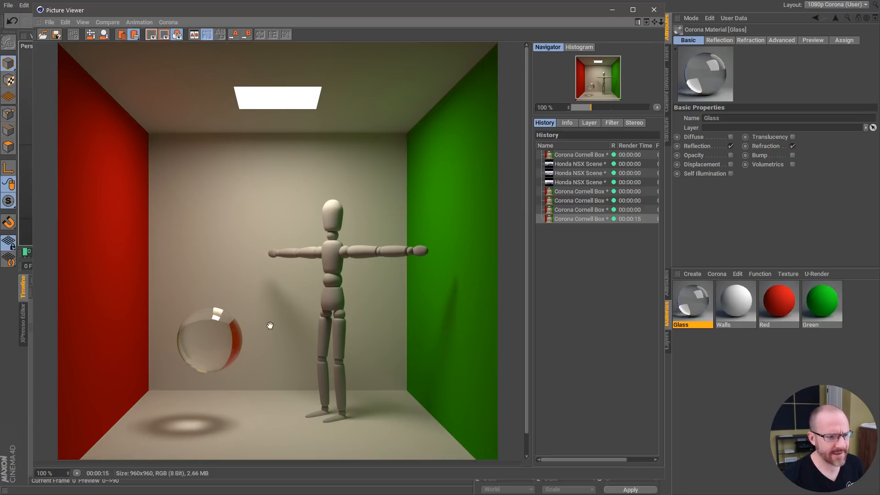
pyautogui.moveTo(342, 236)
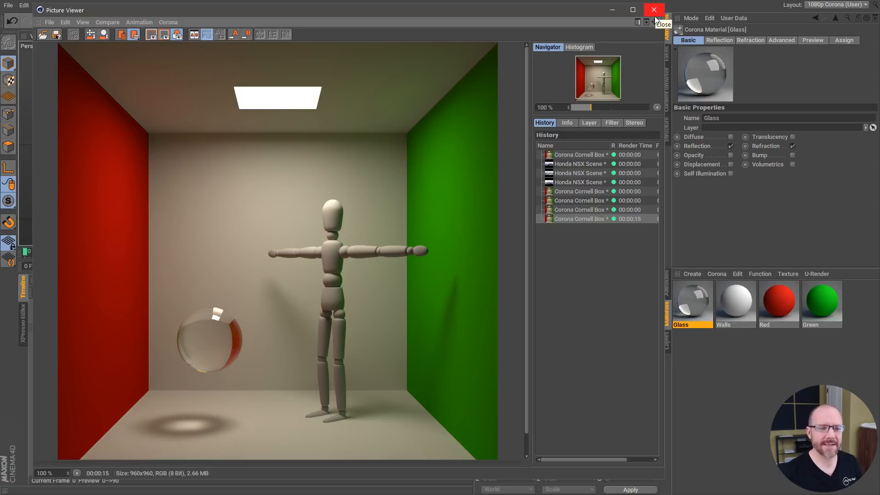
# Close the finished 960 by 960 Cornell Box render in the Picture Viewer.
pyautogui.click(652, 9)
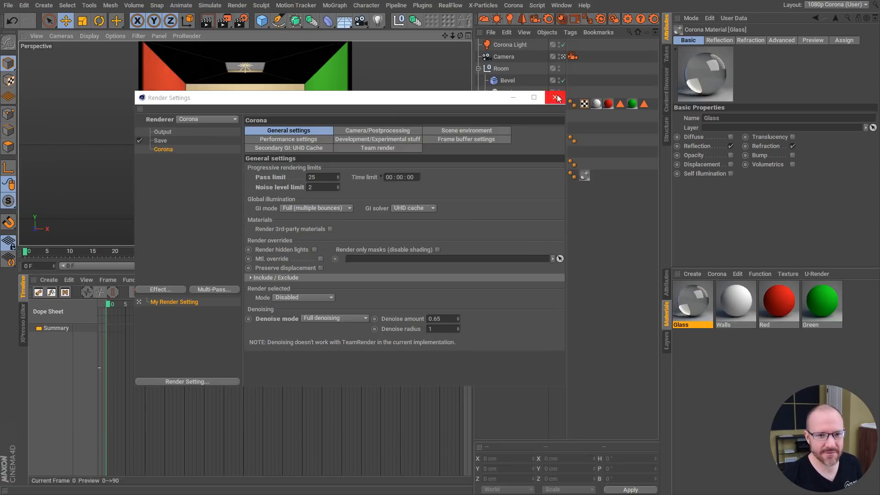
# Close Render Settings and switch to the open Rover.c4d scene from the Window menu.
pyautogui.click(555, 97)
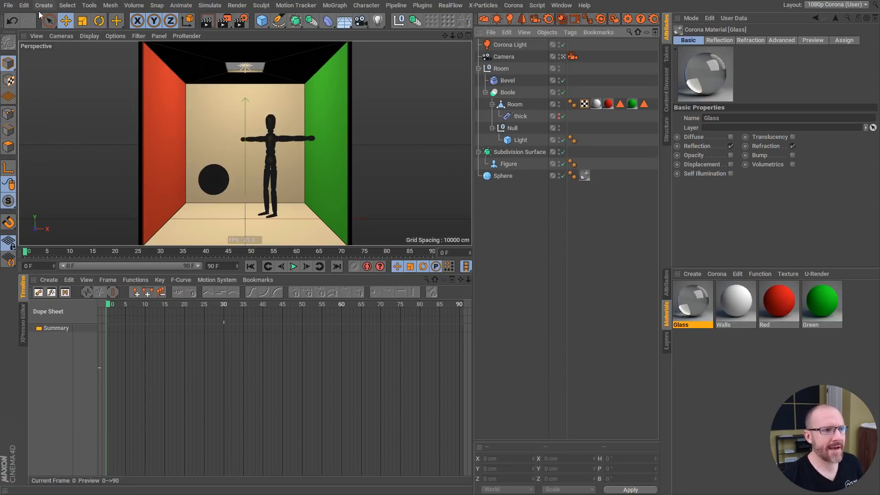
pyautogui.click(561, 5)
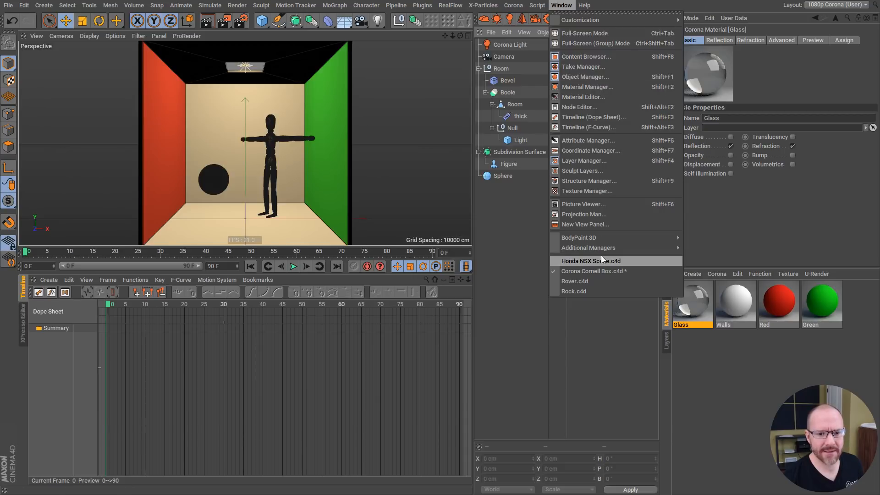
pyautogui.click(575, 280)
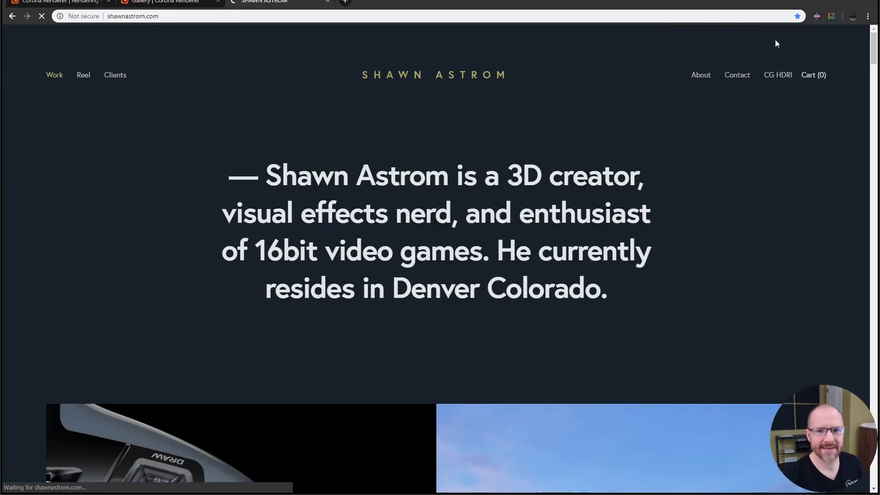
# Open the Alien Skies CG HDRI product page and scroll to its rover renderings.
pyautogui.click(776, 74)
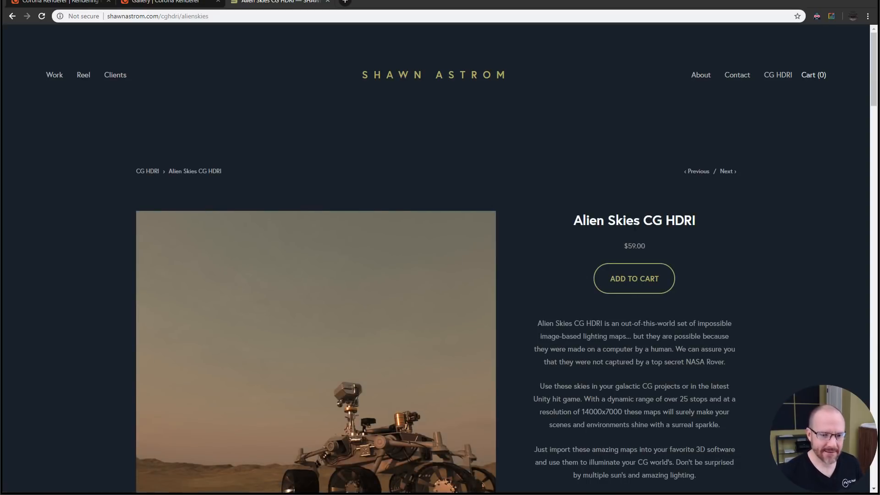
pyautogui.scroll(-3)
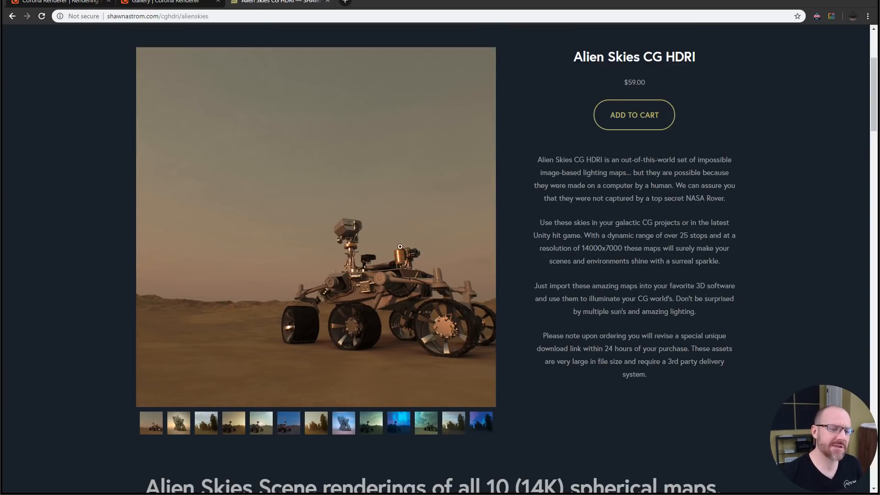
pyautogui.click(260, 423)
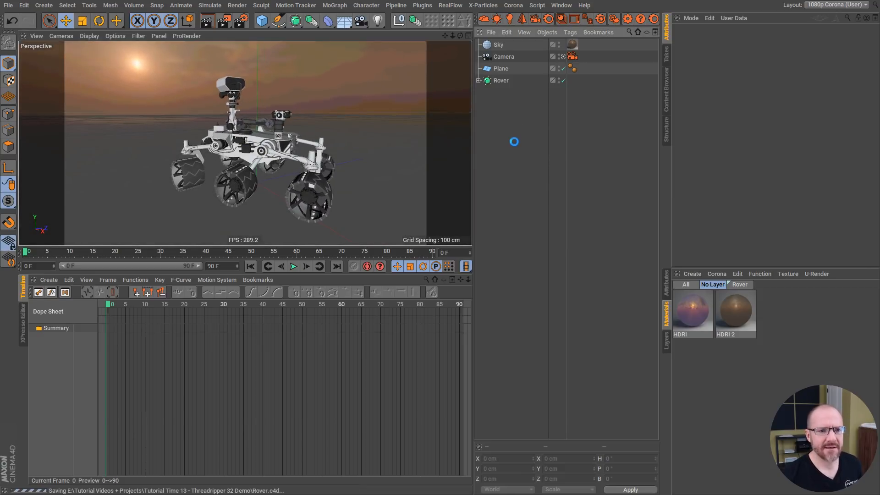
# Edit the progressive Pass limit in the Rover scene's Corona general settings.
pyautogui.click(633, 19)
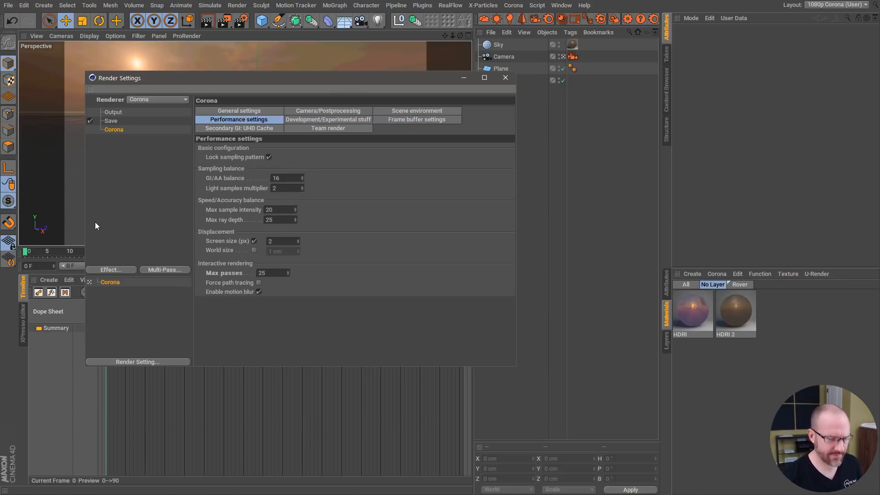
pyautogui.click(238, 111)
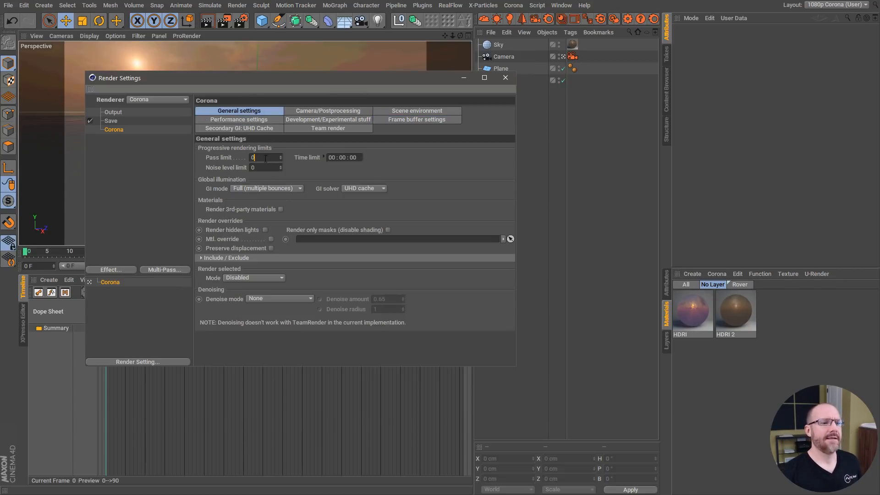
pyautogui.click(113, 112)
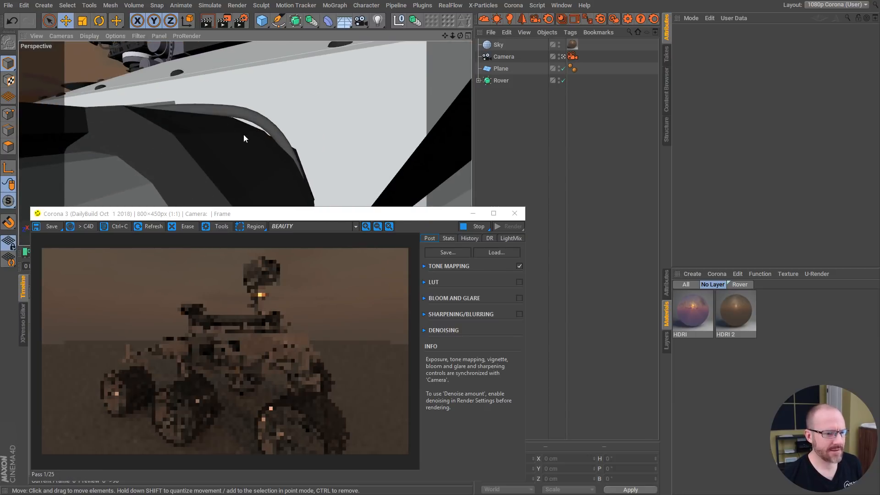
# Assign the HDRI 2 pink sunset material to the Sky object and let the IPR refresh.
pyautogui.moveTo(243, 139); pyautogui.dragTo(261, 135)
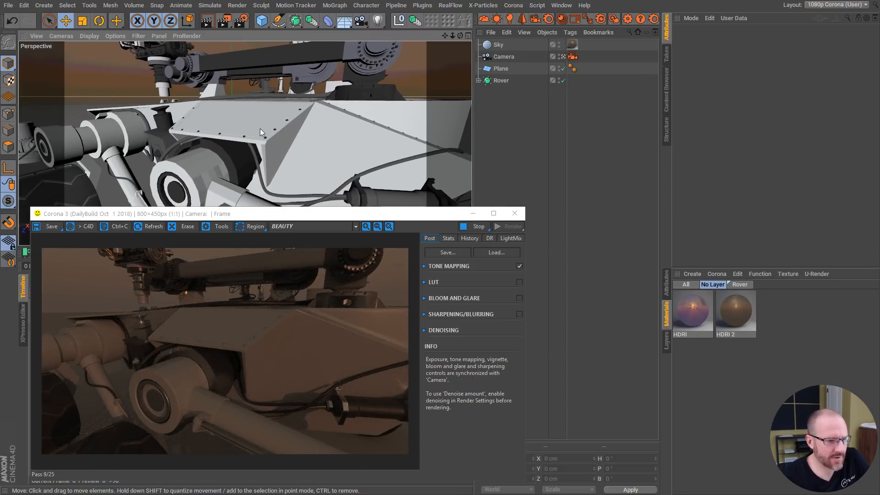
pyautogui.click(571, 56)
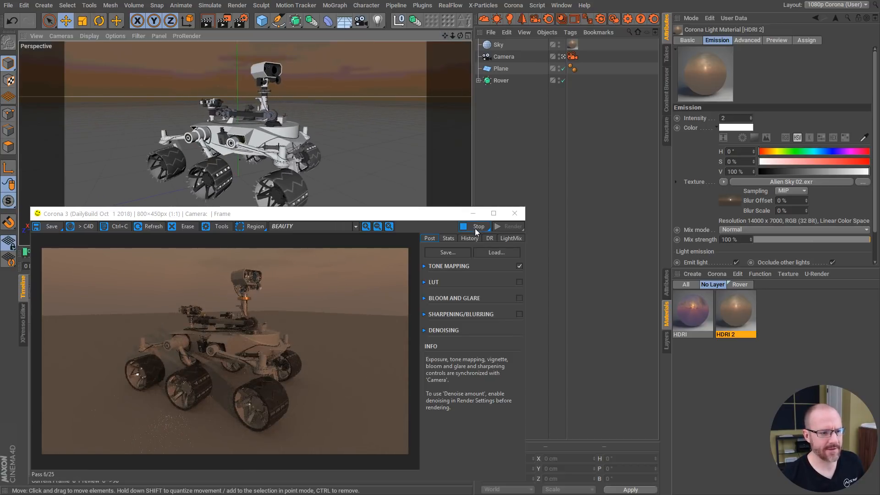
pyautogui.click(478, 226)
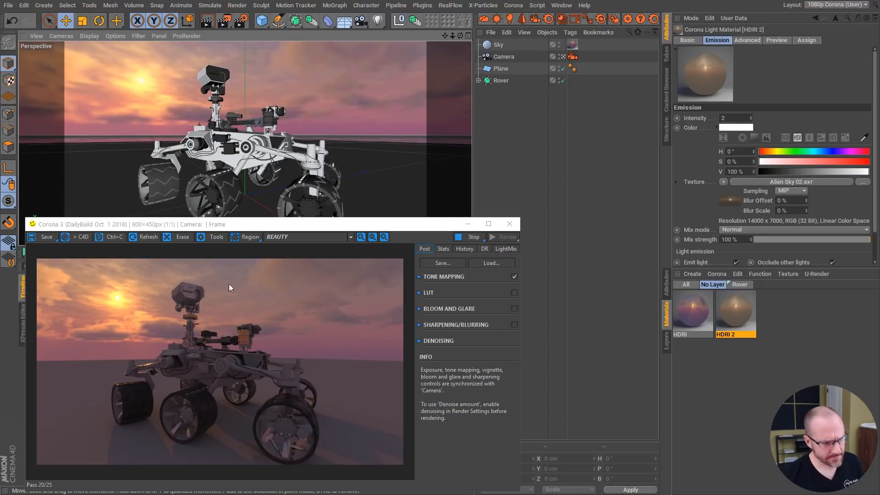
pyautogui.moveTo(148, 402)
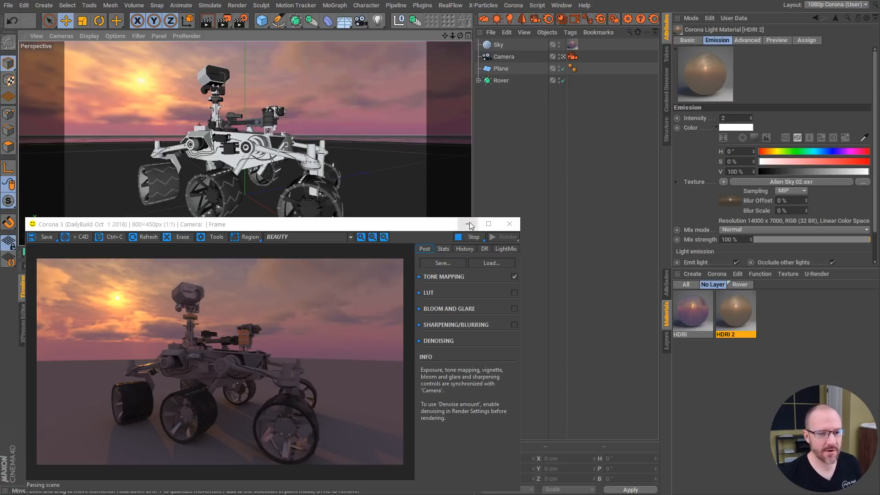
# Switch to the Rock.c4d scene via the Window menu and select its Corona Sun light.
pyautogui.click(508, 223)
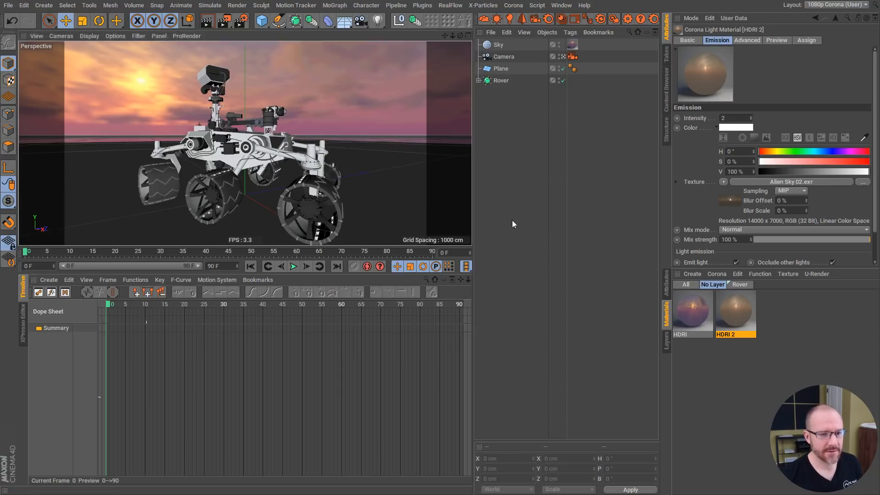
pyautogui.click(560, 6)
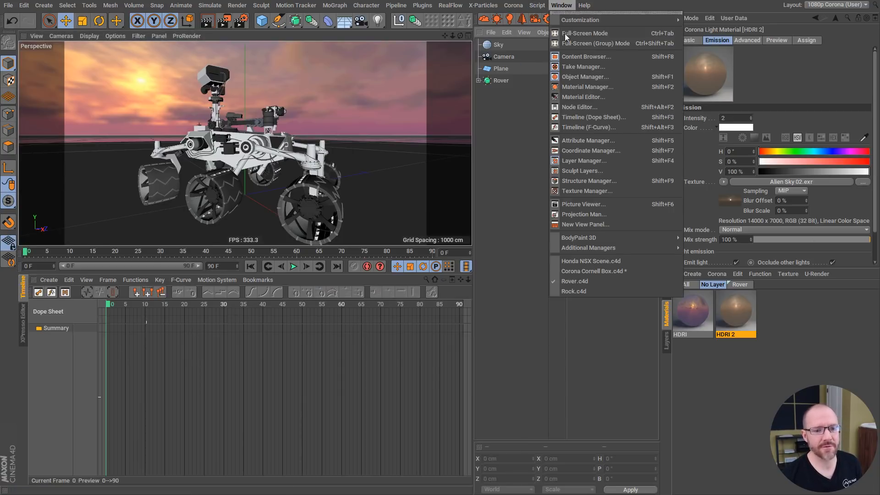
pyautogui.moveTo(573, 291)
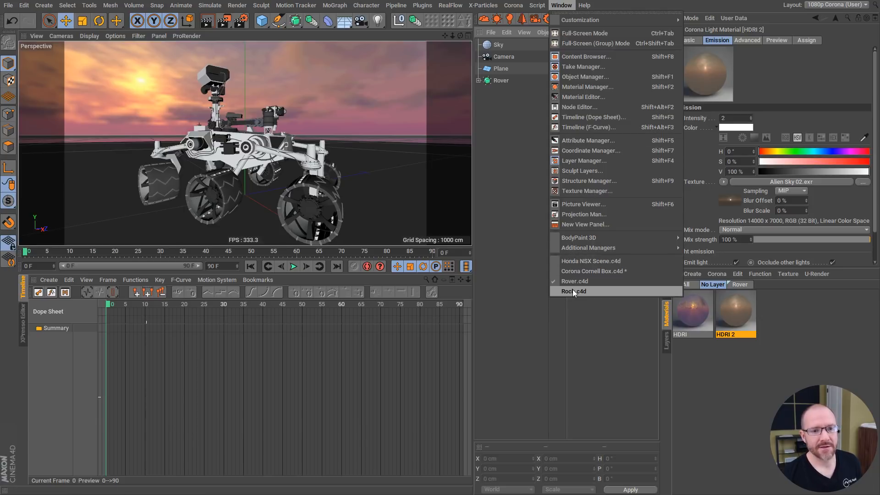
pyautogui.click(573, 291)
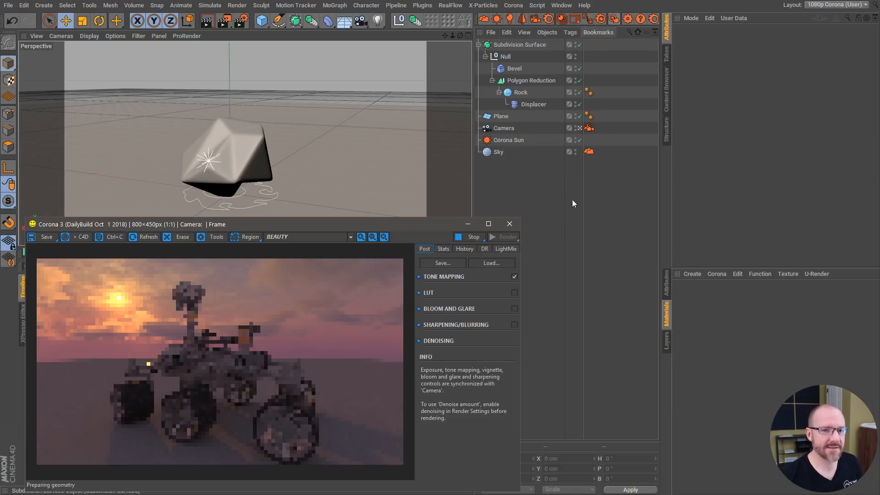
pyautogui.click(509, 139)
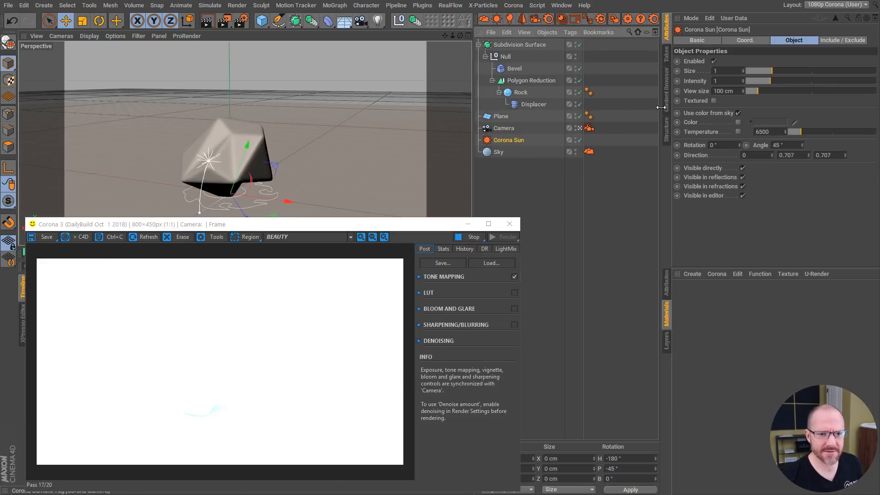
pyautogui.click(589, 128)
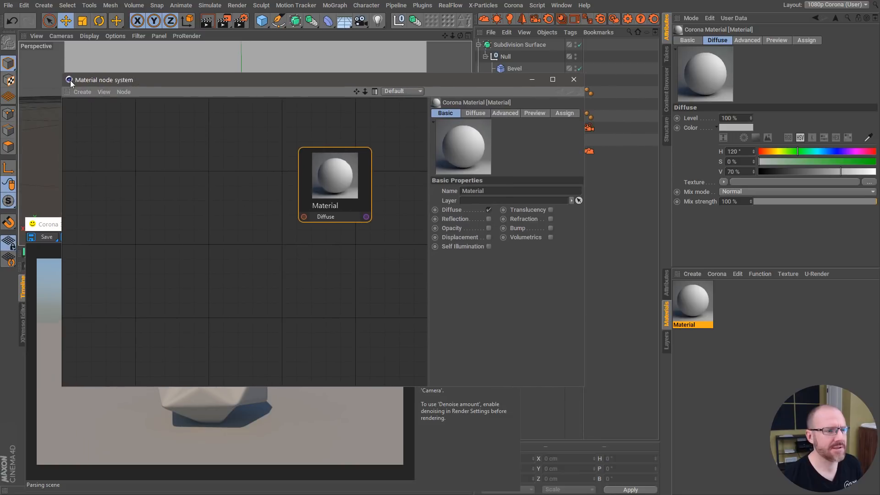
# Wire the Layer shader into the material's Diffuse and add a Noise shader node.
pyautogui.click(81, 91)
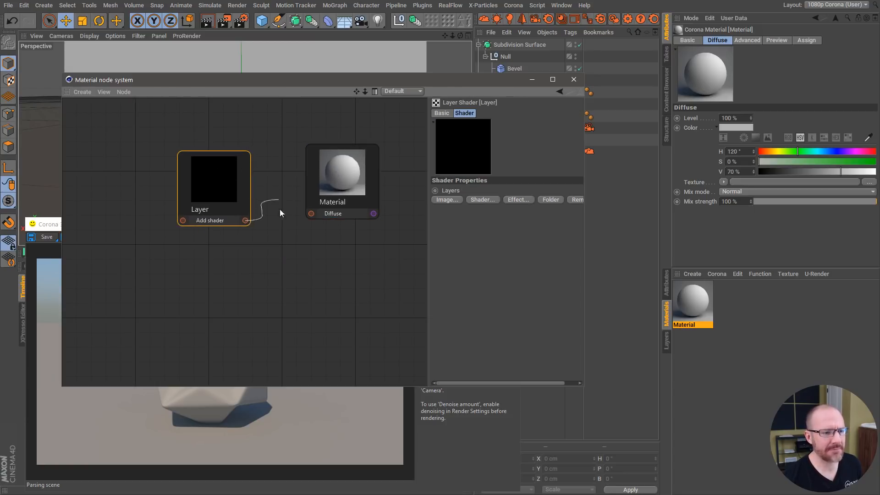
pyautogui.moveTo(245, 220); pyautogui.dragTo(312, 213)
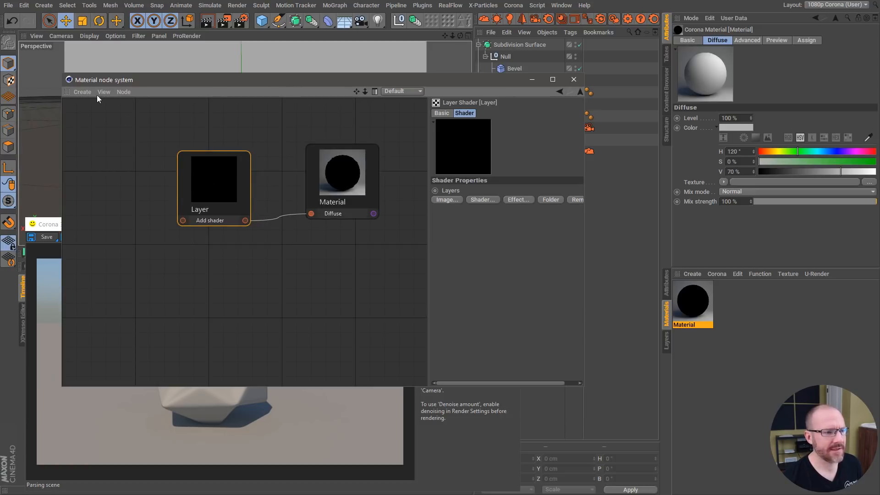
pyautogui.click(81, 91)
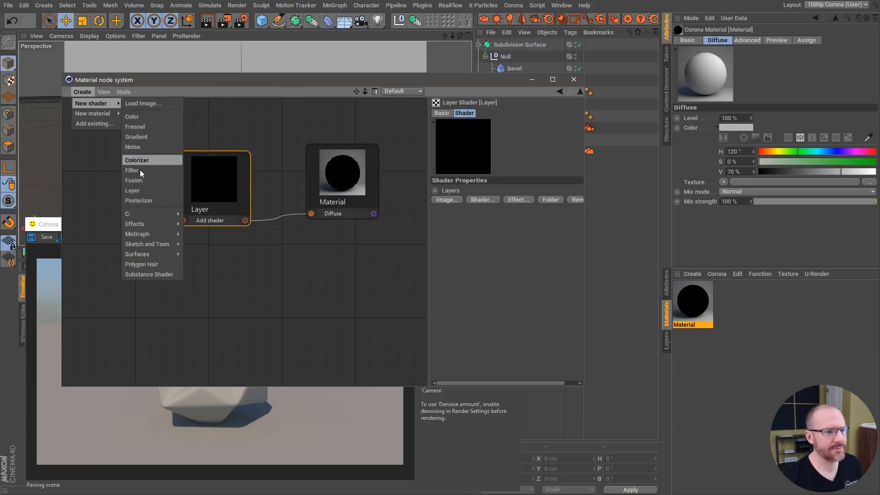
pyautogui.click(133, 147)
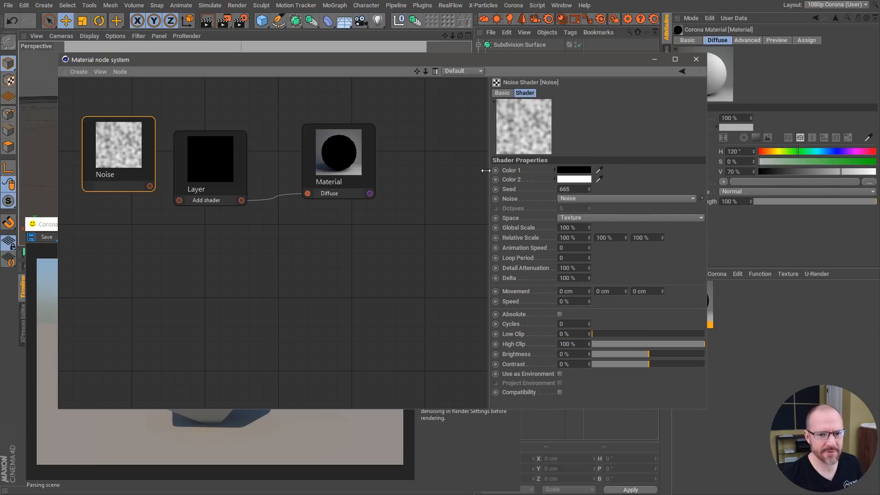
pyautogui.moveTo(101, 59); pyautogui.dragTo(101, 62)
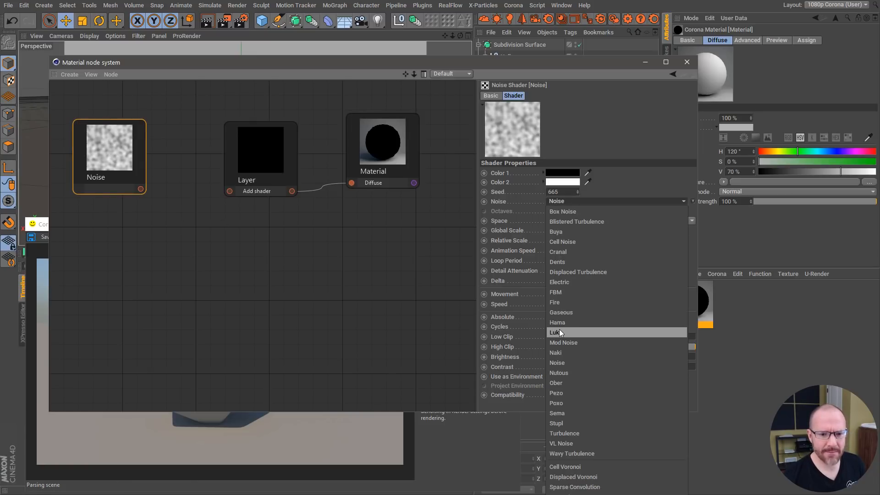
# Make the noise a dark-brown and tan Luka pattern and feed it into the Layer shader.
pyautogui.click(558, 332)
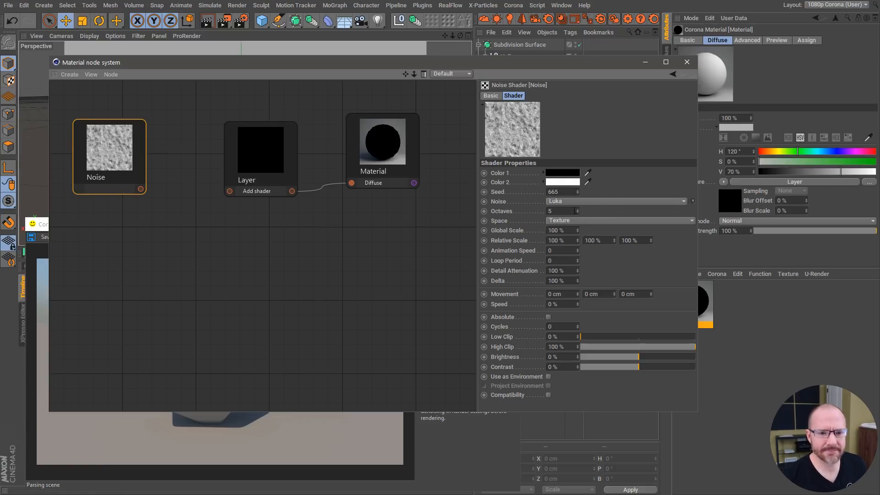
pyautogui.click(563, 172)
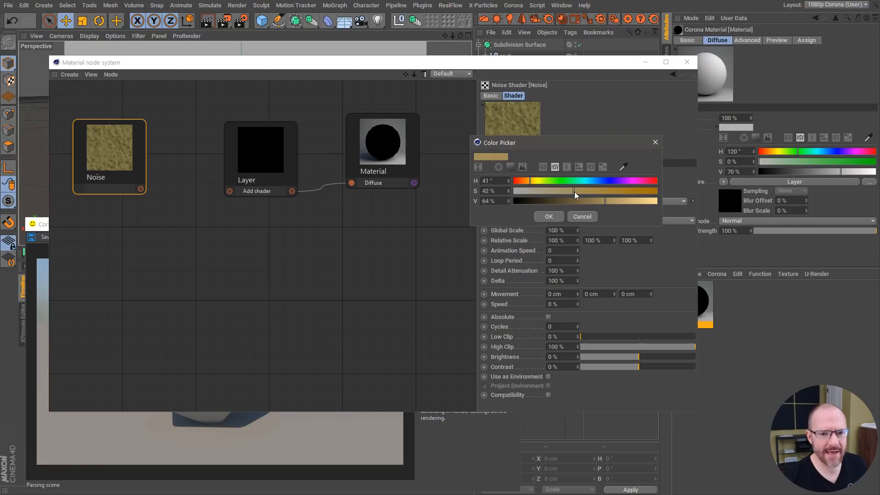
pyautogui.click(548, 216)
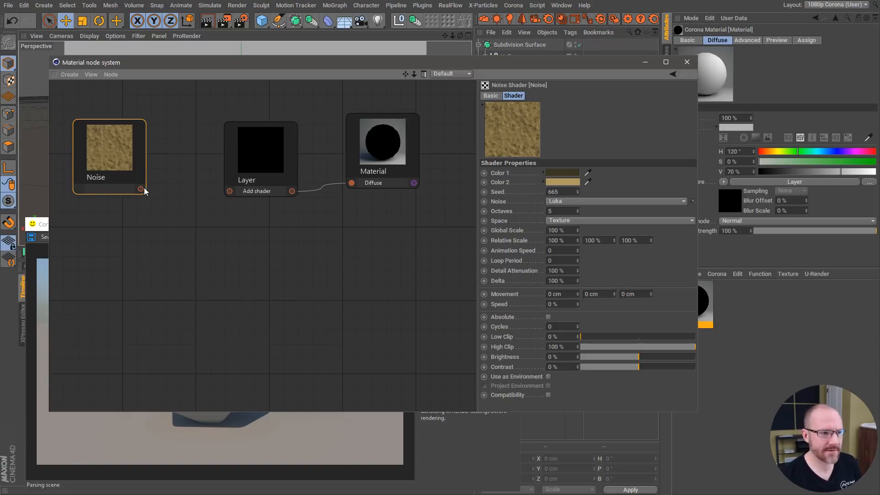
pyautogui.moveTo(142, 189); pyautogui.dragTo(229, 201)
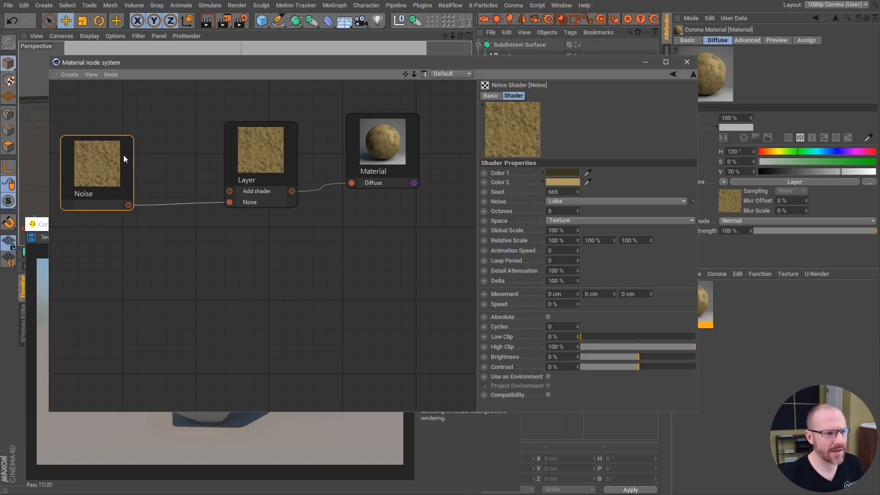
# Add a second Noise shader and connect it as another Layer shader input.
pyautogui.click(69, 74)
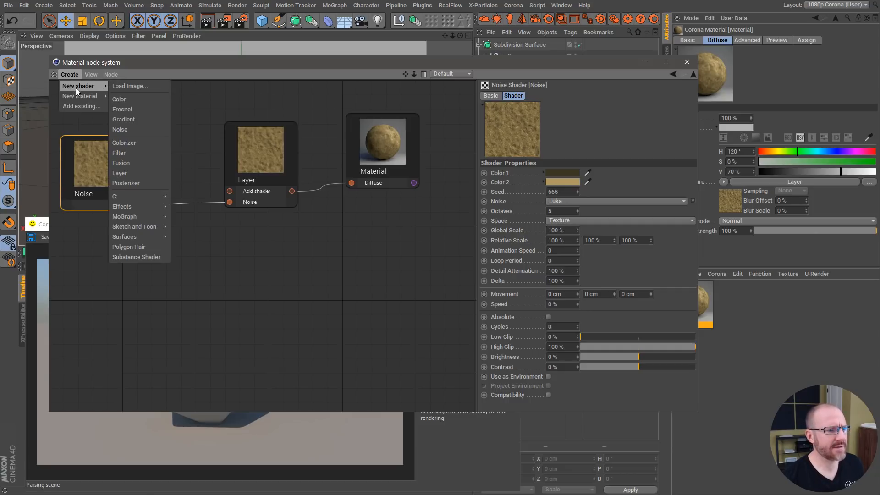
pyautogui.click(119, 130)
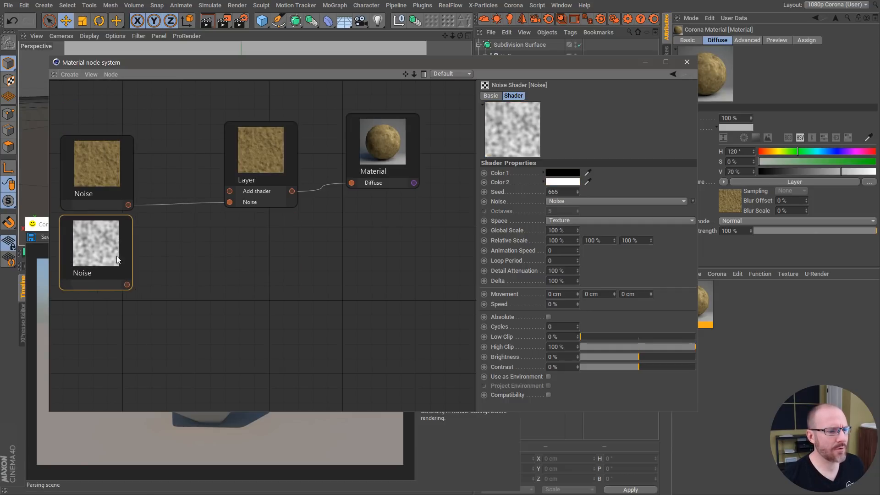
pyautogui.moveTo(128, 284); pyautogui.dragTo(229, 192)
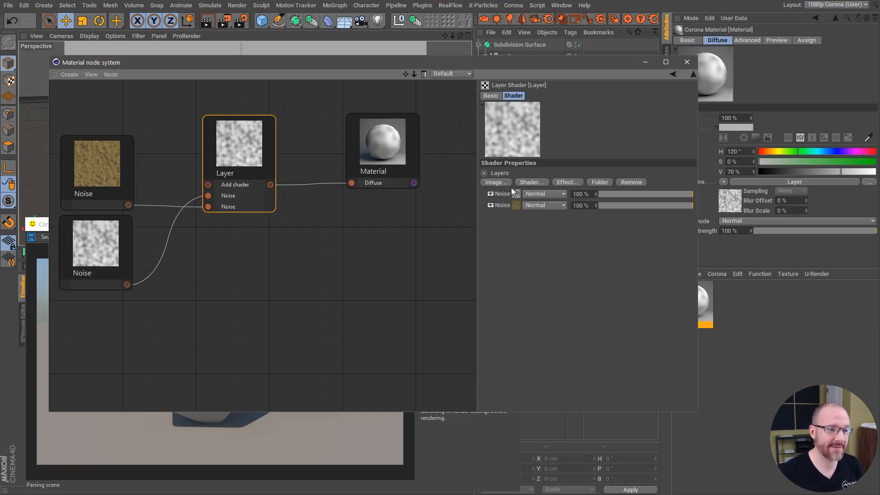
# Switch the new grey Noise to a Displaced Turbulence pattern at about 189% scale.
pyautogui.click(382, 143)
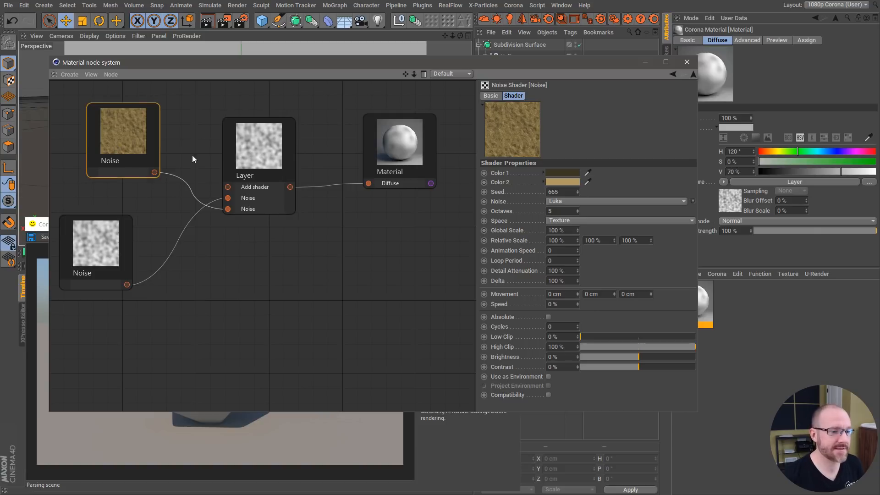
pyautogui.click(112, 241)
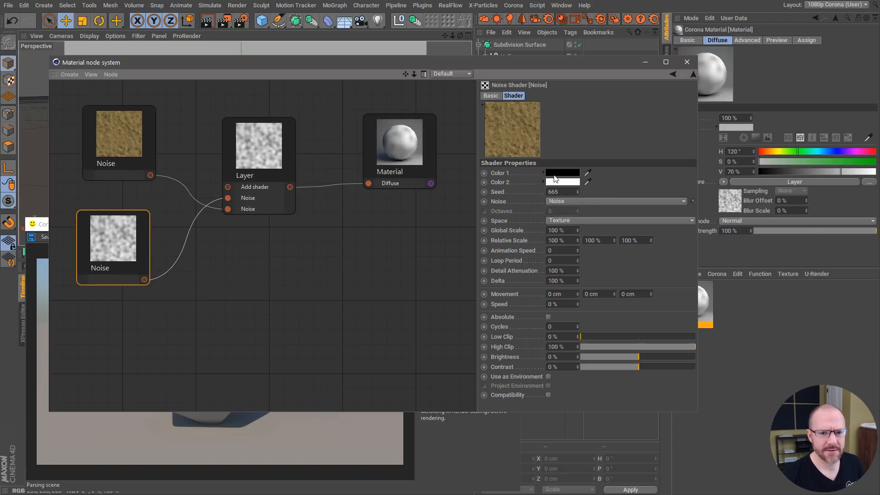
pyautogui.click(615, 200)
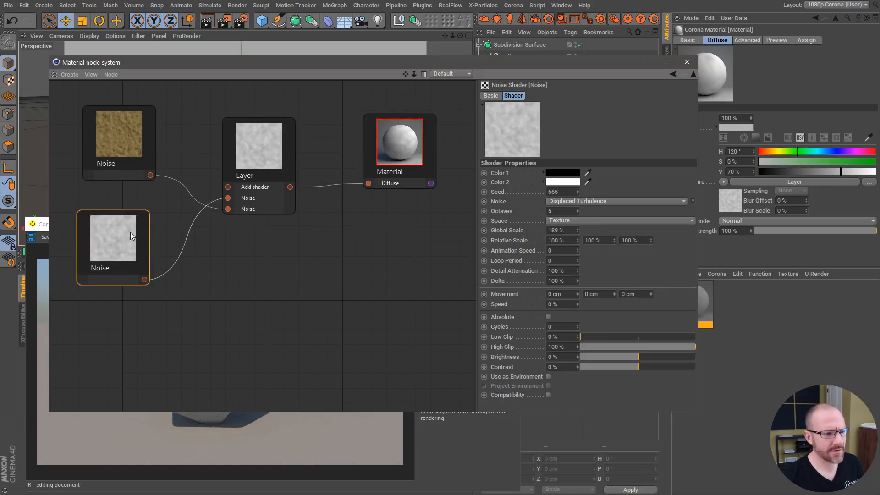
# Try Multiply and Overlay blend modes on the Layer shader's top layer.
pyautogui.click(563, 172)
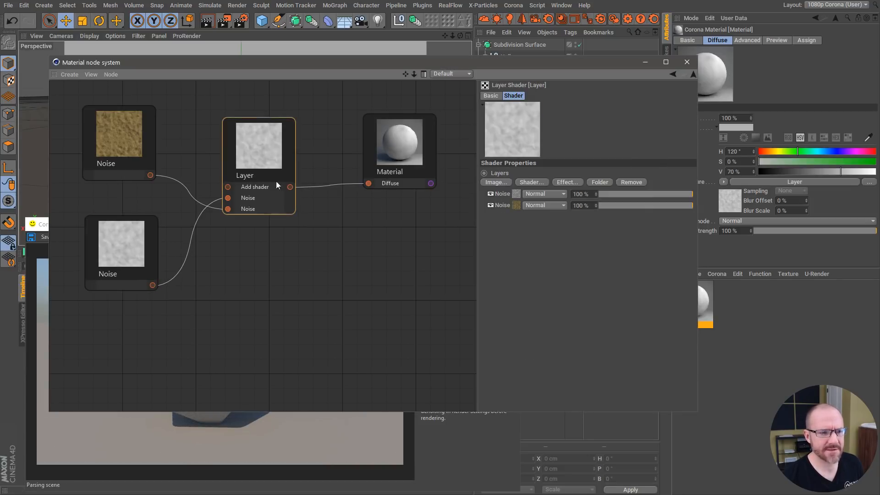
pyautogui.click(543, 204)
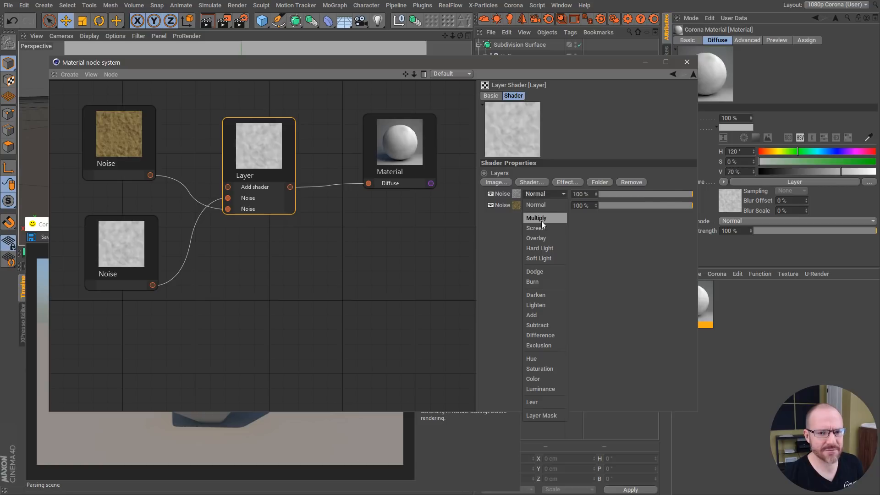
pyautogui.click(536, 218)
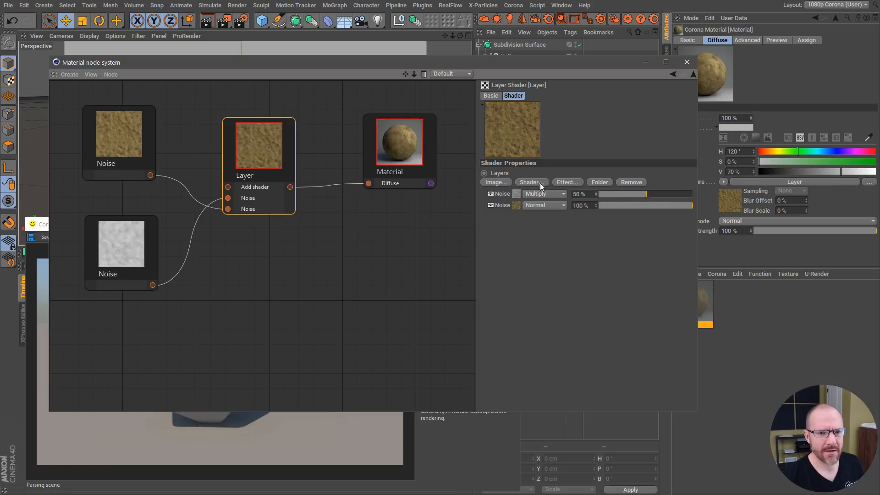
pyautogui.click(544, 194)
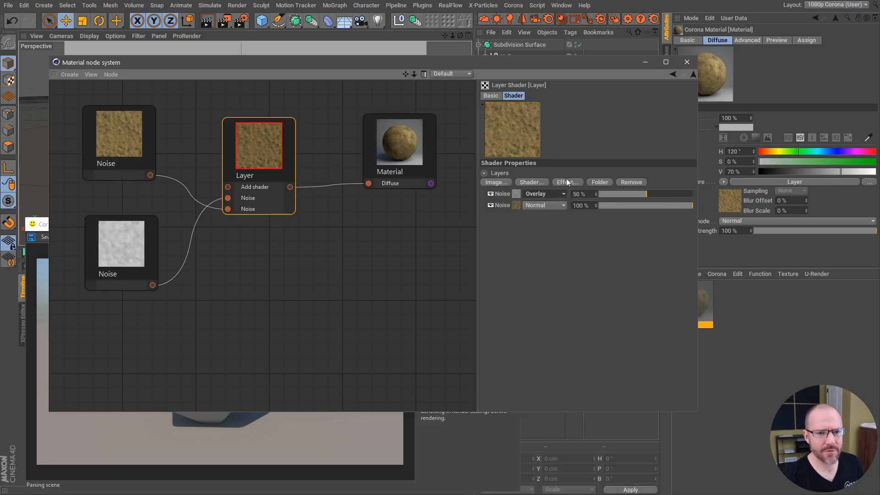
# Recolour the turbulence Noise to brown and cream.
pyautogui.click(120, 253)
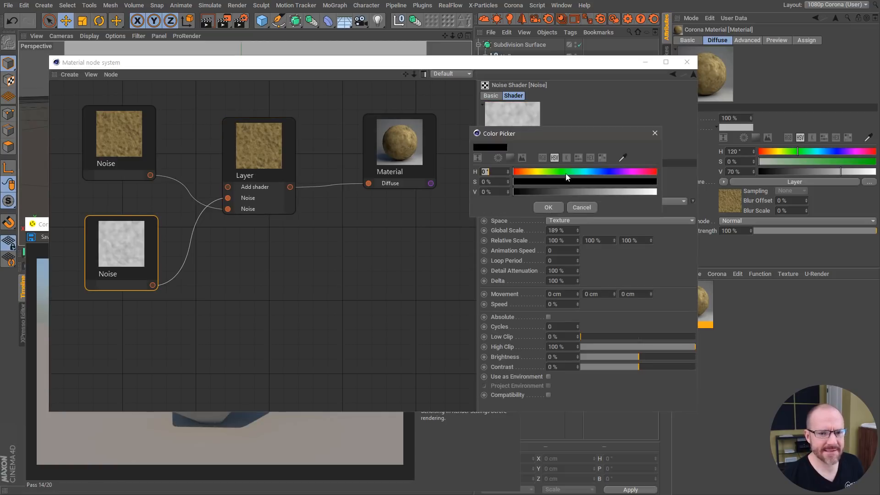
pyautogui.click(558, 181)
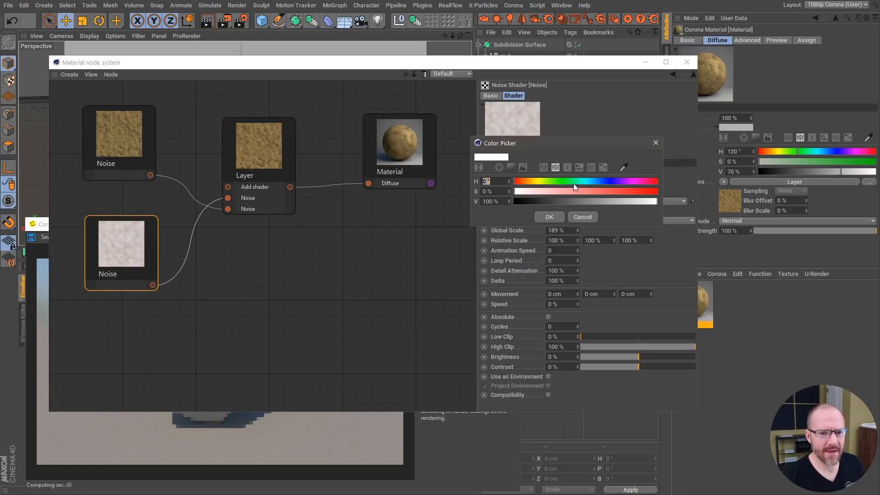
pyautogui.click(548, 217)
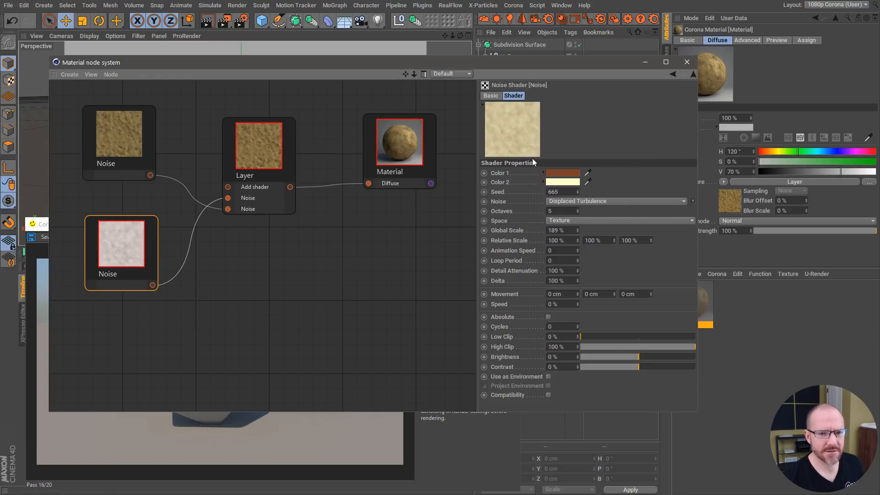
# Set the top layer to Multiply at roughly 47% strength.
pyautogui.click(257, 144)
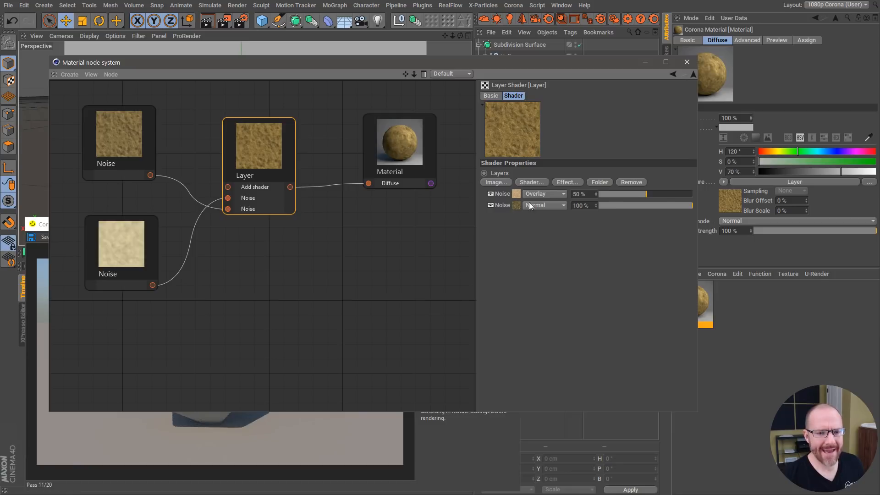
pyautogui.moveTo(620, 193); pyautogui.dragTo(676, 193)
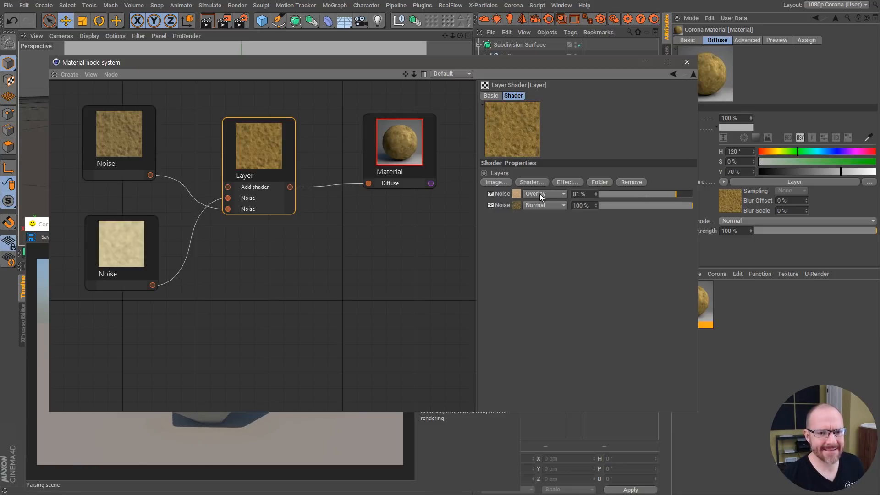
pyautogui.click(543, 193)
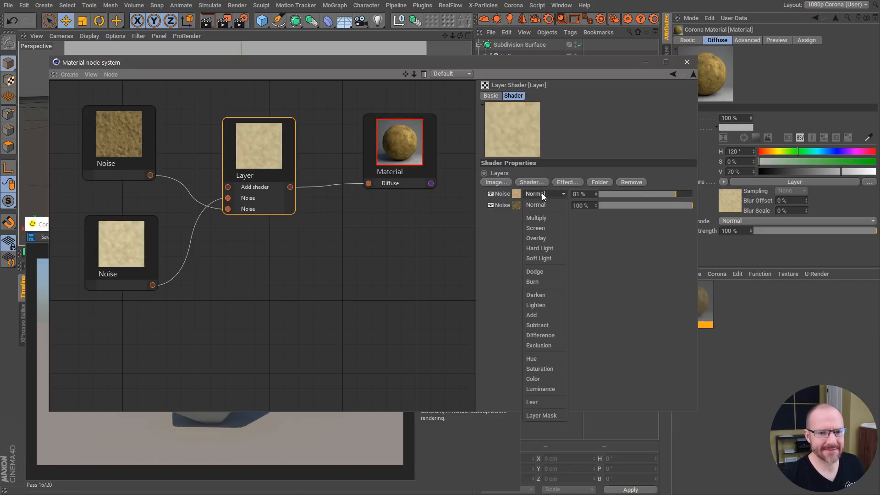
pyautogui.click(535, 218)
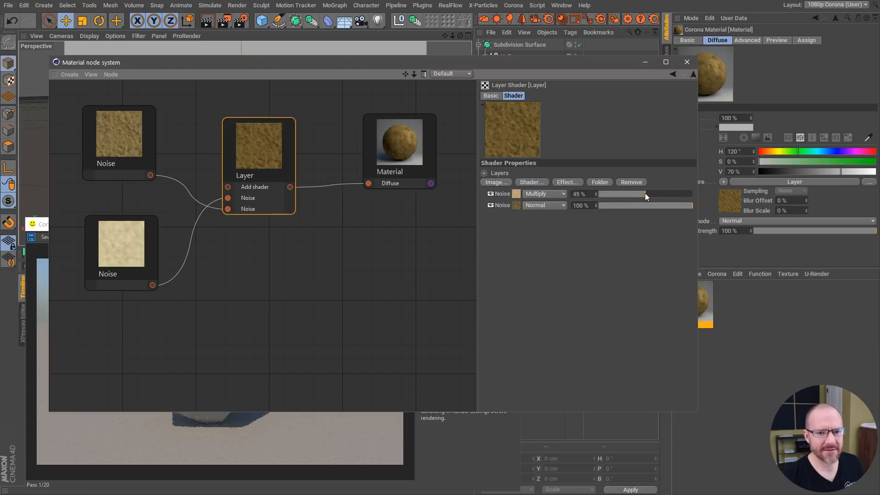
pyautogui.moveTo(646, 194); pyautogui.dragTo(641, 194)
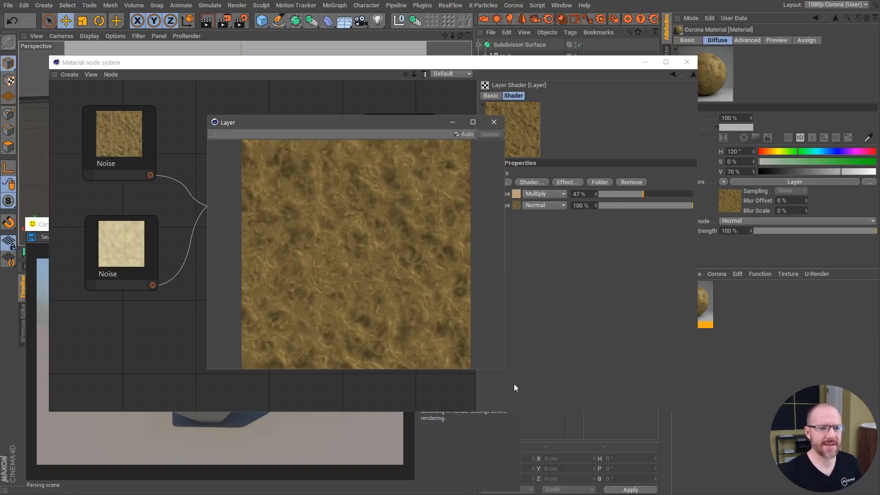
pyautogui.moveTo(450, 129)
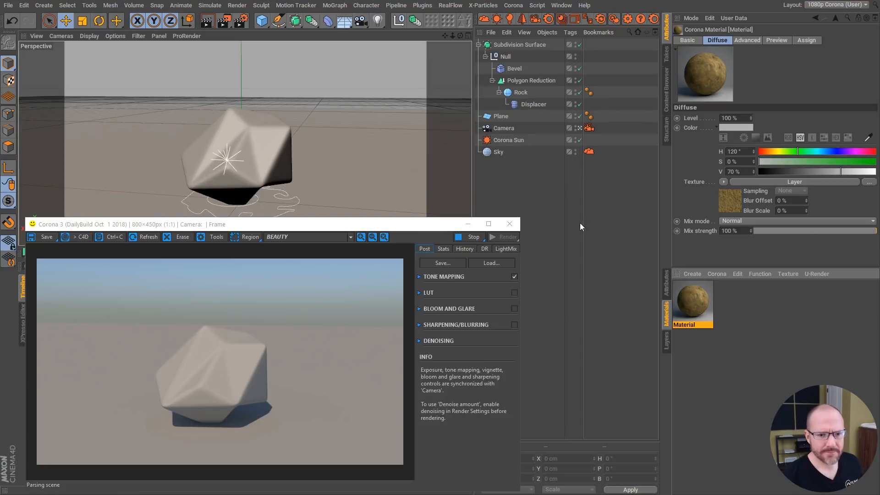
pyautogui.moveTo(519, 45)
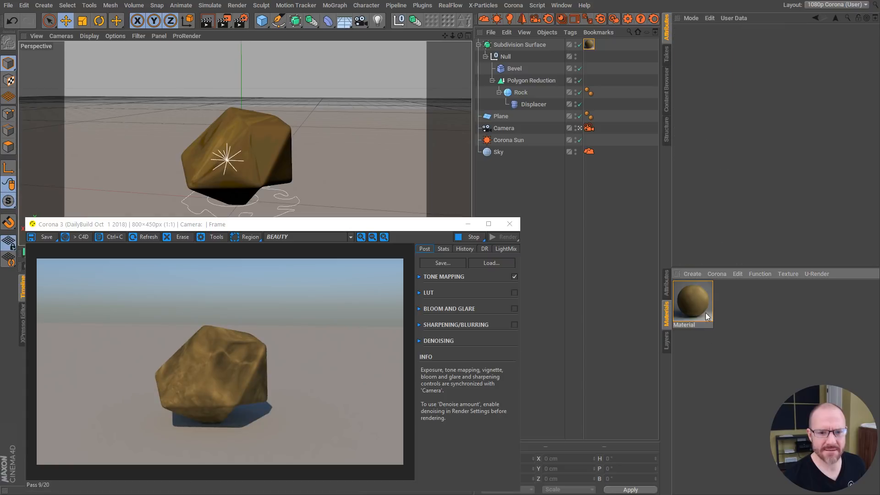
# View the rock material's attributes and bring up its node graph.
pyautogui.doubleClick(691, 303)
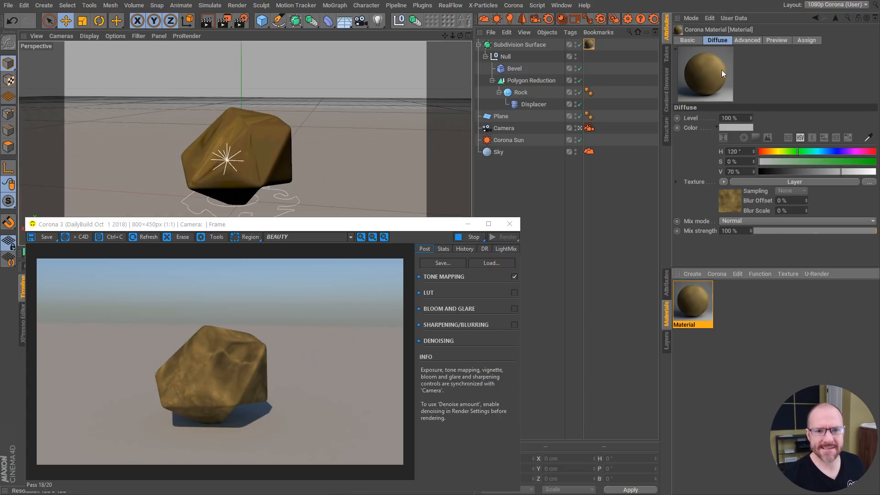
pyautogui.click(687, 40)
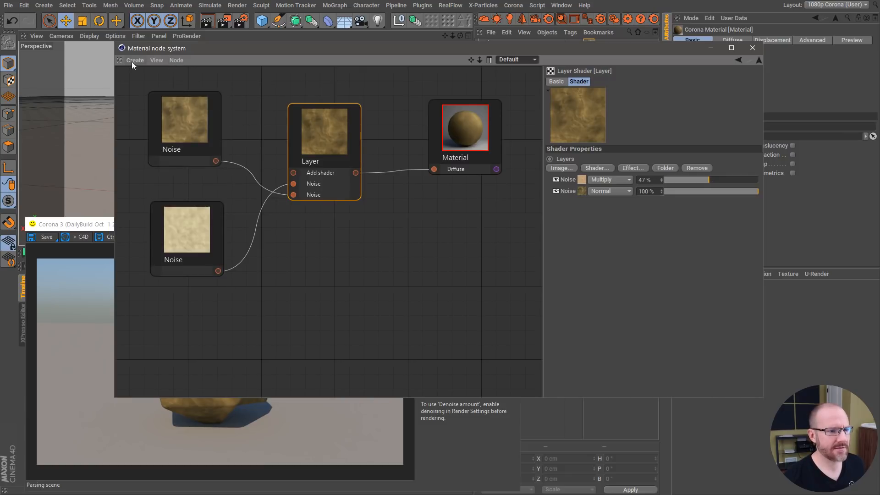
# Add a black-to-white Colorizer shader fed by the brown noise to drive Displacement.
pyautogui.click(135, 60)
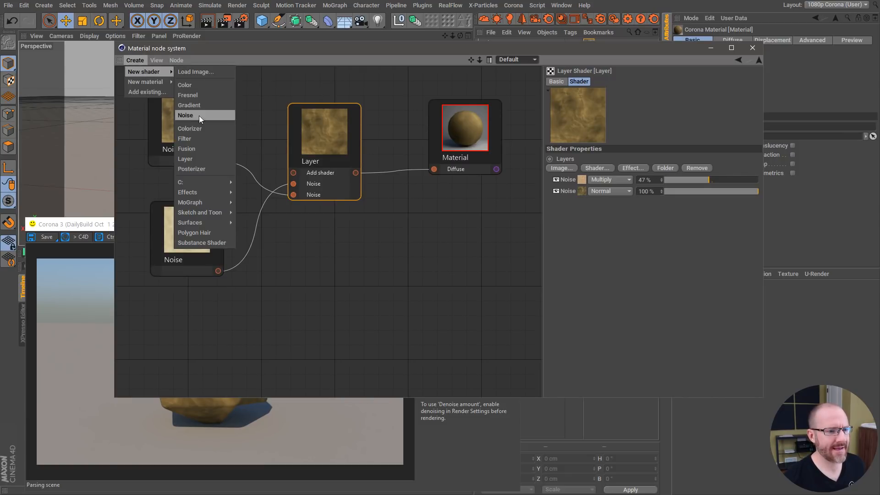
pyautogui.click(190, 128)
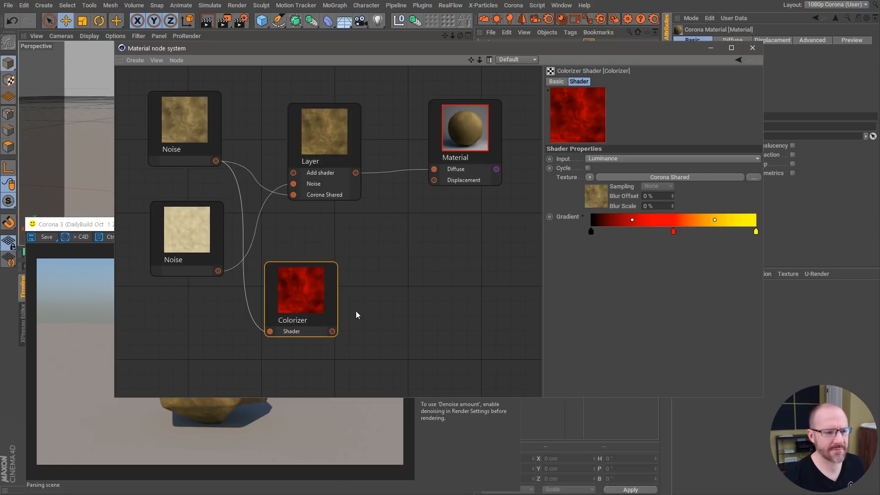
pyautogui.moveTo(756, 230); pyautogui.dragTo(756, 230)
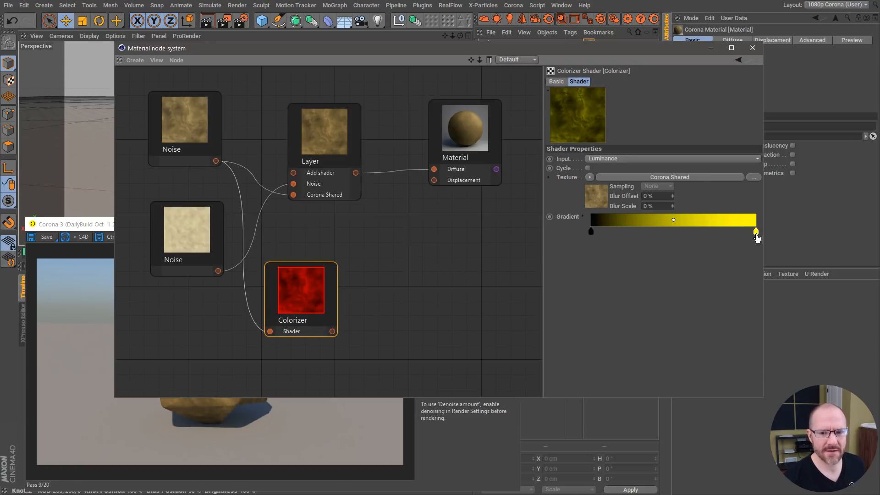
pyautogui.doubleClick(756, 231)
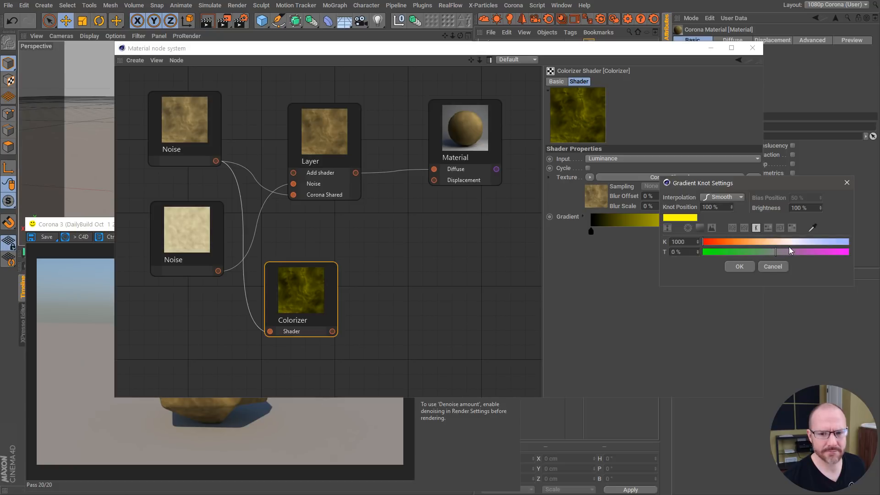
pyautogui.click(732, 228)
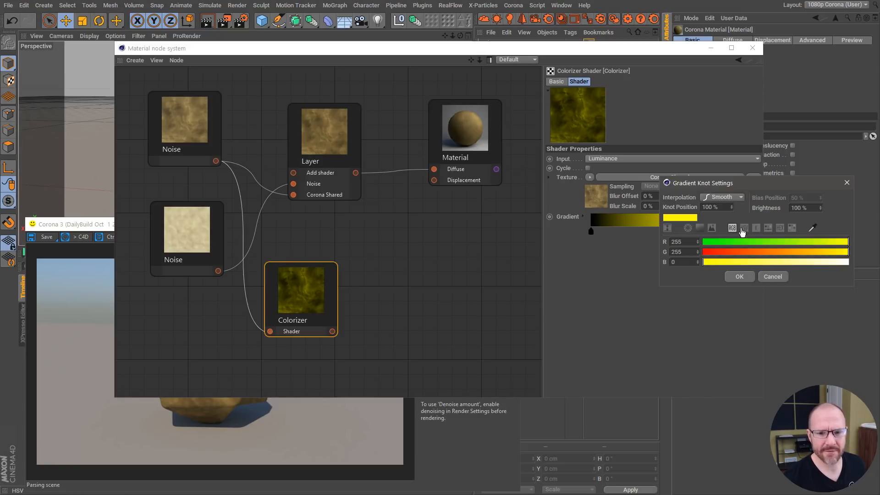
pyautogui.click(738, 275)
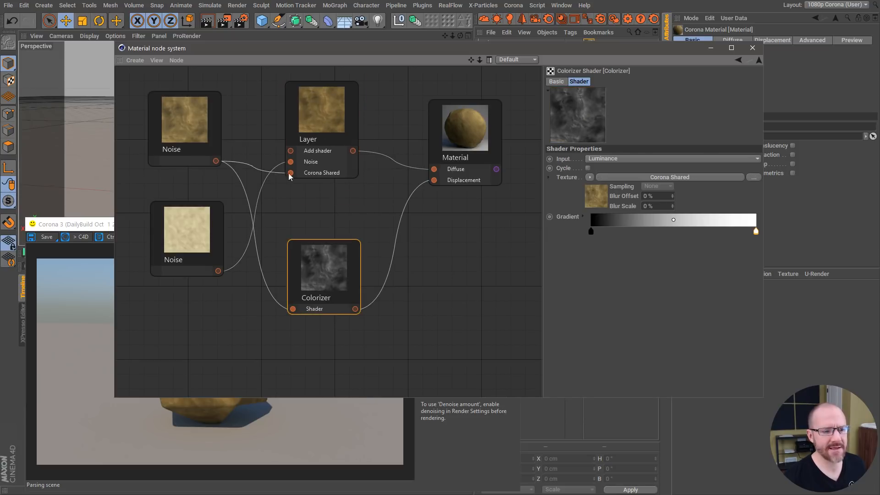
pyautogui.click(185, 121)
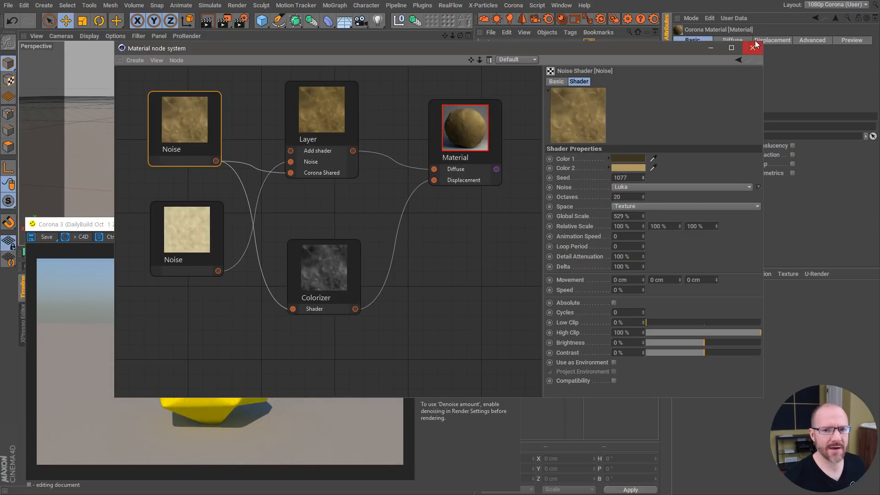
# Refresh the interactive render and set the material's displacement Max level toward -20 cm.
pyautogui.click(753, 46)
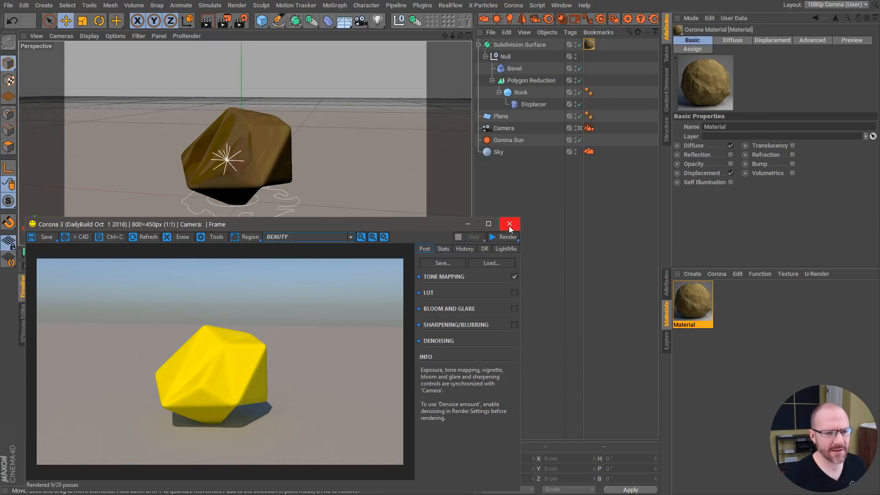
pyautogui.click(507, 236)
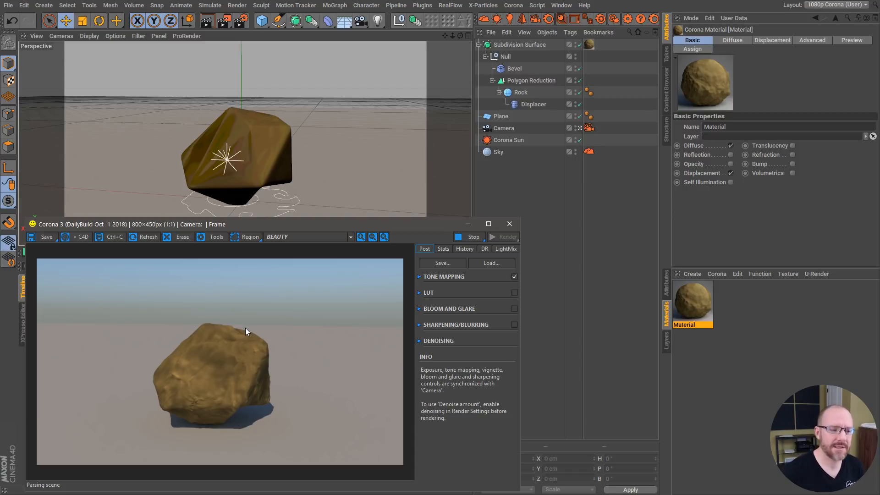
pyautogui.moveTo(689, 347)
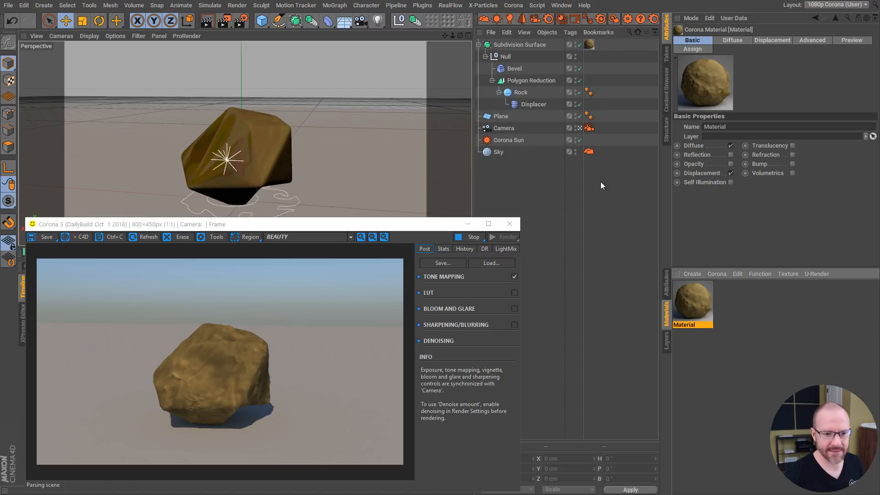
pyautogui.click(518, 44)
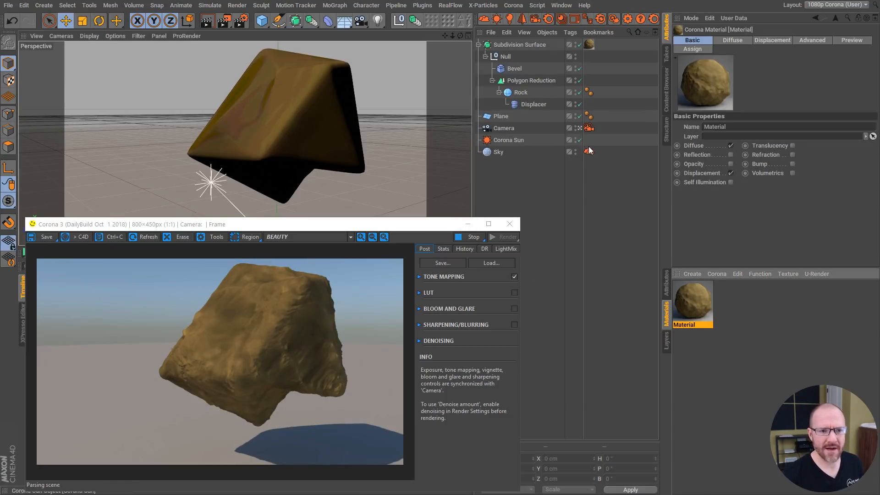
pyautogui.click(771, 39)
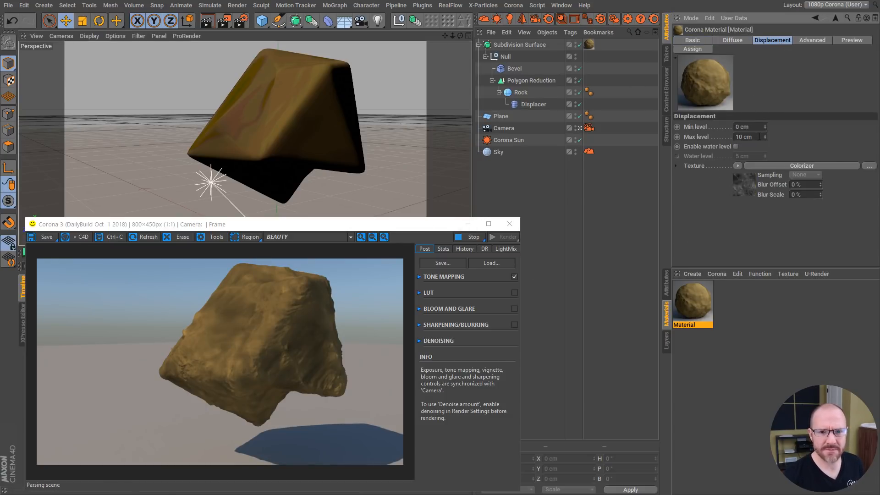
pyautogui.write('-10')
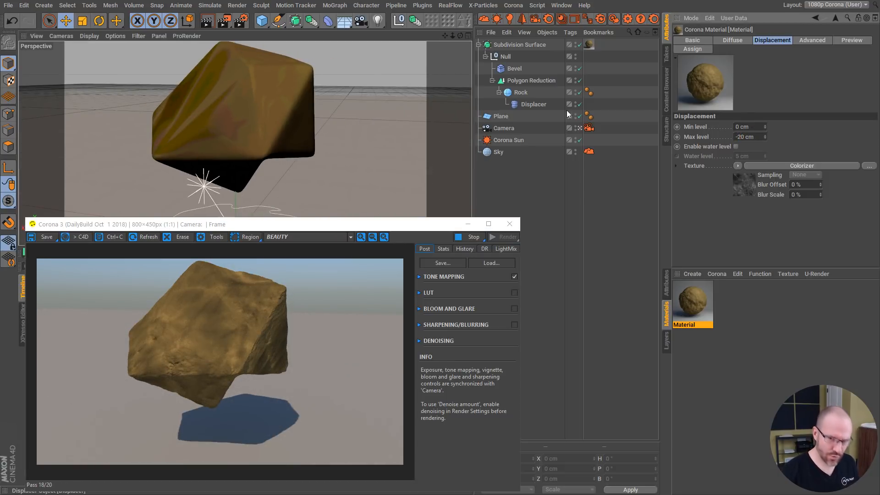
# Pause and restart the interactive render to show the chiselled rock surface.
pyautogui.click(473, 237)
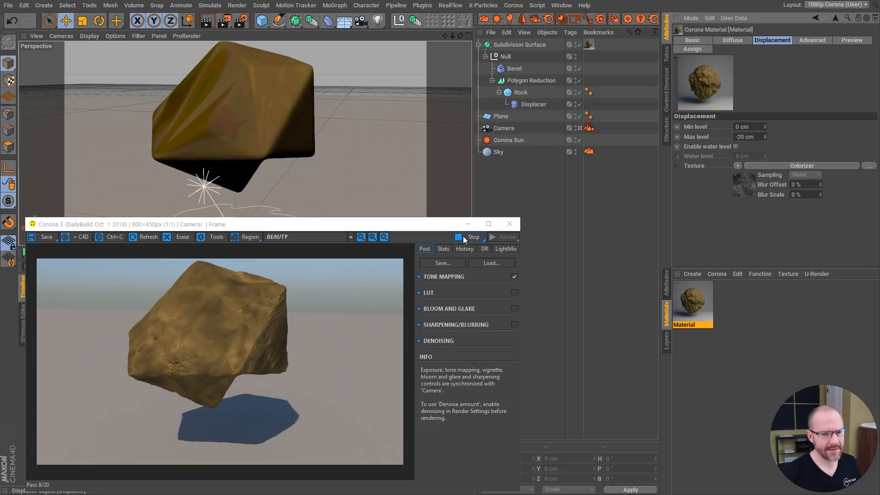
pyautogui.click(470, 236)
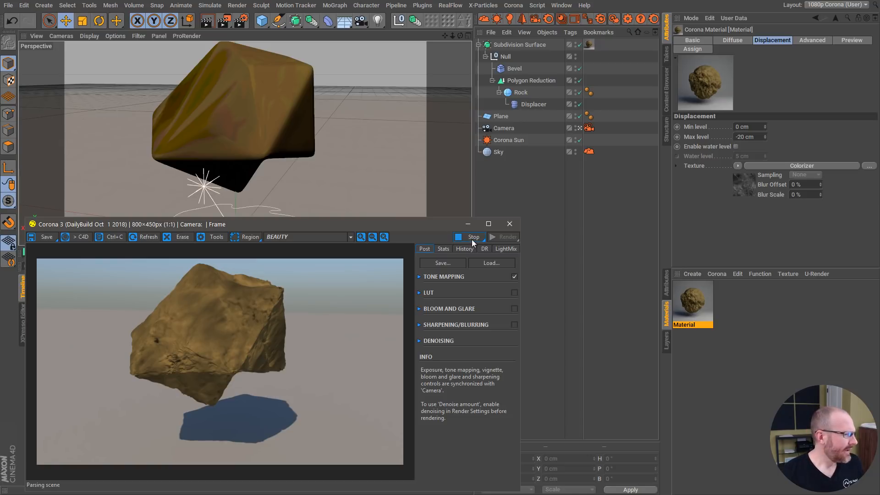
pyautogui.click(474, 236)
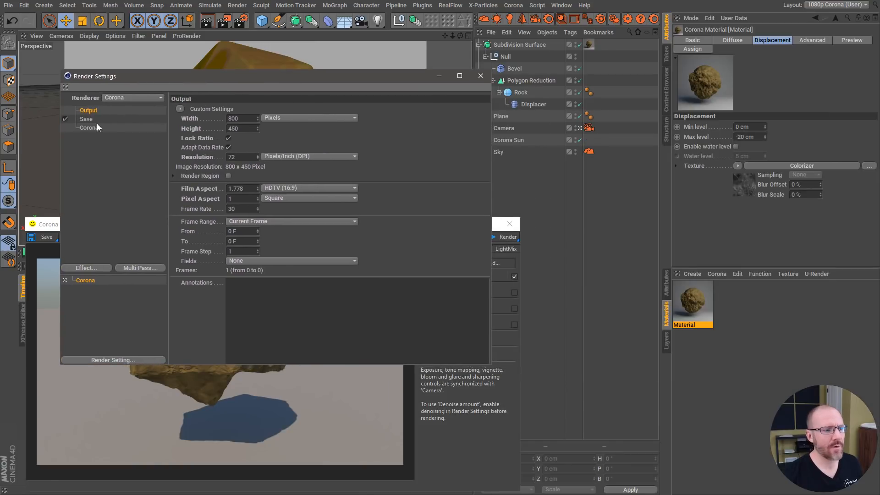
pyautogui.click(88, 127)
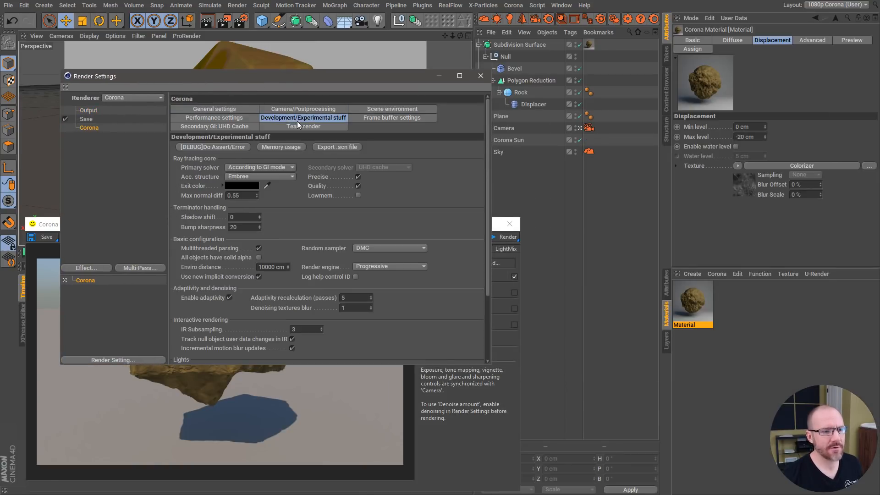
pyautogui.click(213, 118)
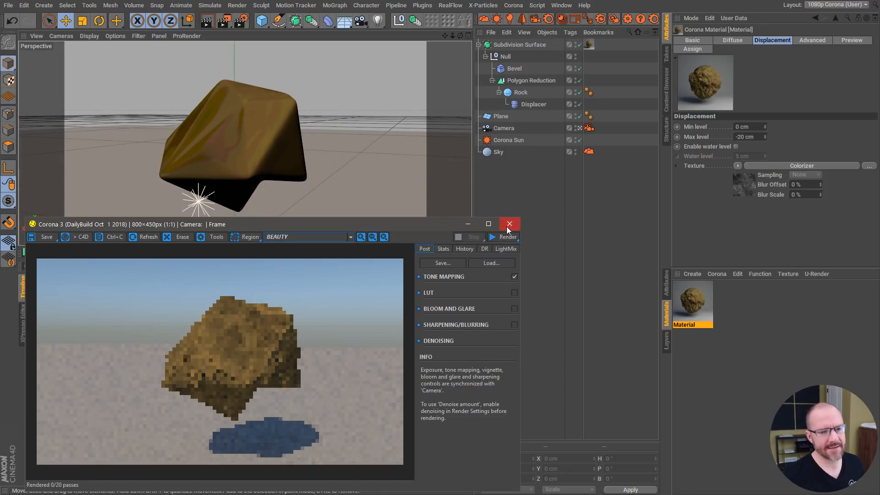
pyautogui.click(506, 237)
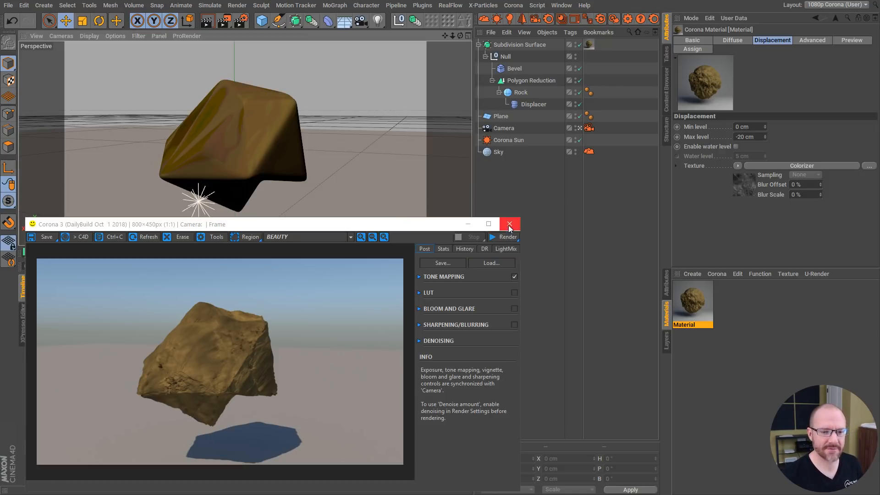
# Close the IR window, select the rock's Null group and start a full render.
pyautogui.click(508, 224)
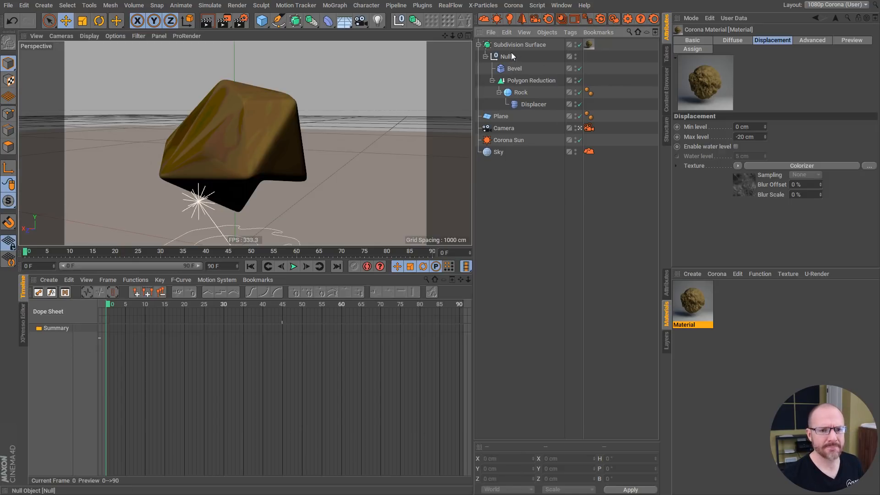
pyautogui.click(533, 103)
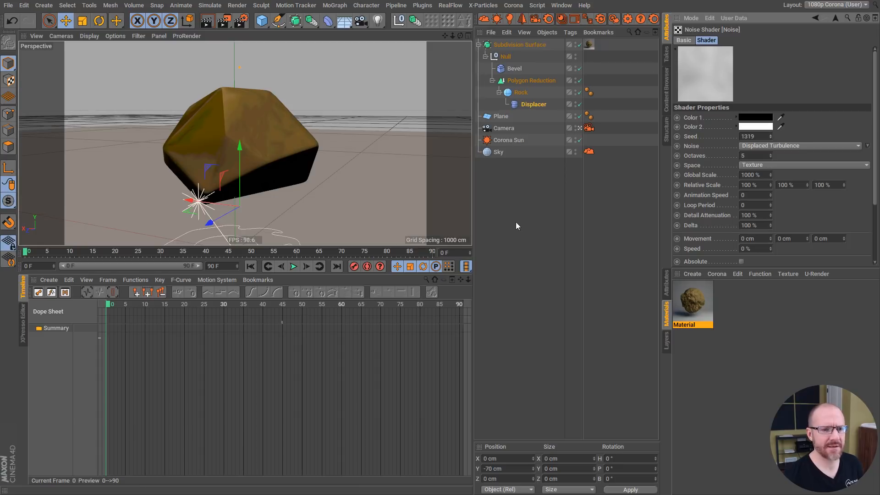
pyautogui.click(519, 44)
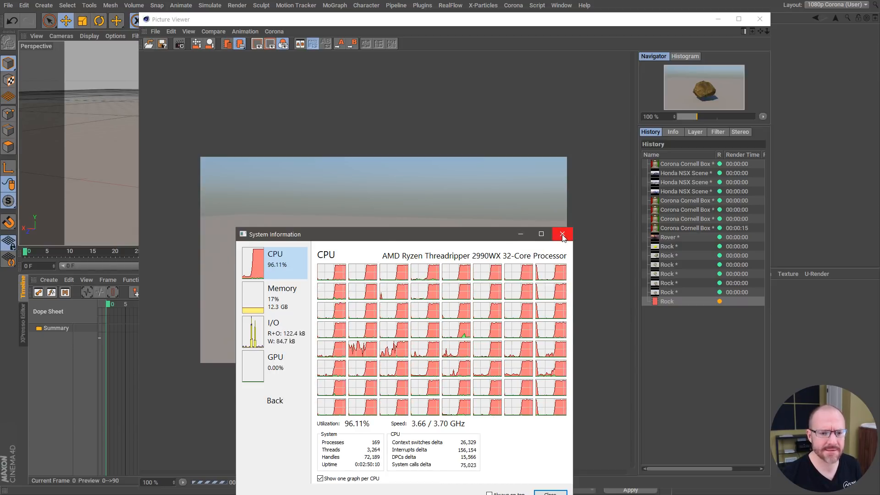
# Close the System Information panel and the Picture Viewer with the rock render.
pyautogui.click(561, 234)
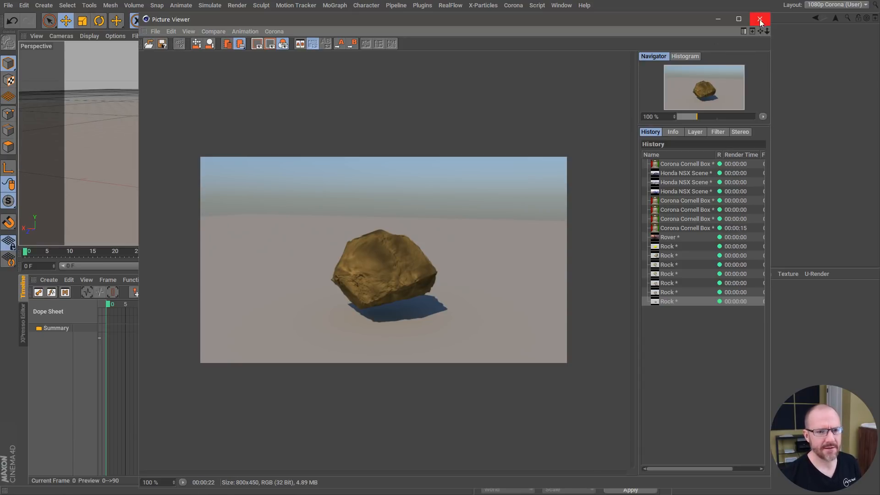
pyautogui.click(560, 5)
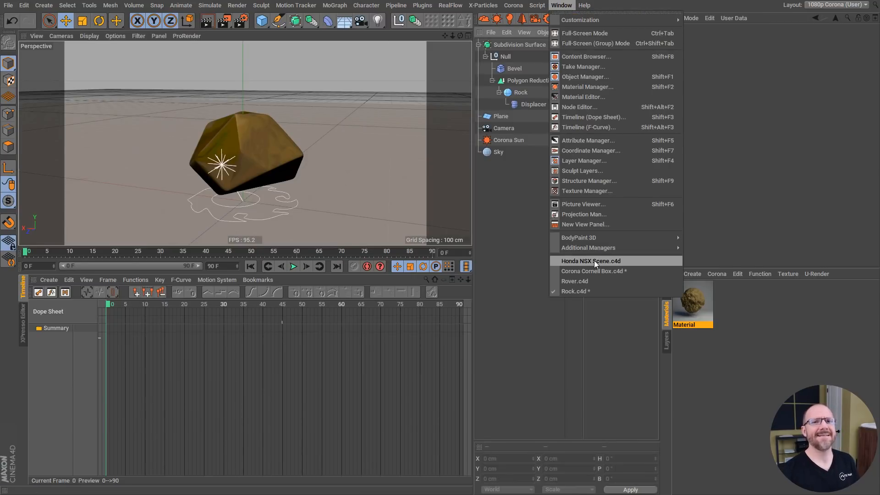
# Switch to the Honda NSX Scene.c4d document showing 800 by 400 render output.
pyautogui.click(589, 260)
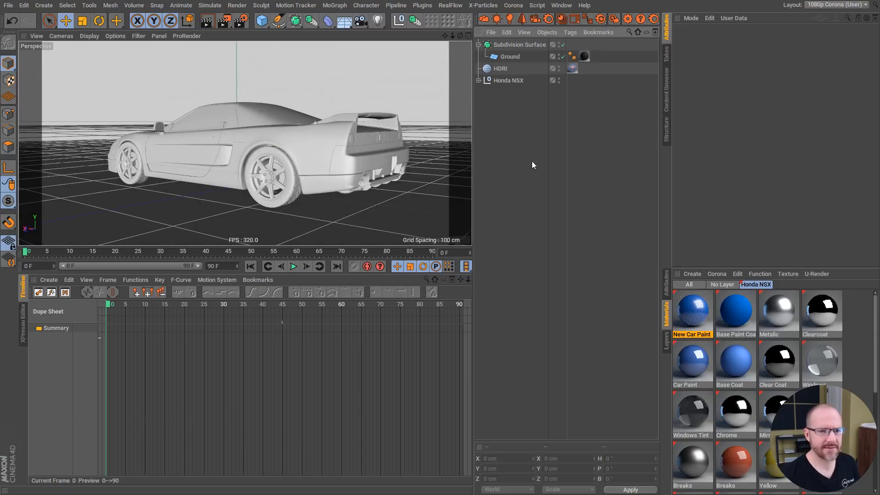
pyautogui.click(613, 18)
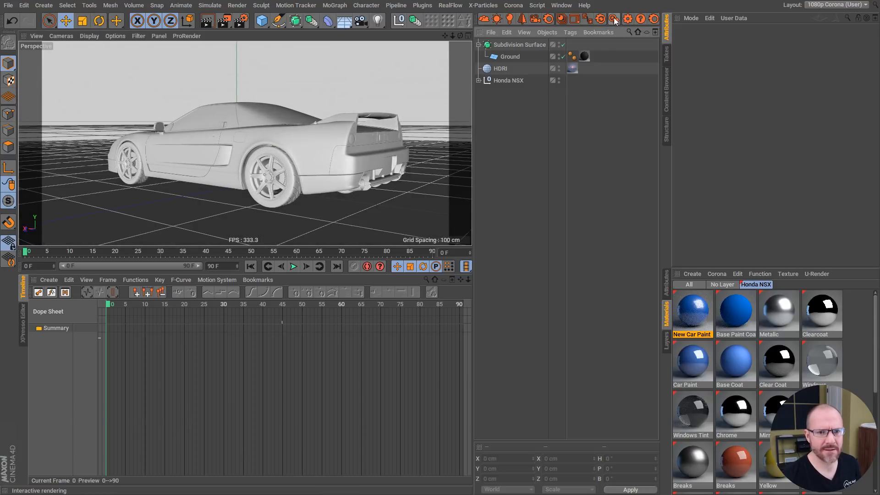
pyautogui.click(613, 19)
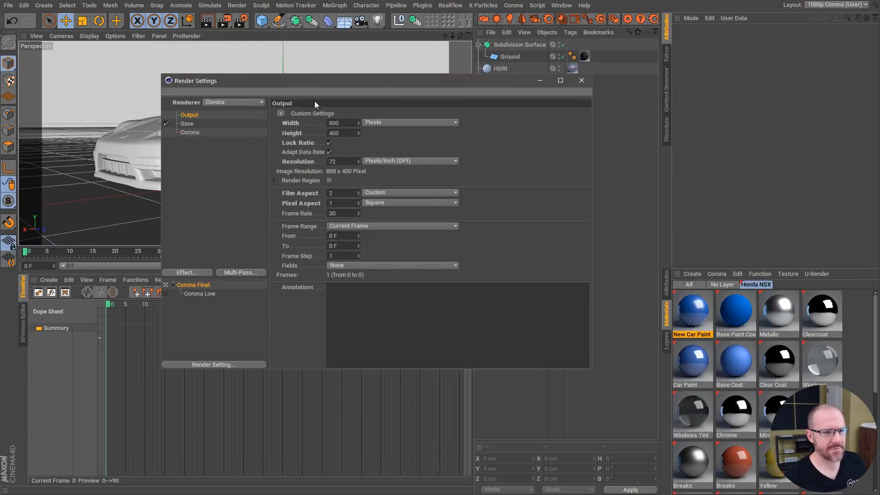
# Set Corona's pass limit (typed 25) and switch the denoise mode to Full denoising.
pyautogui.click(341, 122)
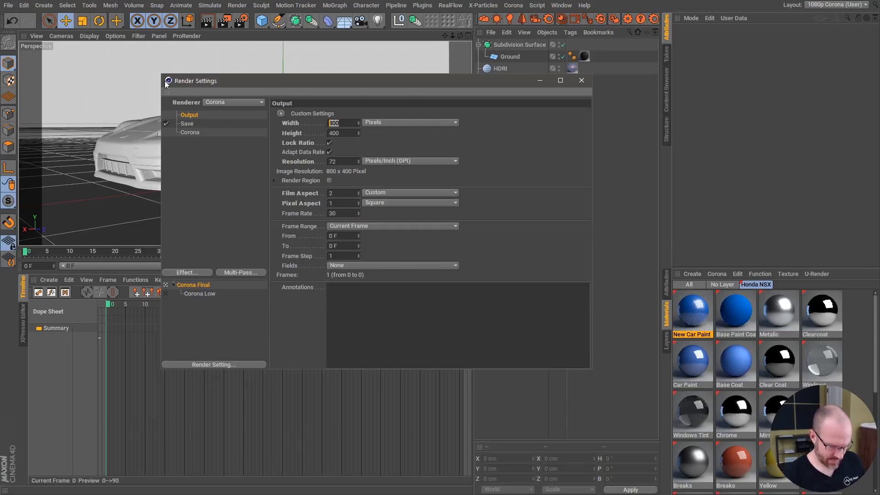
pyautogui.click(190, 132)
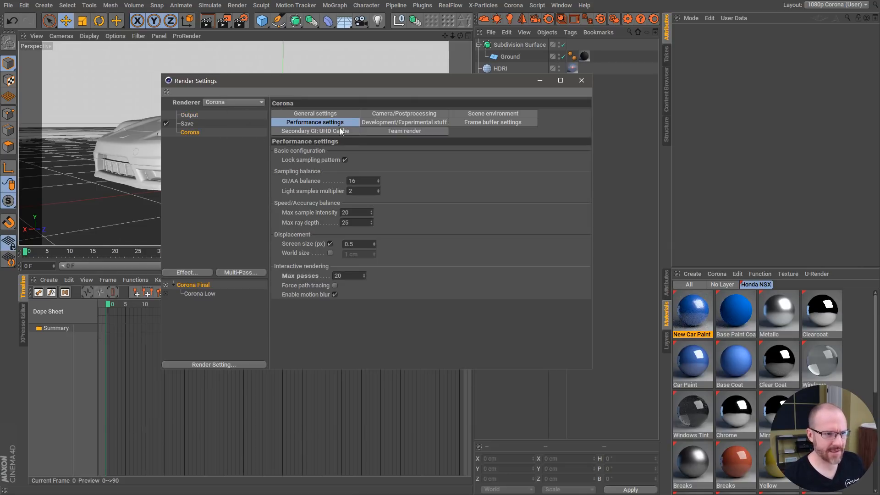
pyautogui.click(315, 113)
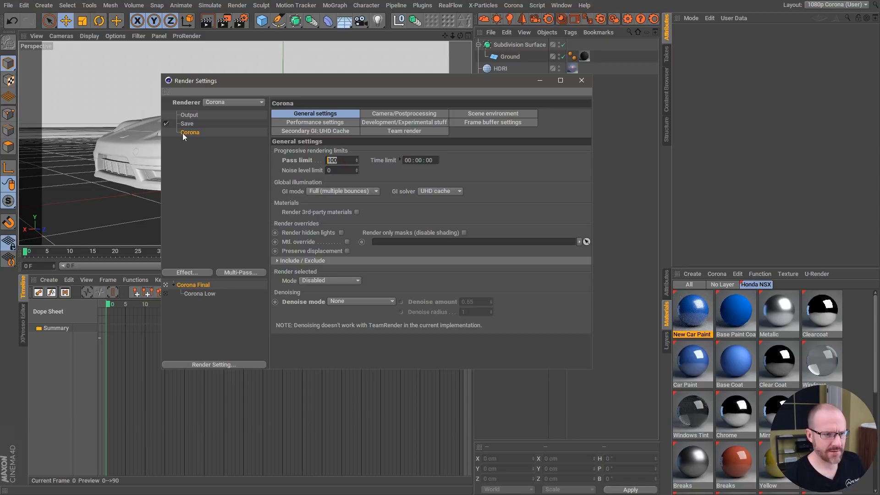
pyautogui.write('25')
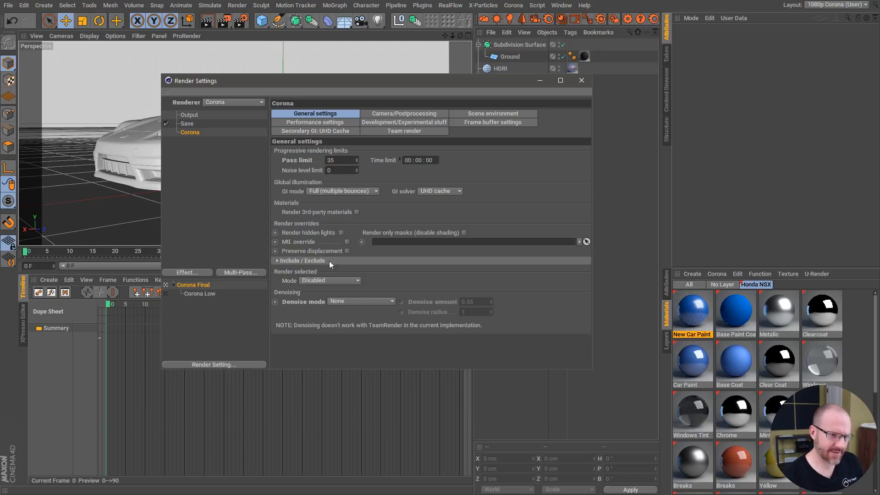
pyautogui.click(361, 301)
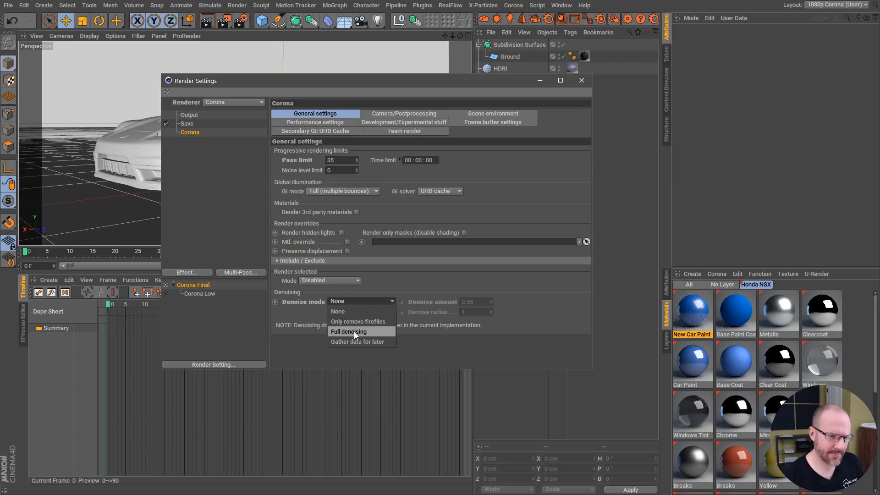
pyautogui.click(348, 331)
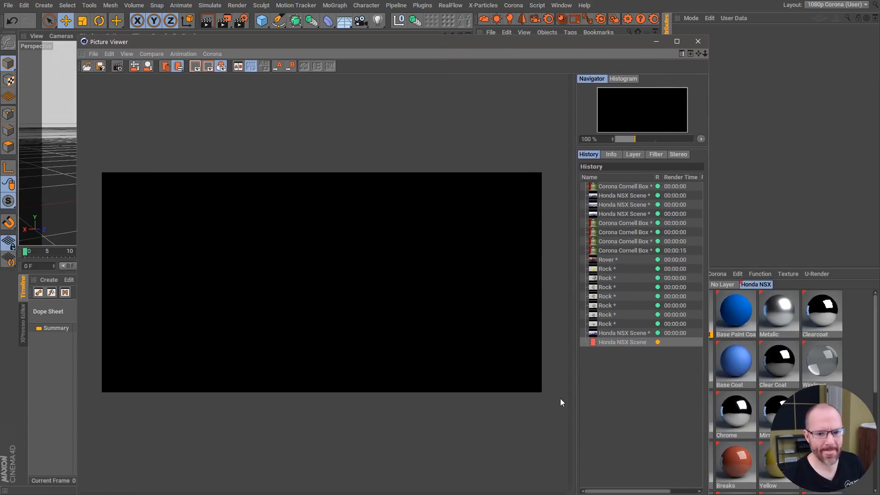
# Delete the older unsaved renders from the Picture Viewer history, confirming with Yes.
pyautogui.click(621, 186)
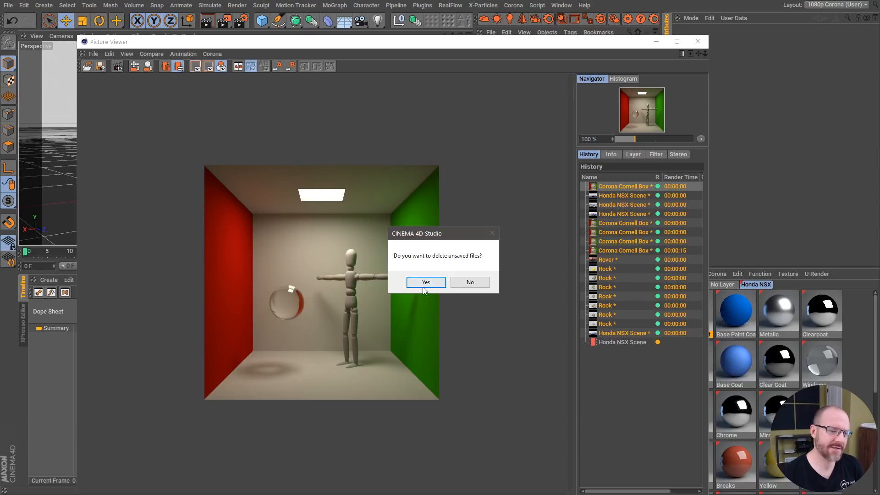
pyautogui.click(425, 281)
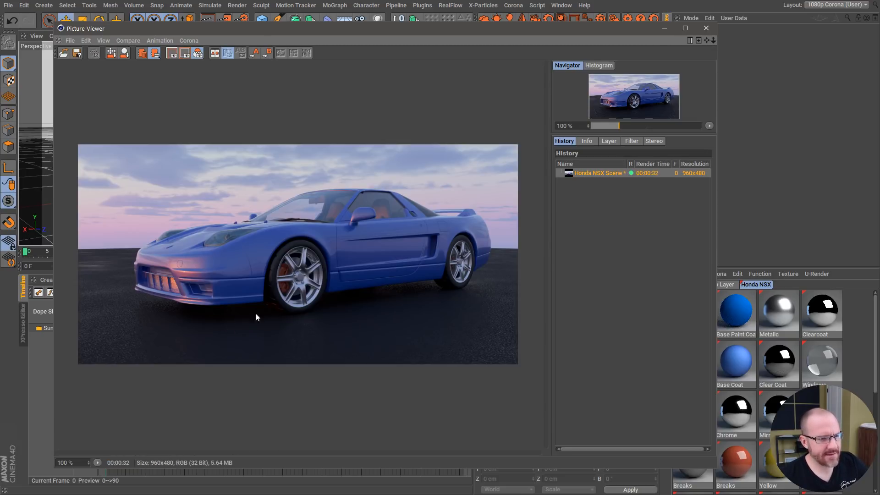
pyautogui.moveTo(197, 301)
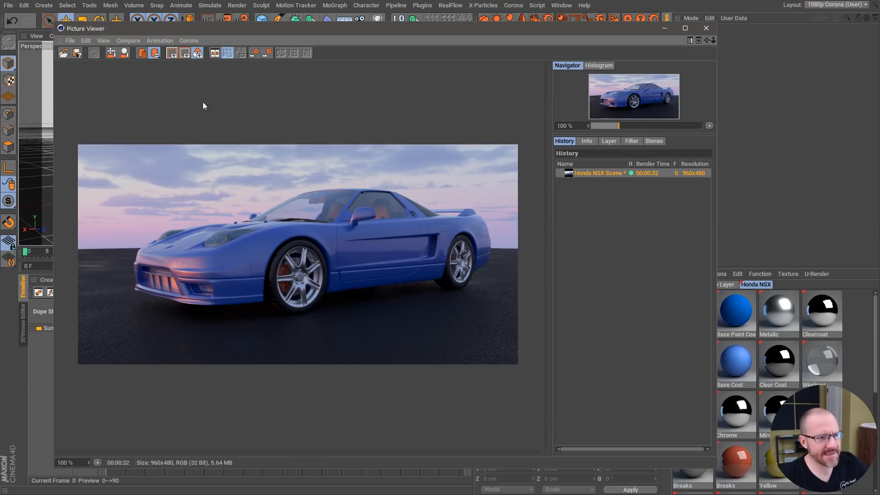
# In Corona post-processing set bloom to 50 and the Fujicolor Pro 160s LUT opacity to 1.
pyautogui.click(188, 39)
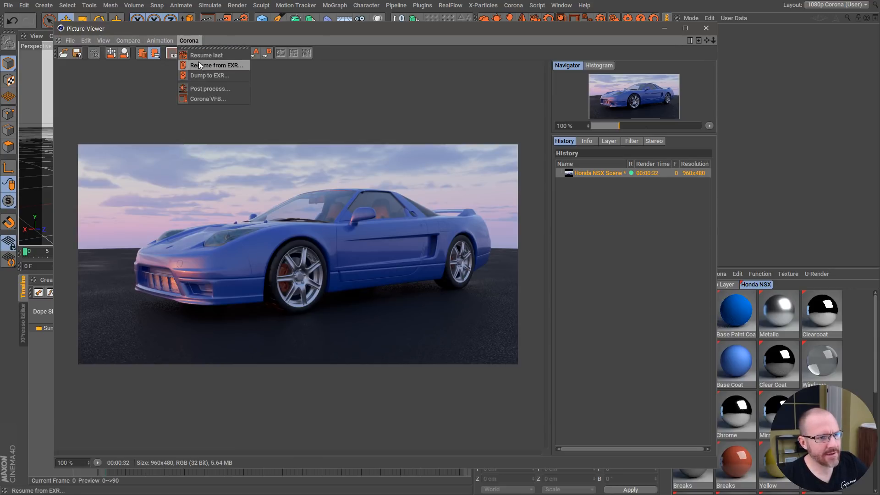
pyautogui.click(210, 88)
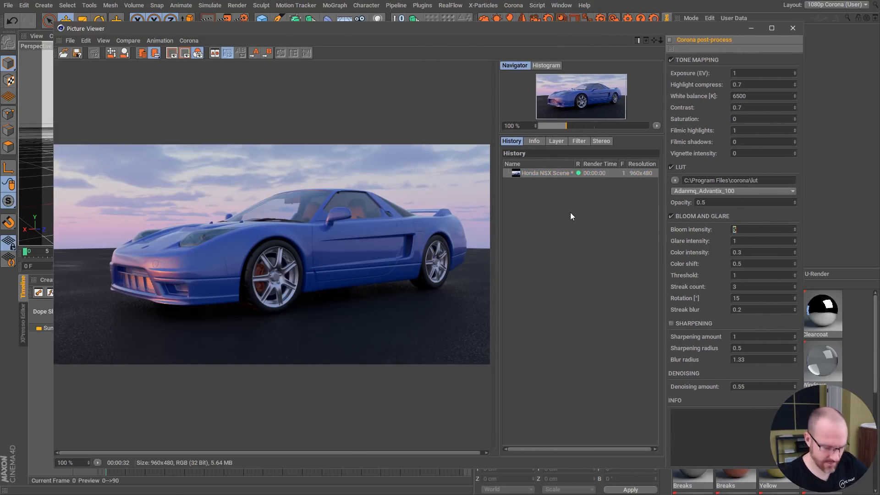
pyautogui.write('50')
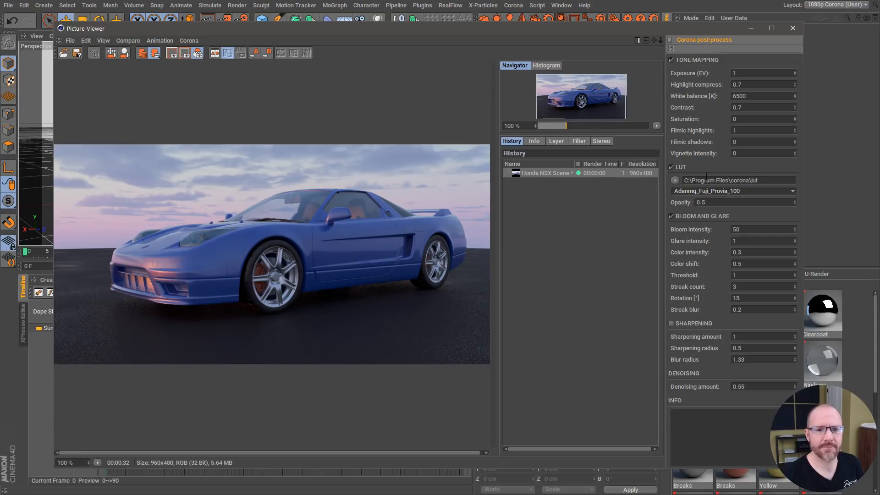
pyautogui.click(732, 191)
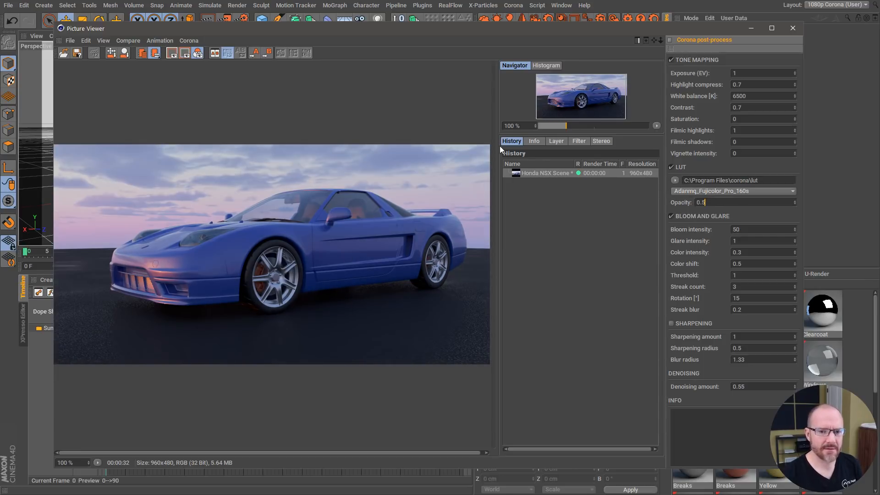
pyautogui.write('1')
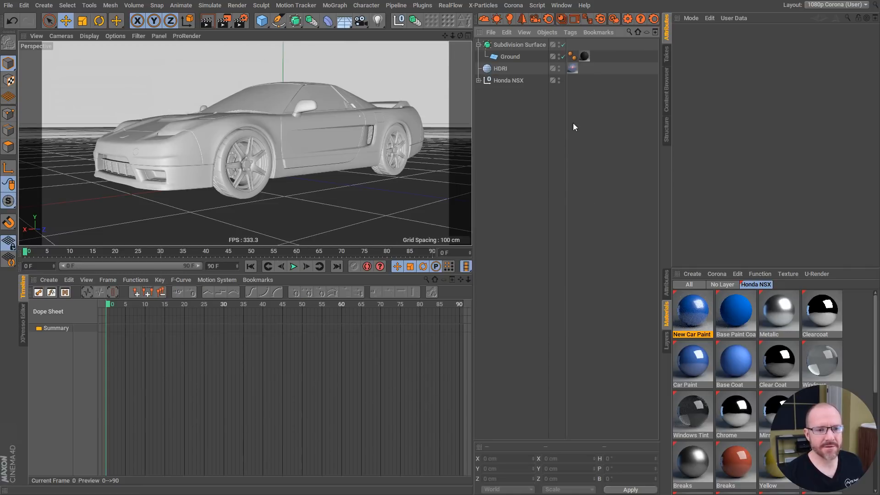
pyautogui.moveTo(535, 204)
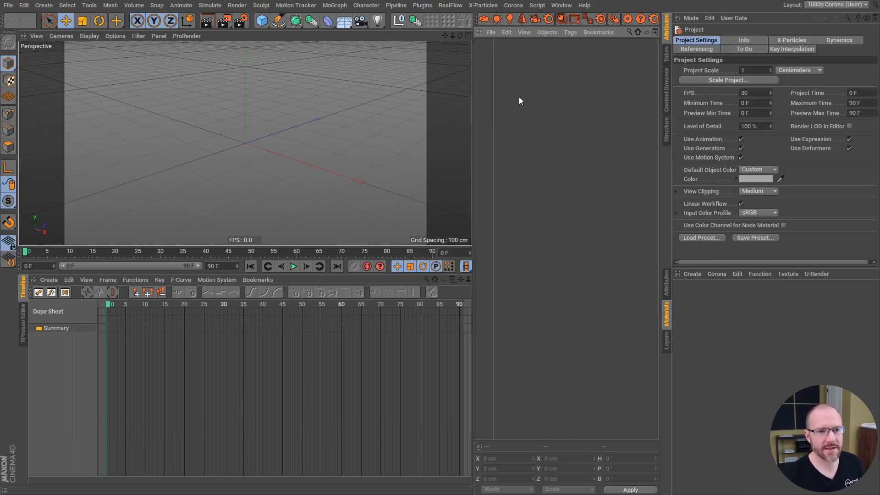
# Add a Corona sun and sky, then grow hair on the sphere via Simulate > Hair Objects > Add Hair.
pyautogui.click(508, 19)
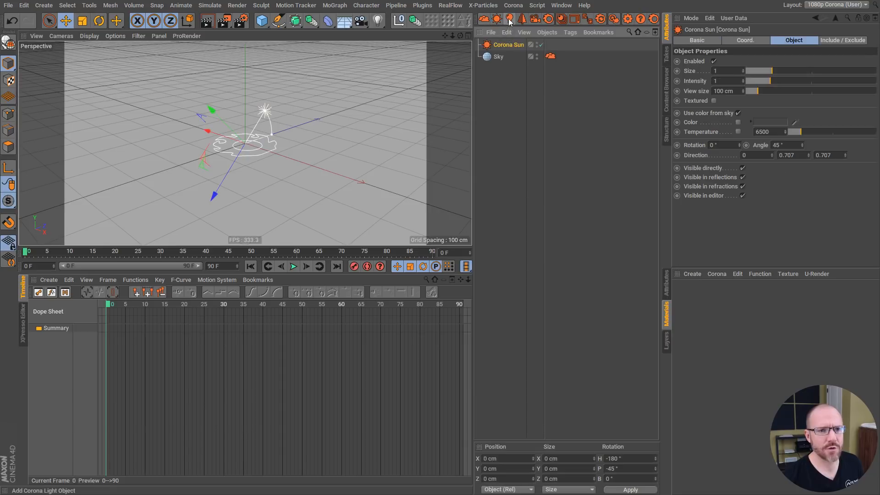
pyautogui.moveTo(626, 48)
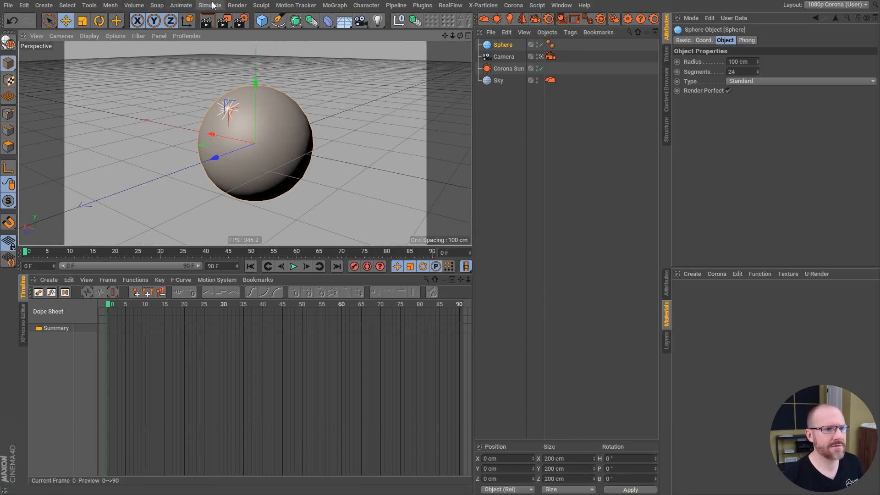
pyautogui.click(210, 5)
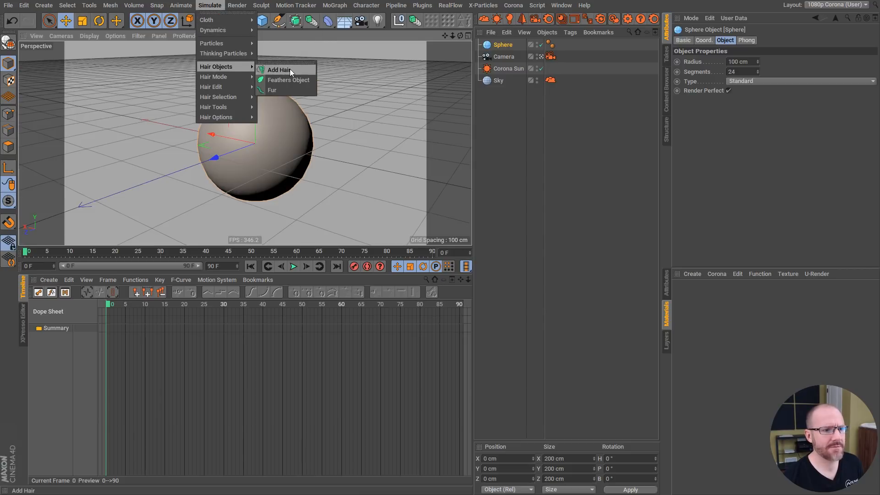
pyautogui.click(279, 70)
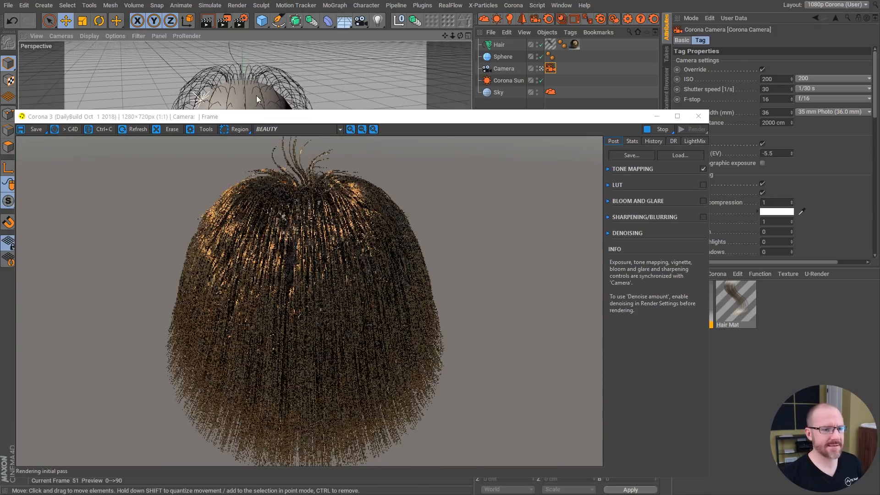
# Add a ground plane sized 8000 under the sphere and play the animation so the hair falls.
pyautogui.click(261, 21)
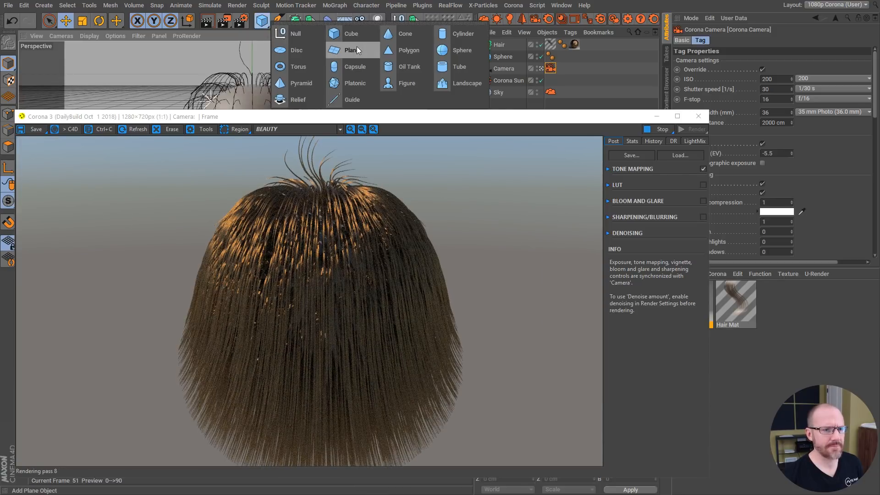
pyautogui.click(351, 49)
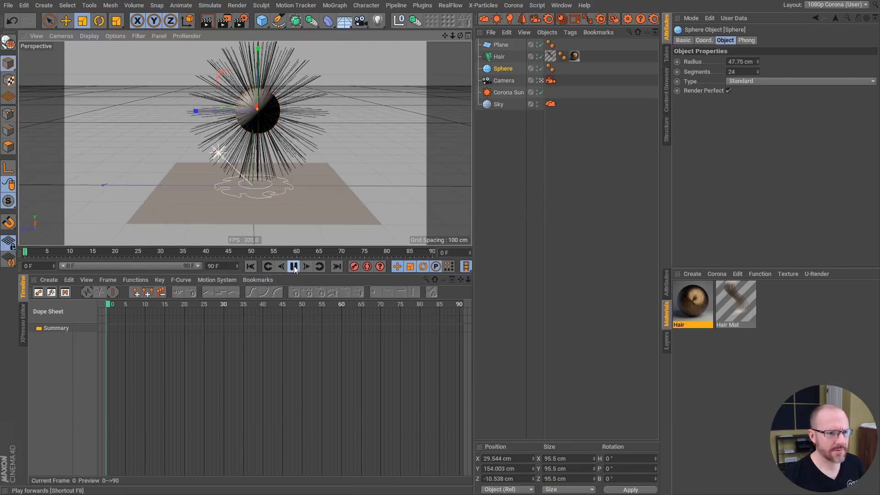
pyautogui.click(293, 265)
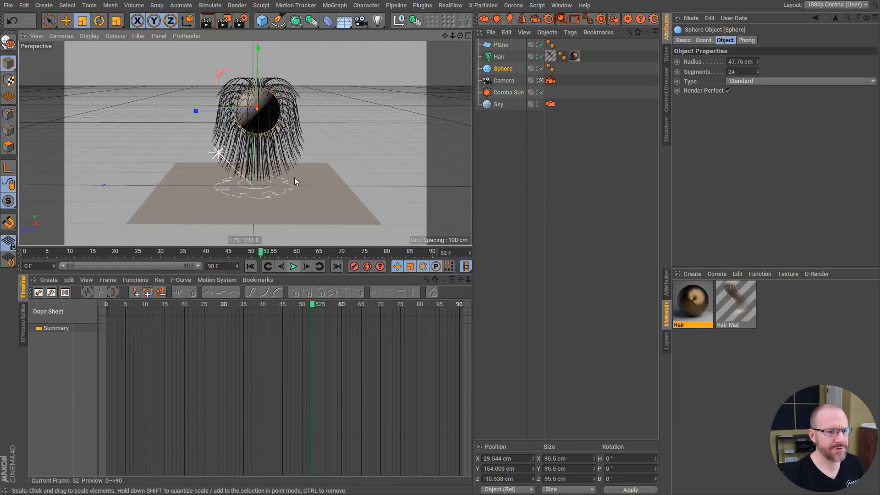
pyautogui.click(500, 44)
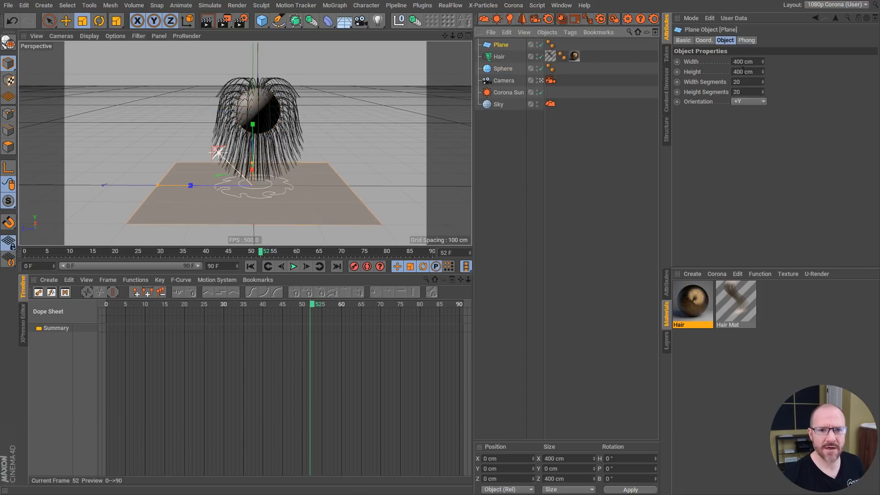
pyautogui.write('8000')
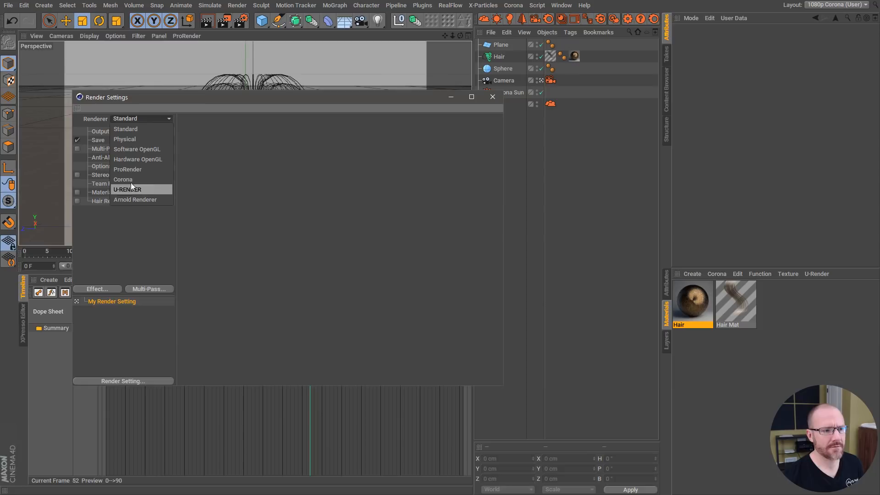
# Switch the renderer to Corona and move the sphere so the interactive render updates.
pyautogui.click(122, 178)
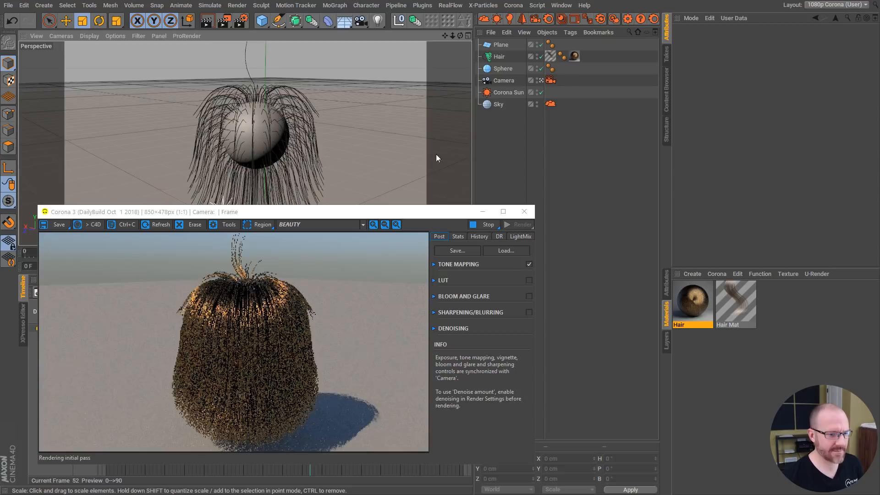
pyautogui.click(503, 68)
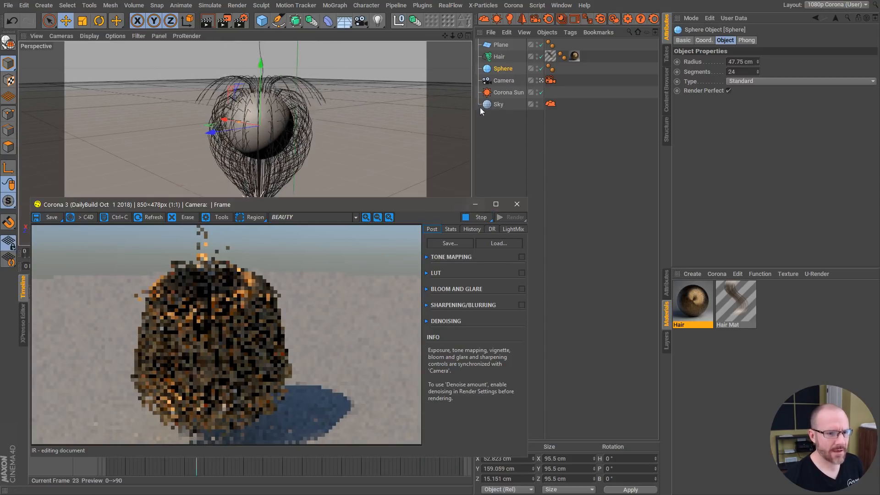
# Close IPR, rewind, and play the hair simulation while moving the sphere, pausing partway.
pyautogui.click(516, 204)
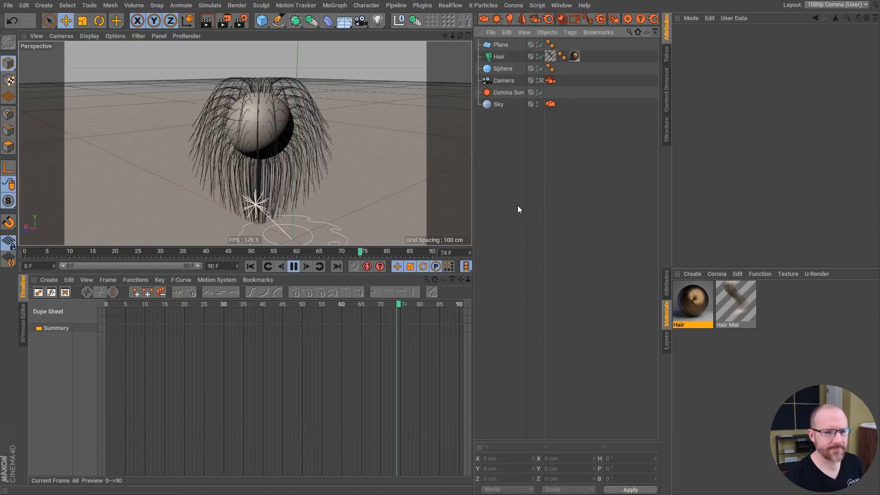
pyautogui.click(250, 266)
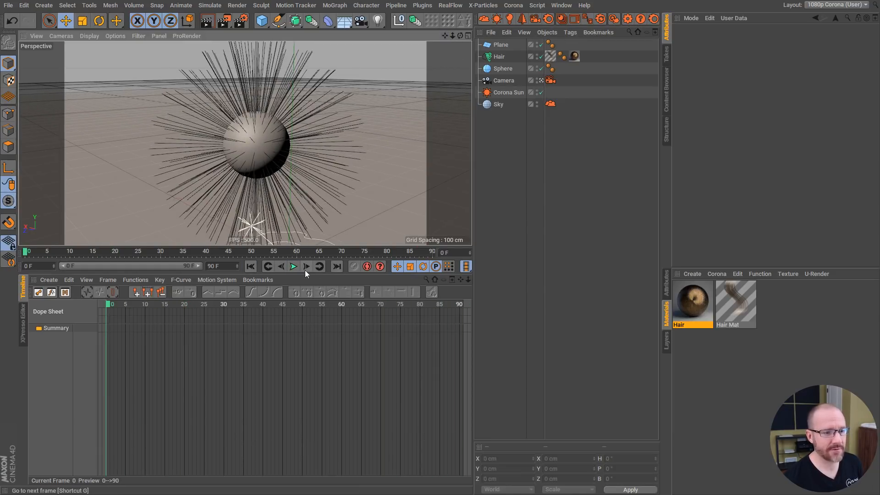
pyautogui.click(292, 266)
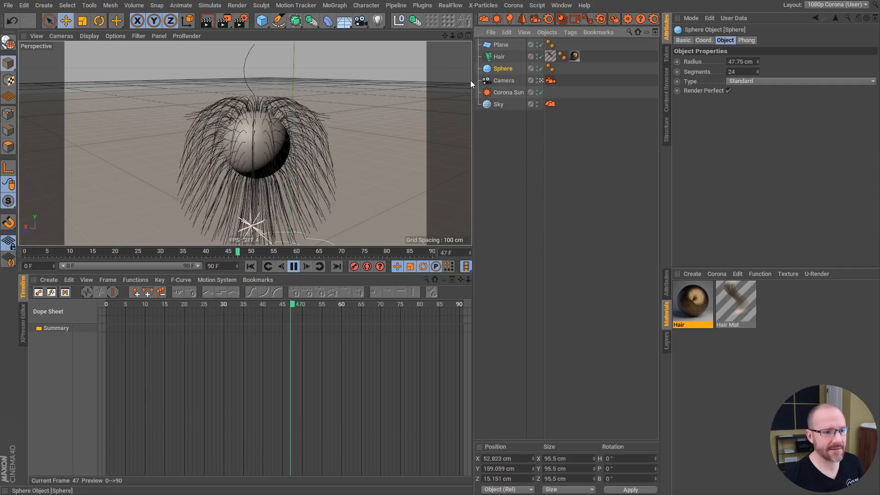
pyautogui.click(294, 266)
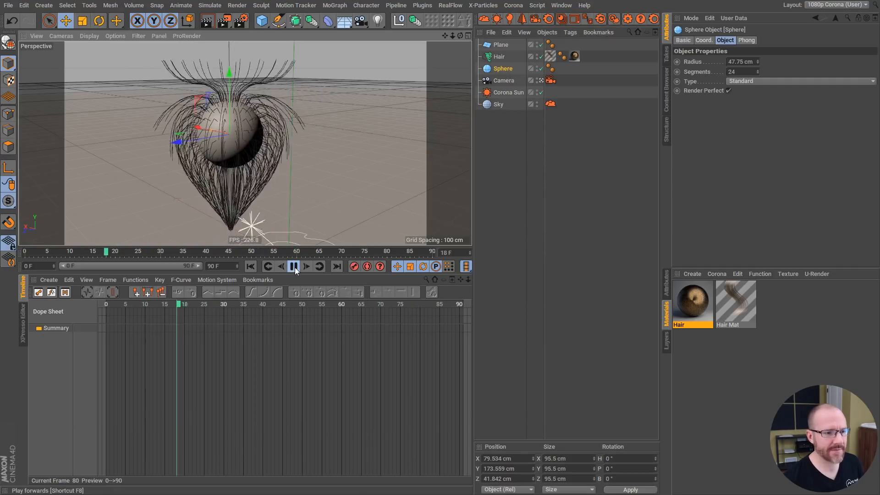
pyautogui.click(293, 265)
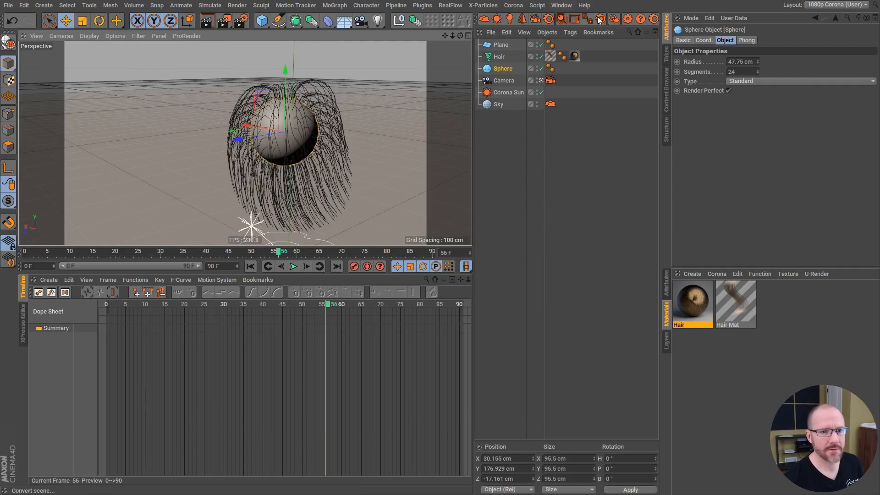
# Relaunch Corona IPR on the swinging hair ball and select the Hair Mat material.
pyautogui.click(599, 18)
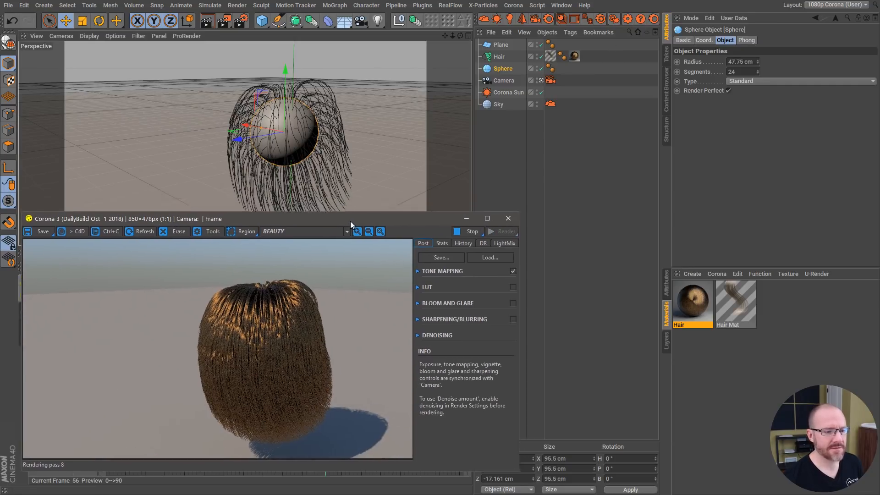
pyautogui.click(734, 300)
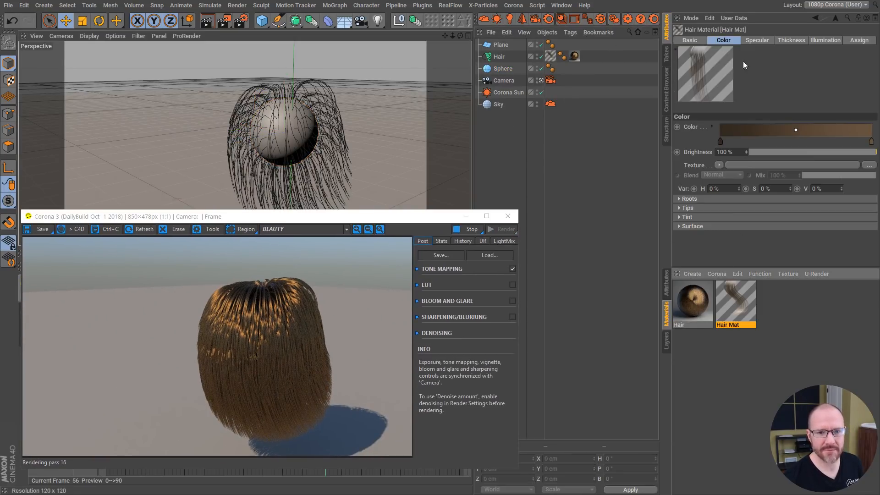
pyautogui.click(689, 39)
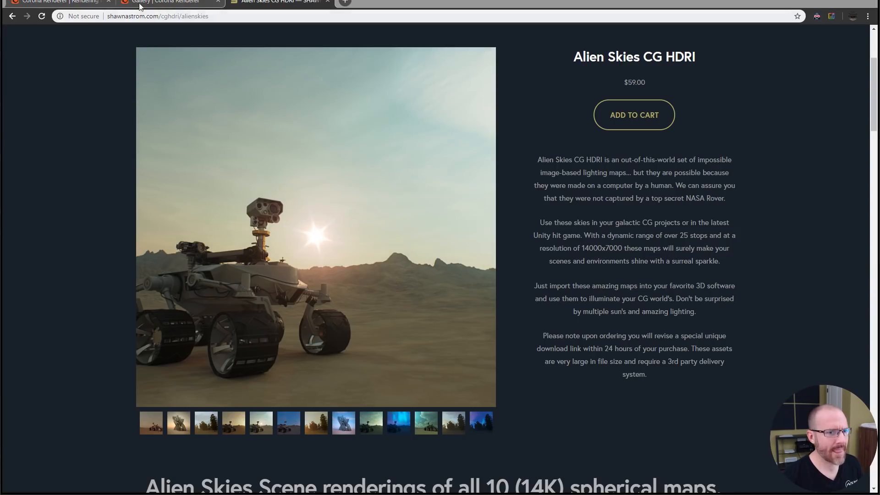
# Browse the Corona gallery page, closing the enlarged image and scrolling through thumbnails.
pyautogui.click(163, 2)
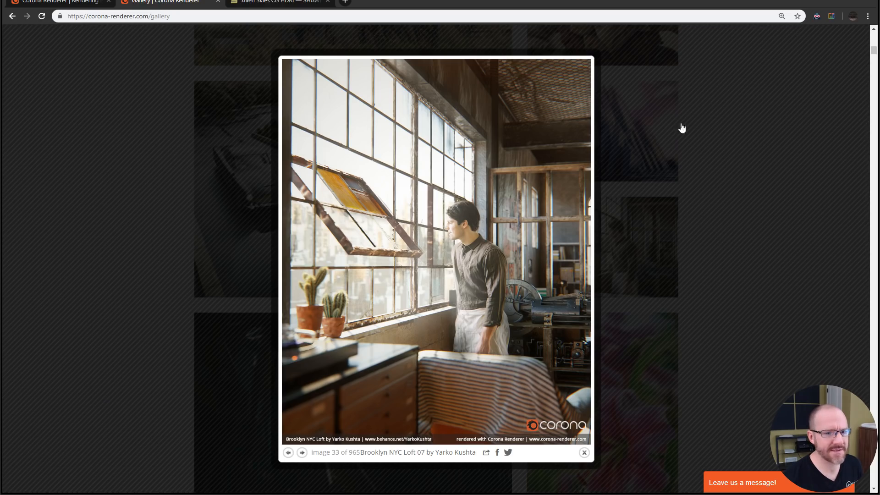
pyautogui.click(584, 452)
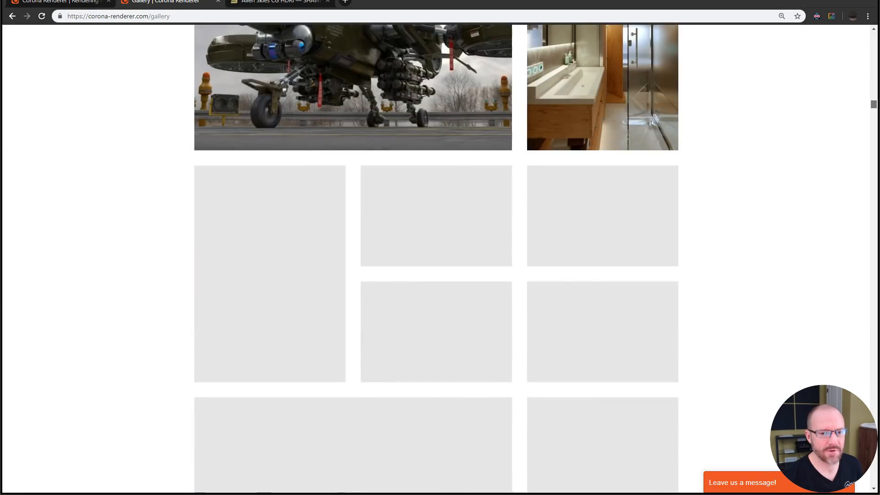
pyautogui.scroll(-3)
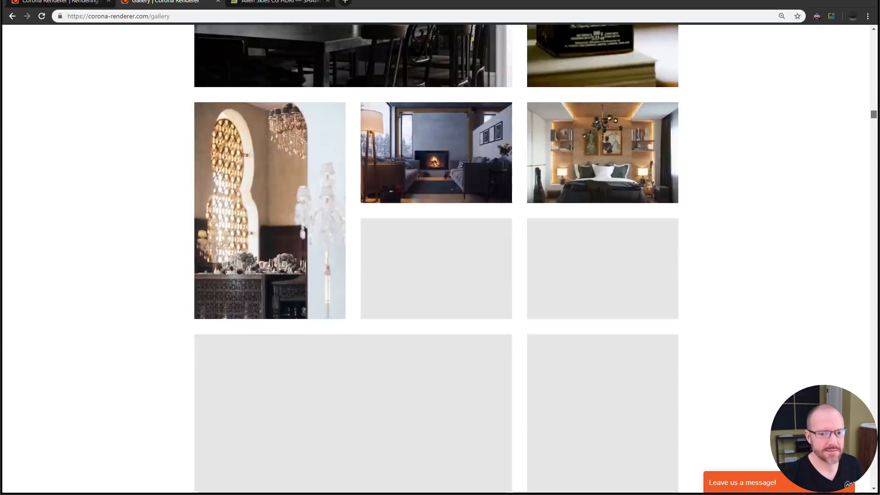
pyautogui.scroll(-3)
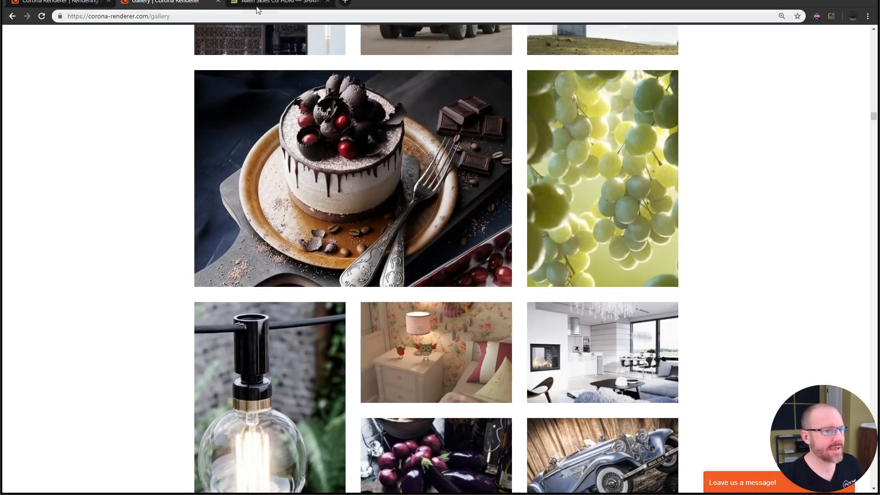
# Return to the Corona blog tab and scroll to the Cinema 4D Beta 2 RC1 post.
pyautogui.click(56, 2)
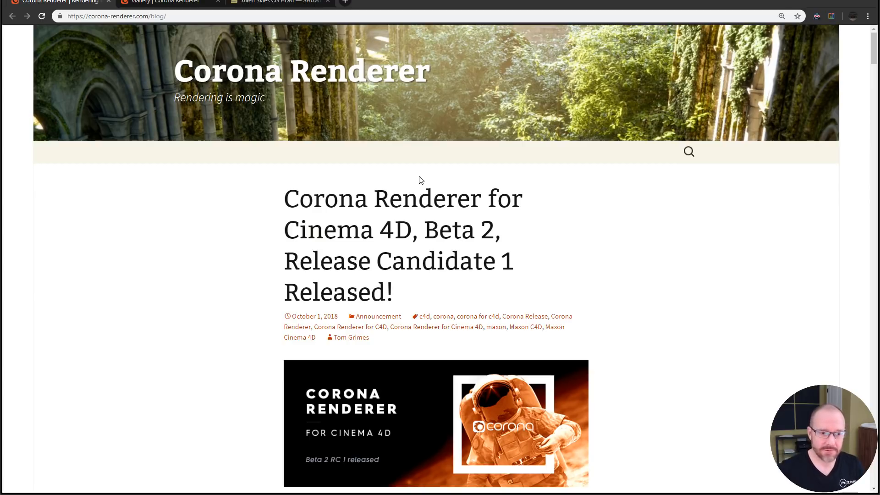
pyautogui.scroll(-3)
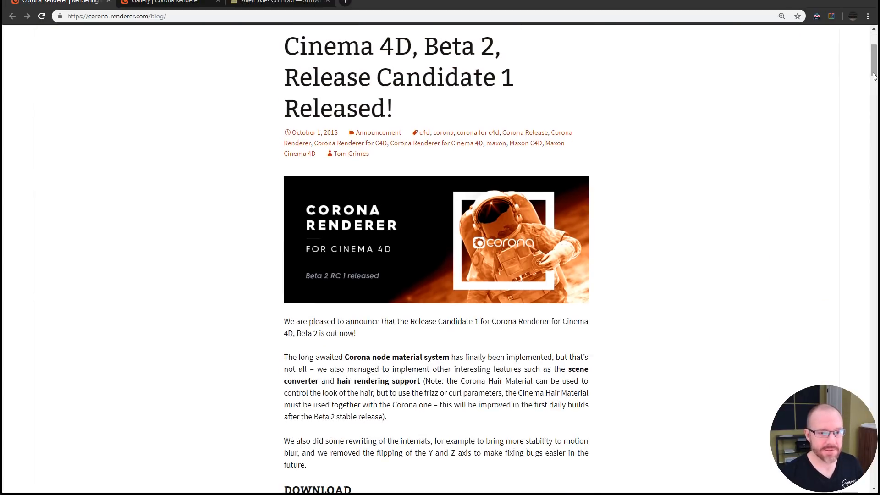